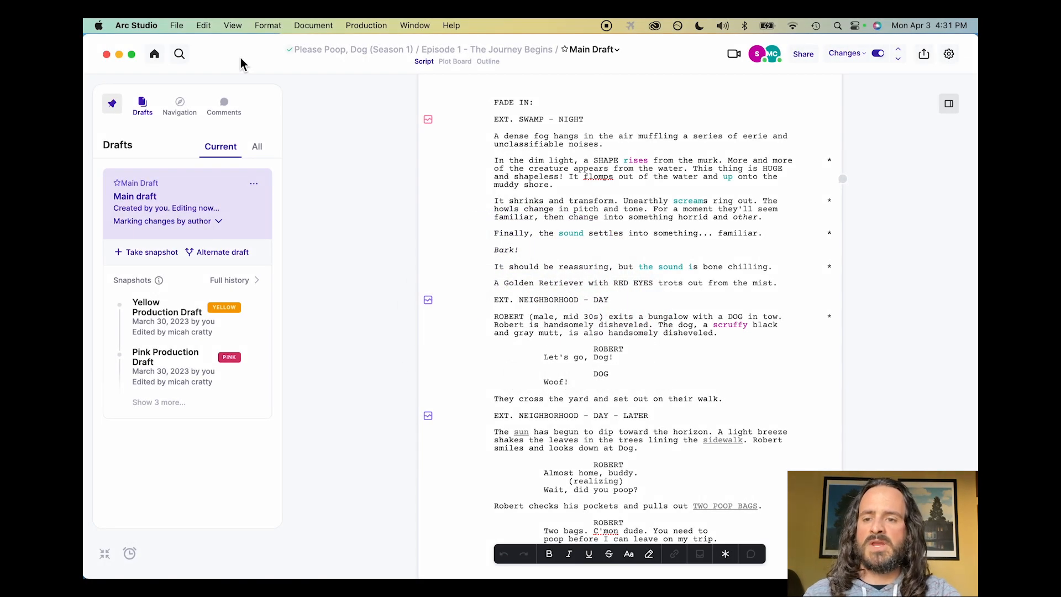
mouse_move(155, 53)
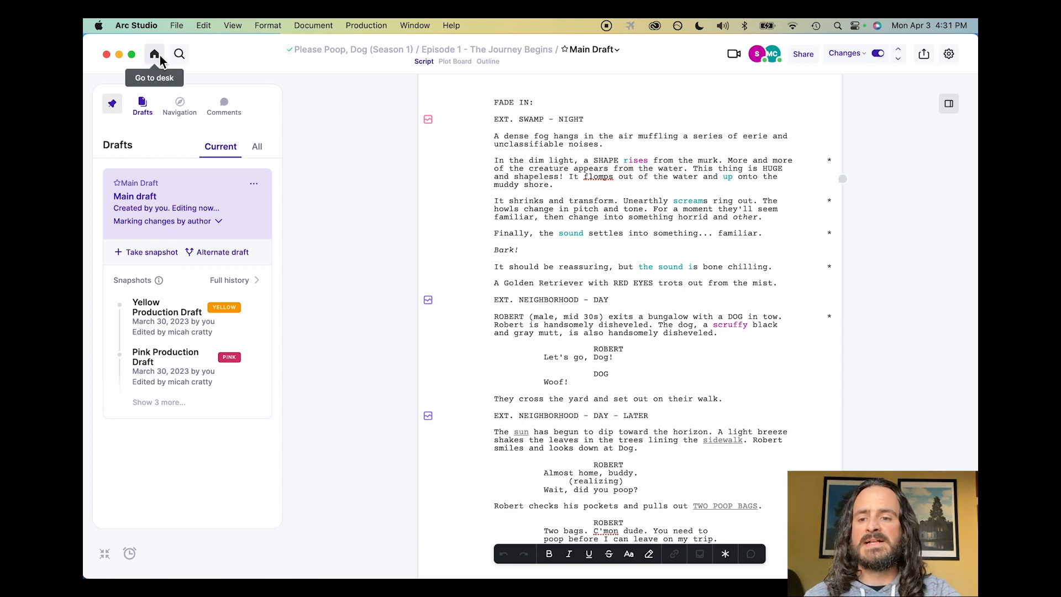
mouse_move(747, 89)
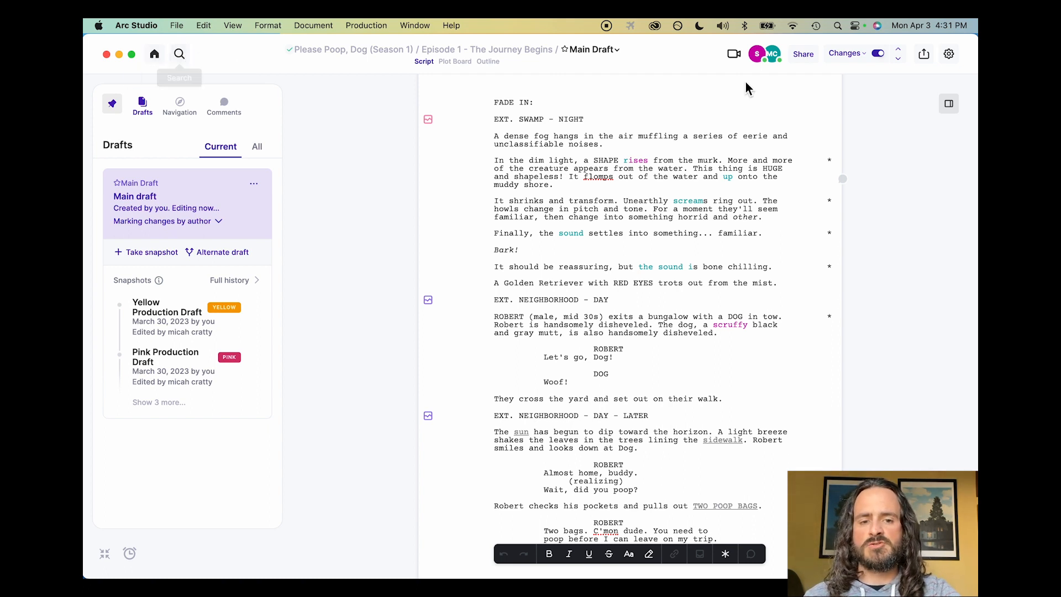
mouse_move(177, 53)
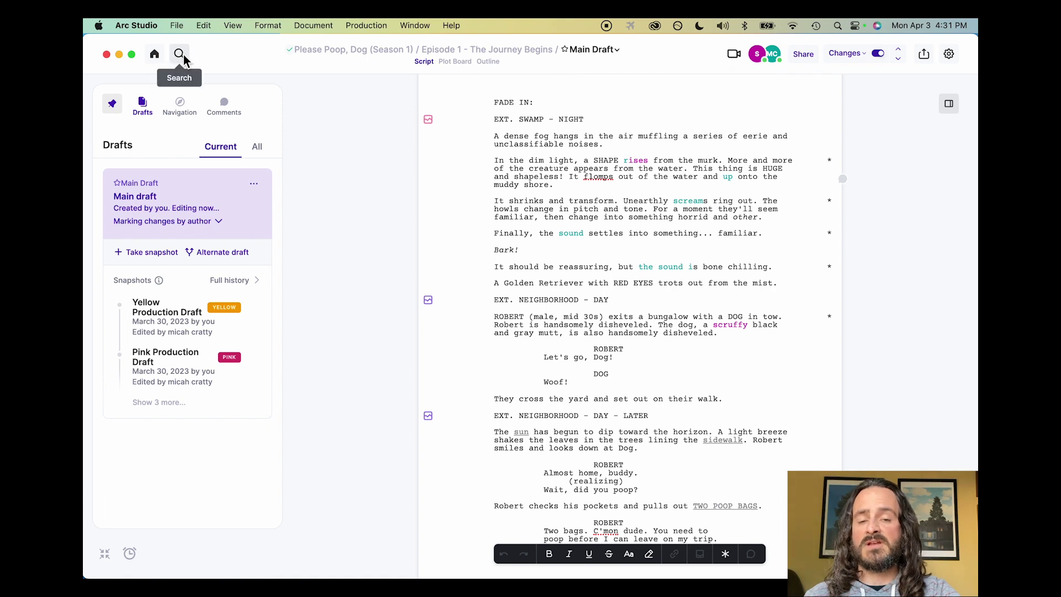
mouse_move(225, 70)
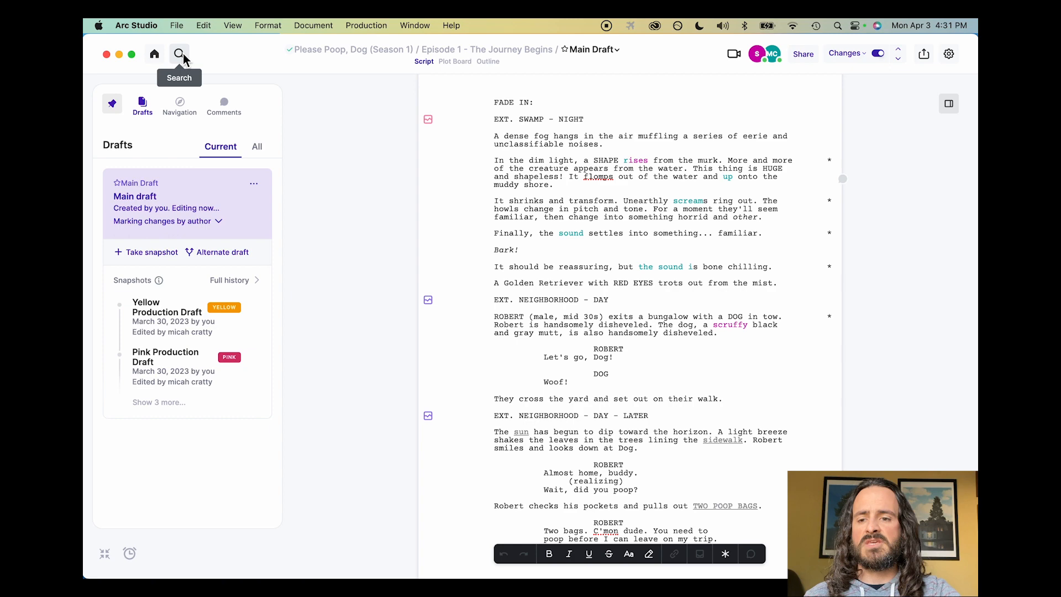
Bring up the command palette listing snapshot, alternate draft and formatting commands
click(178, 55)
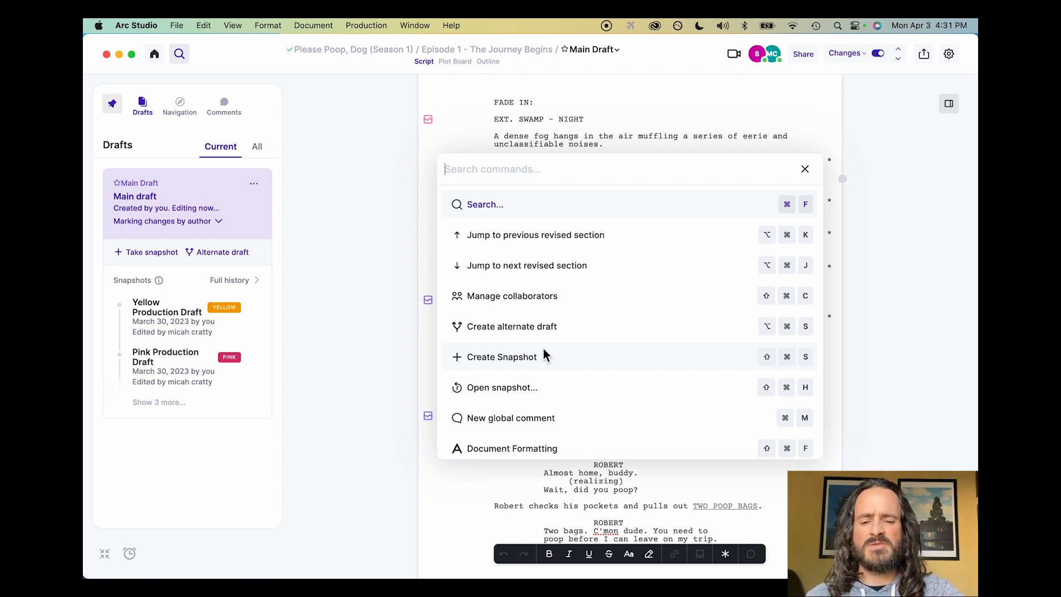
mouse_move(549, 331)
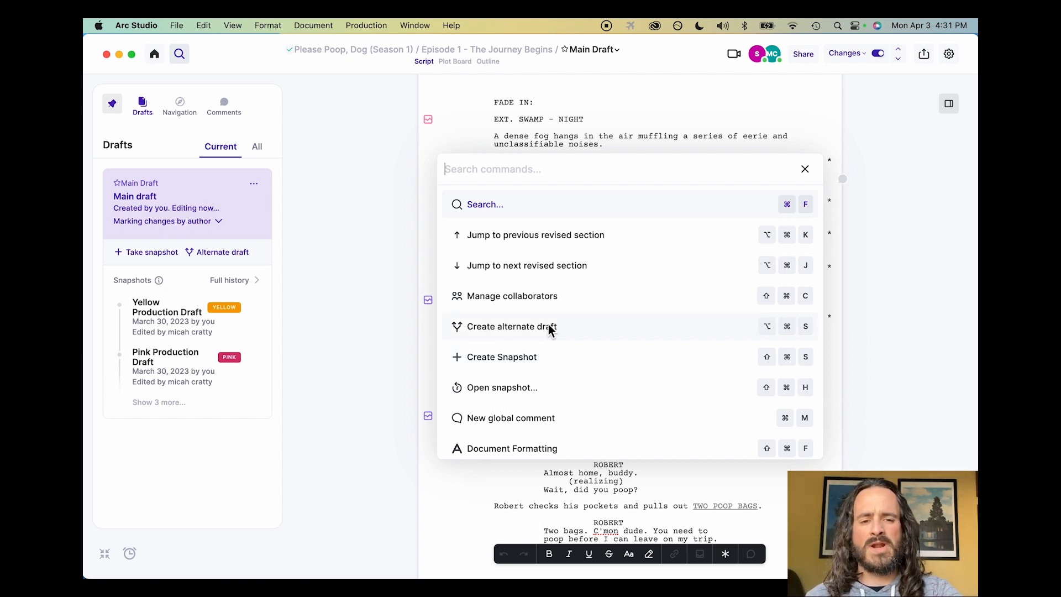
mouse_move(614, 293)
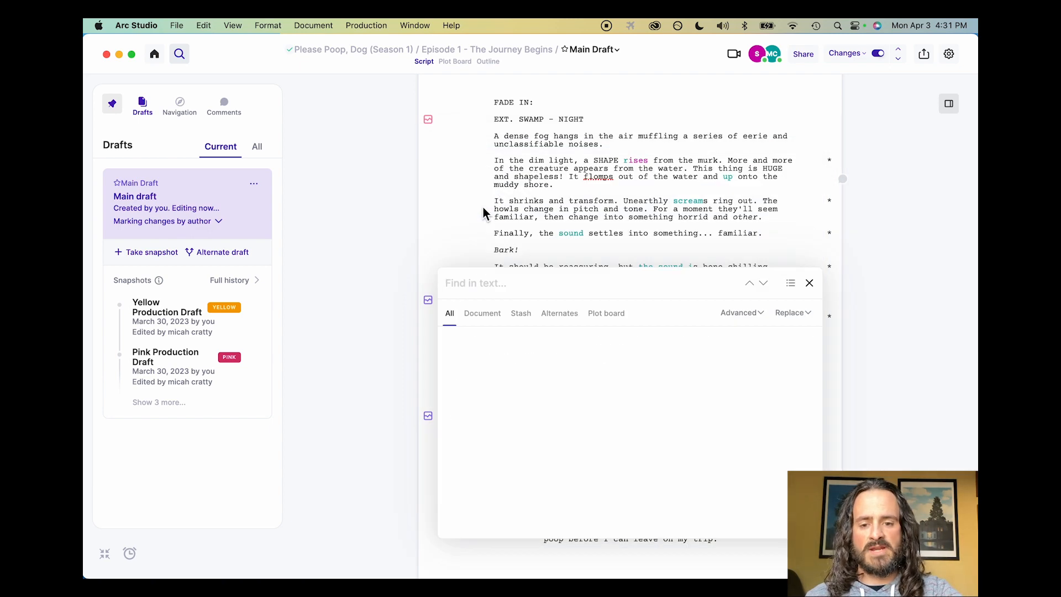
mouse_move(526, 213)
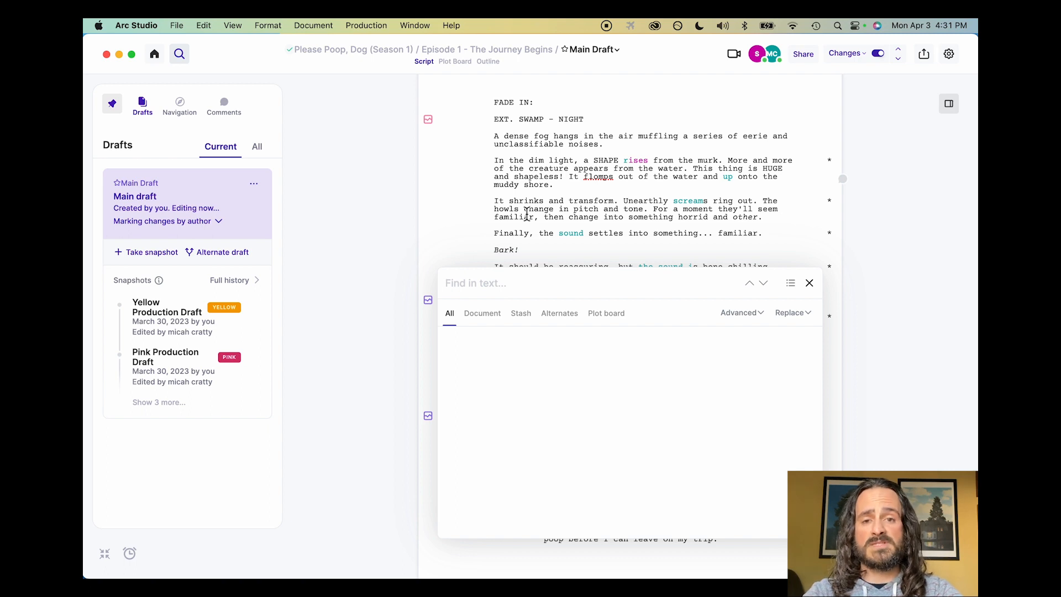
mouse_move(523, 326)
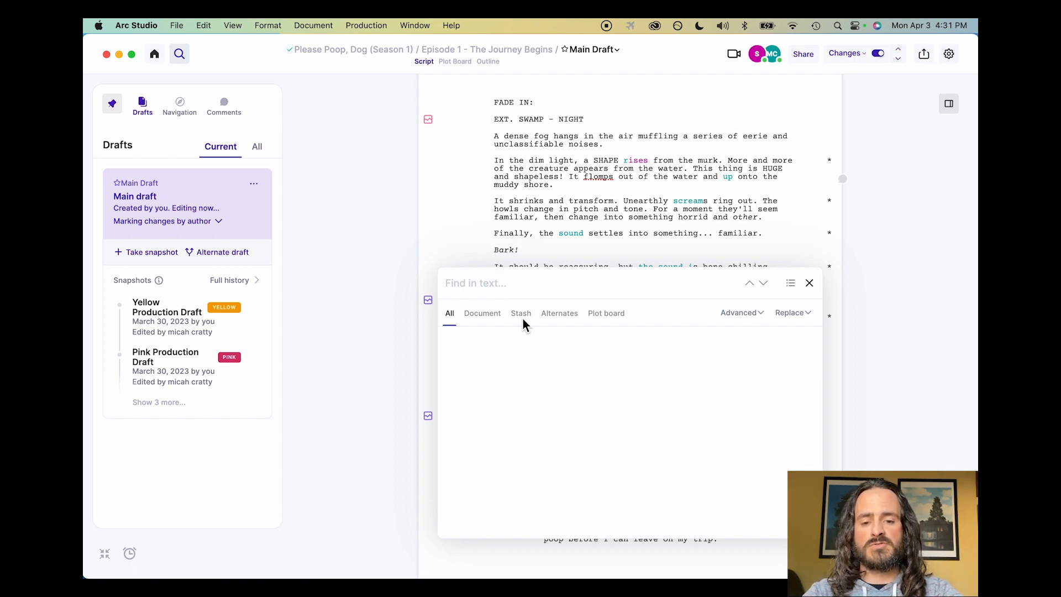
mouse_move(617, 322)
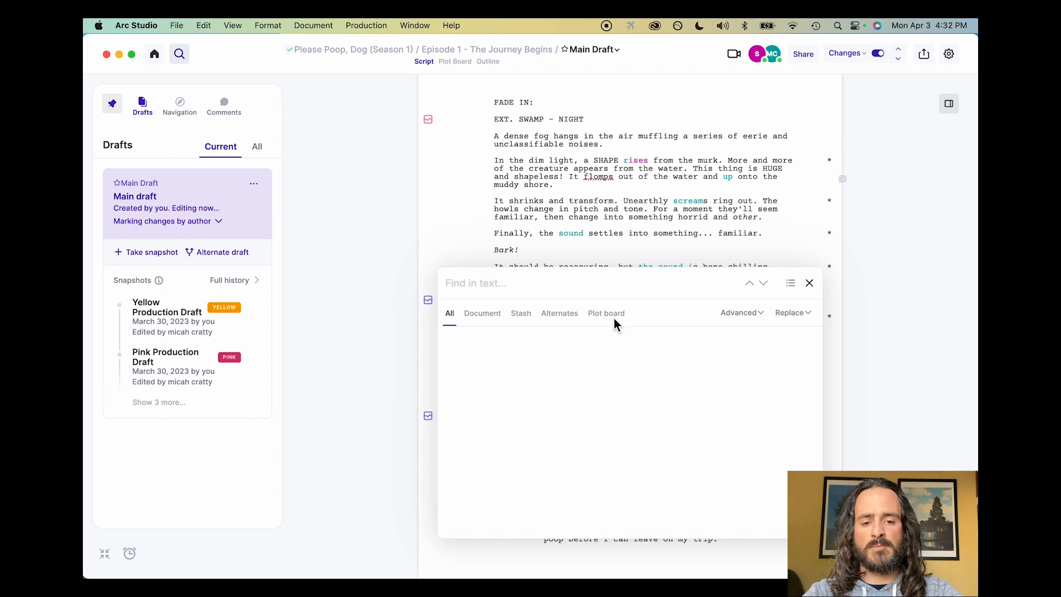
mouse_move(538, 352)
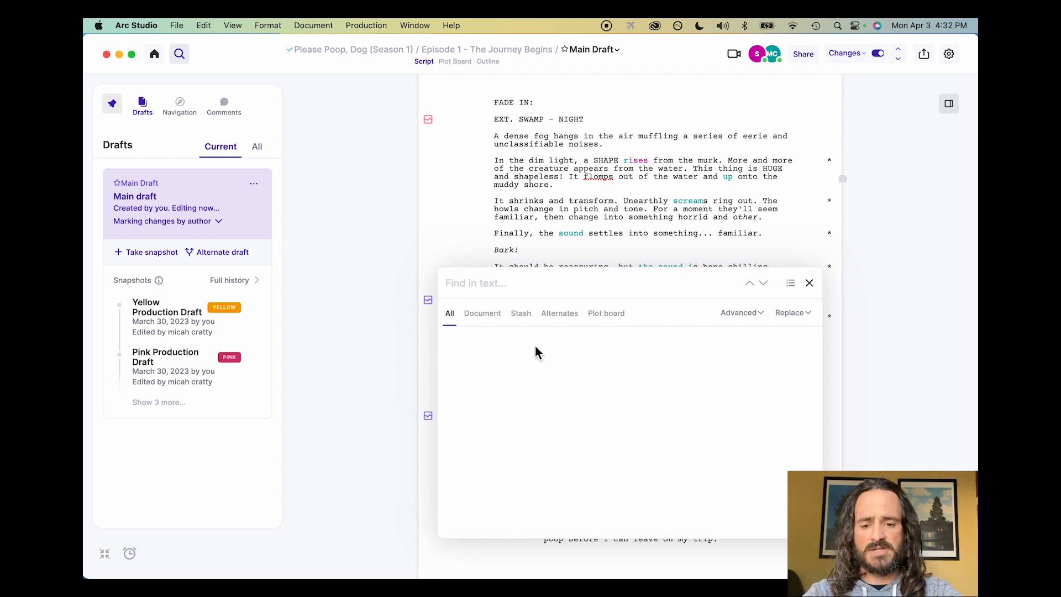
Focus the empty Find in text field scoped across document, stash, alternates and plot board
click(475, 282)
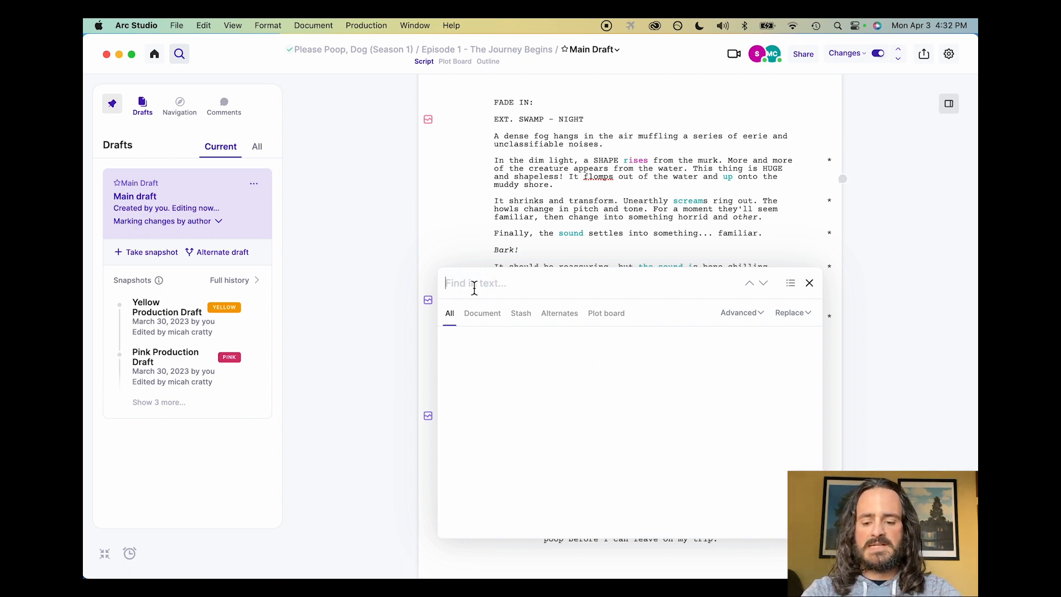
Search the project for 'dog' and browse its seven plot board matches
text(dog)
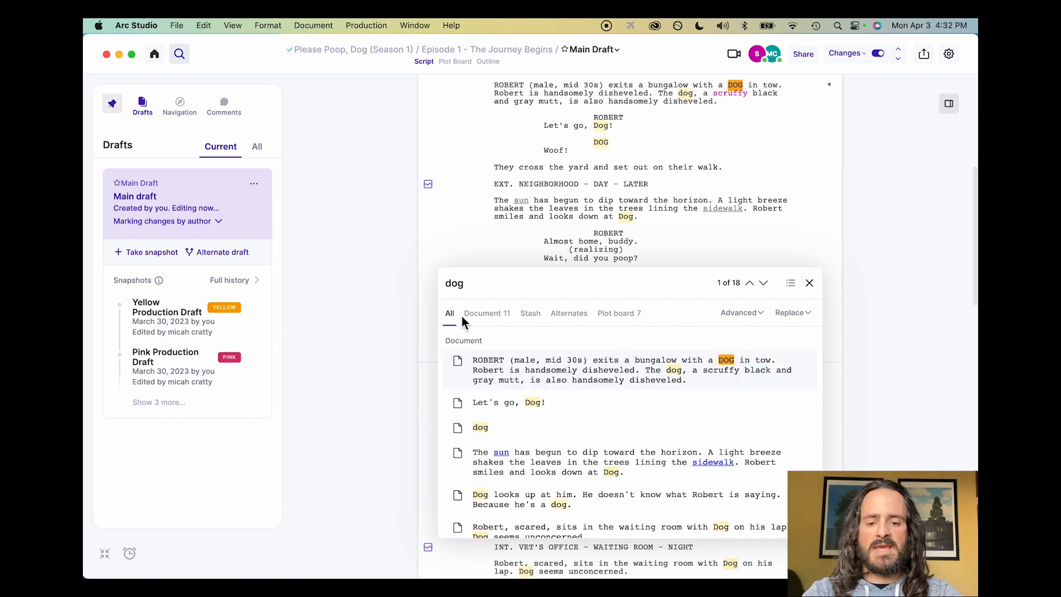
mouse_move(602, 371)
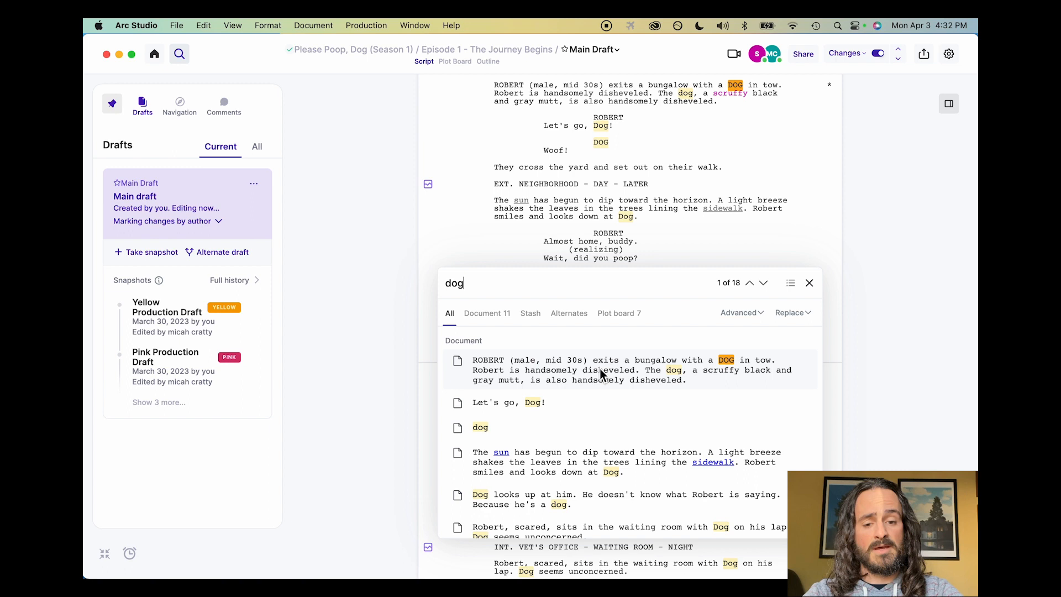
mouse_move(568, 368)
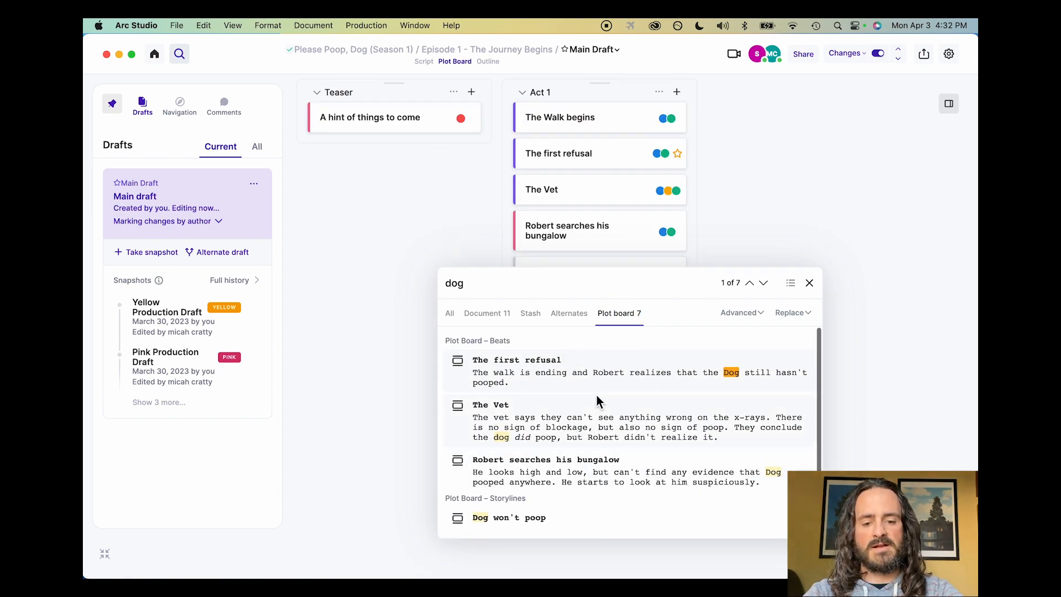
scroll(down, 3)
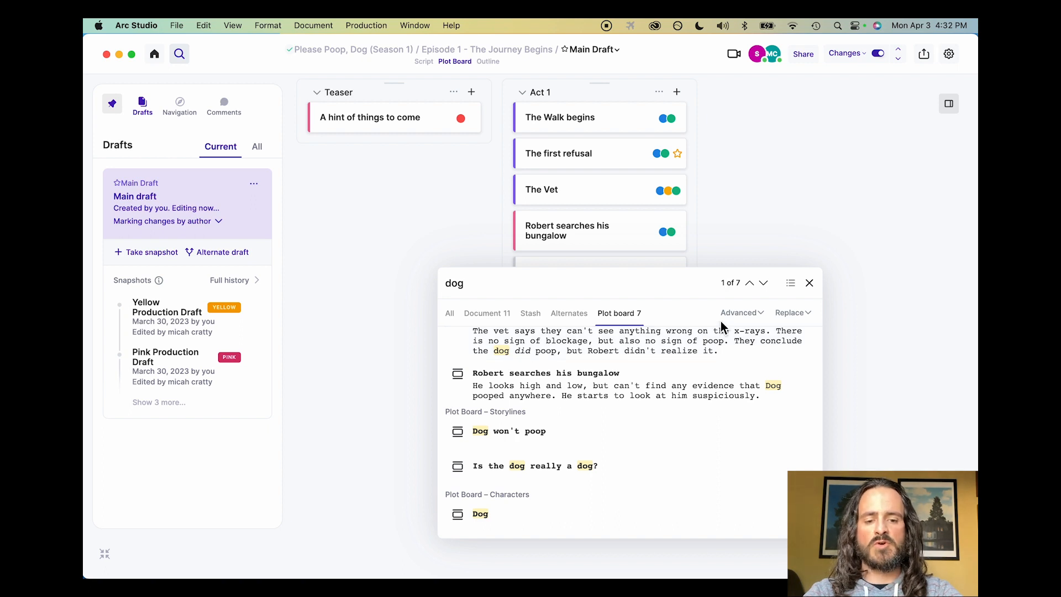
mouse_move(809, 316)
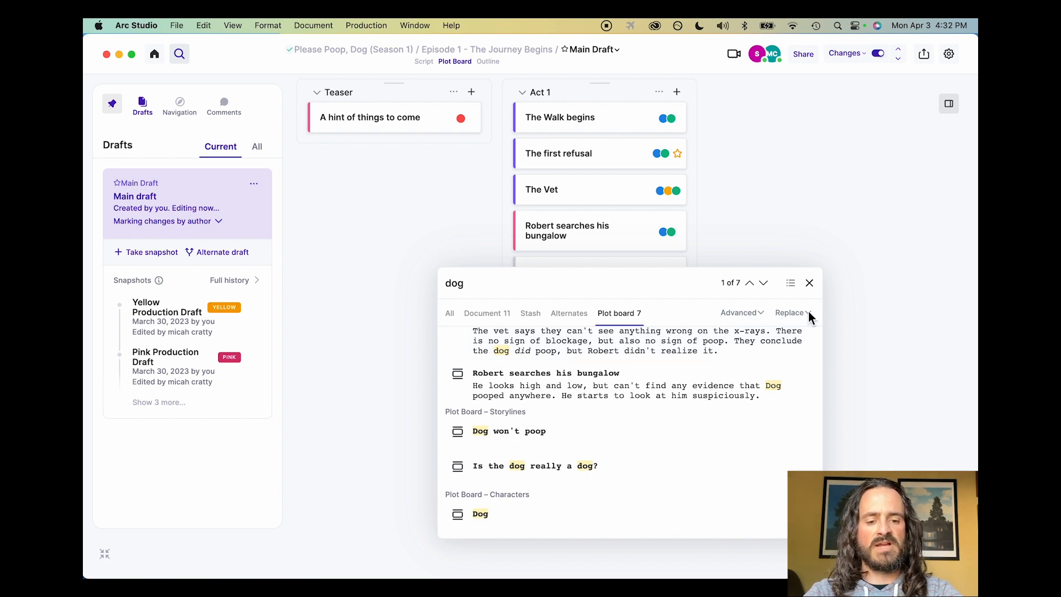
mouse_move(491, 323)
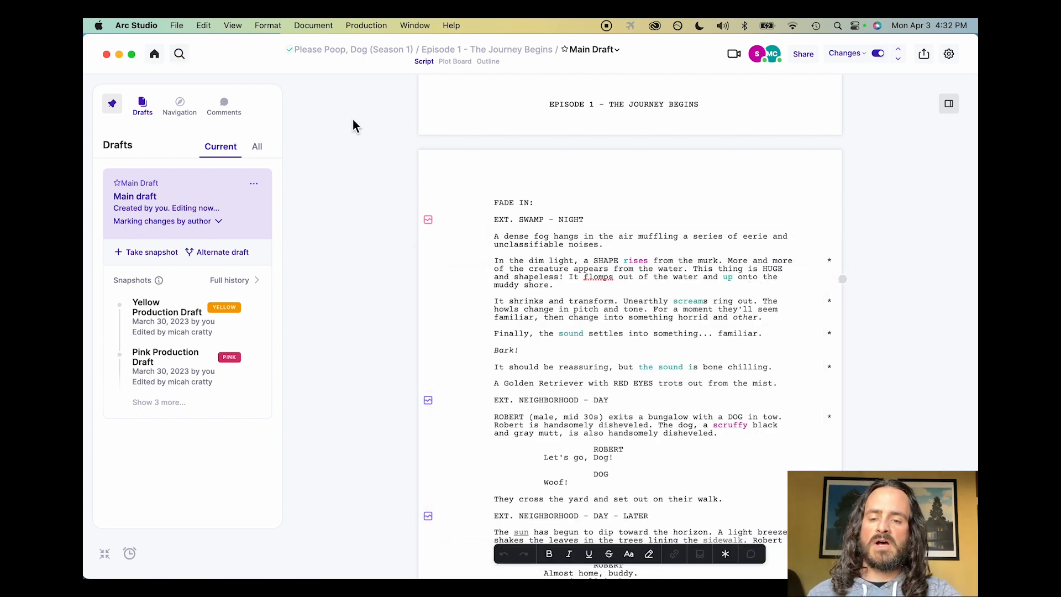
mouse_move(542, 65)
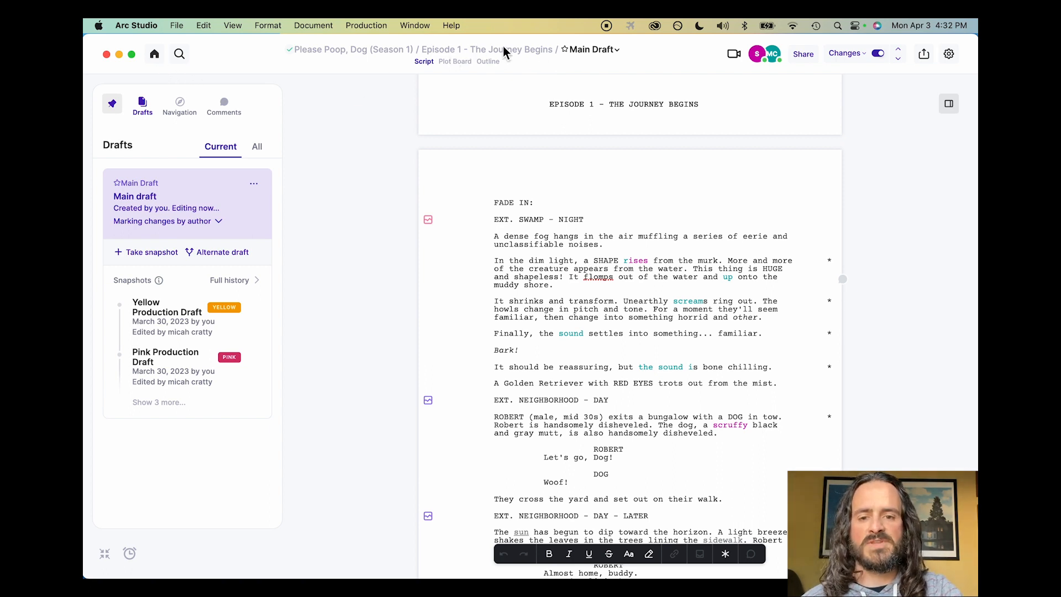
mouse_move(520, 57)
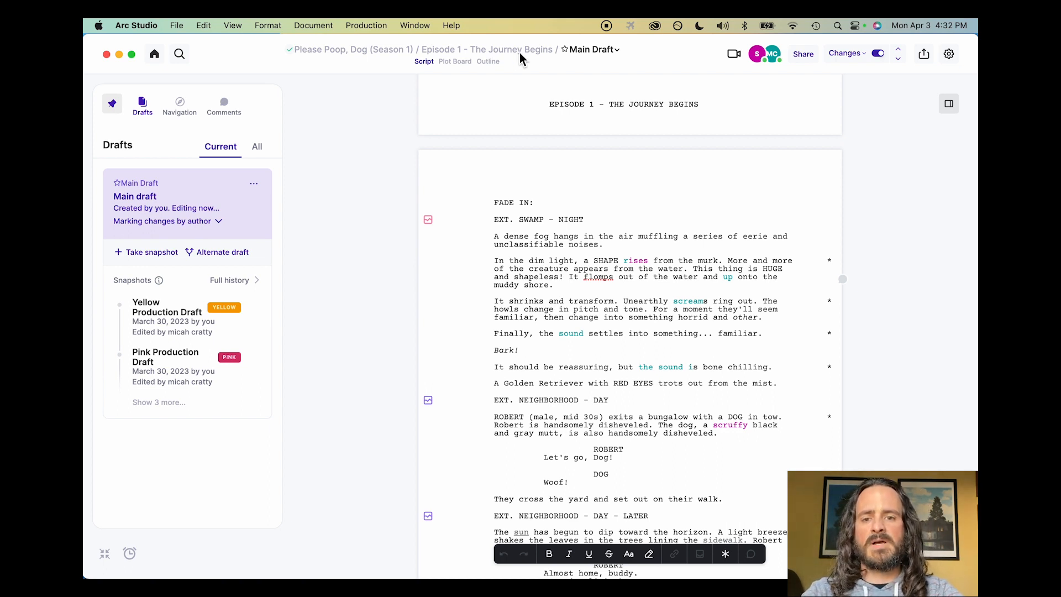
mouse_move(539, 64)
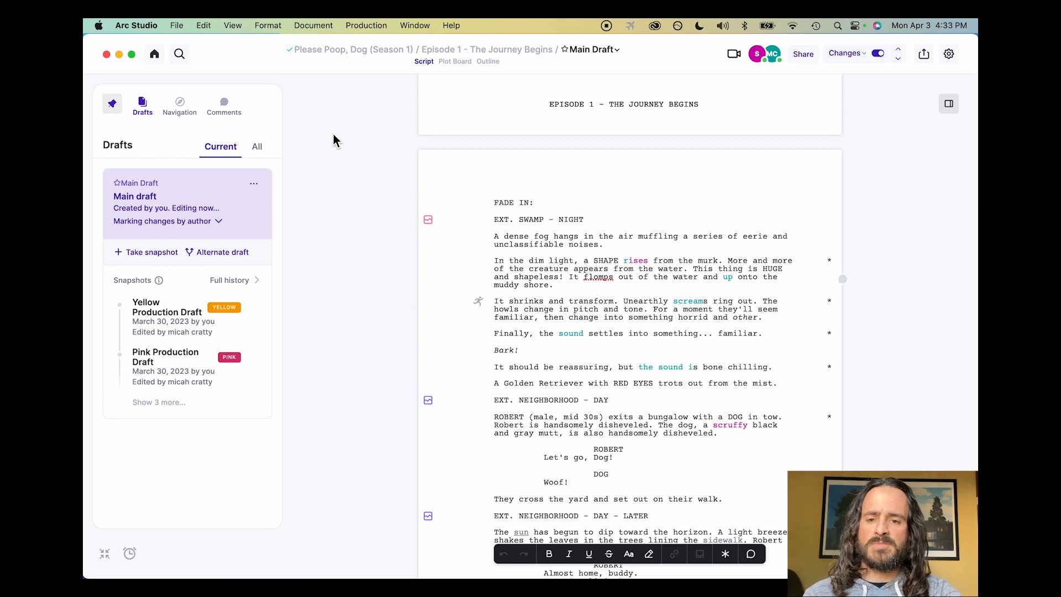
mouse_move(345, 141)
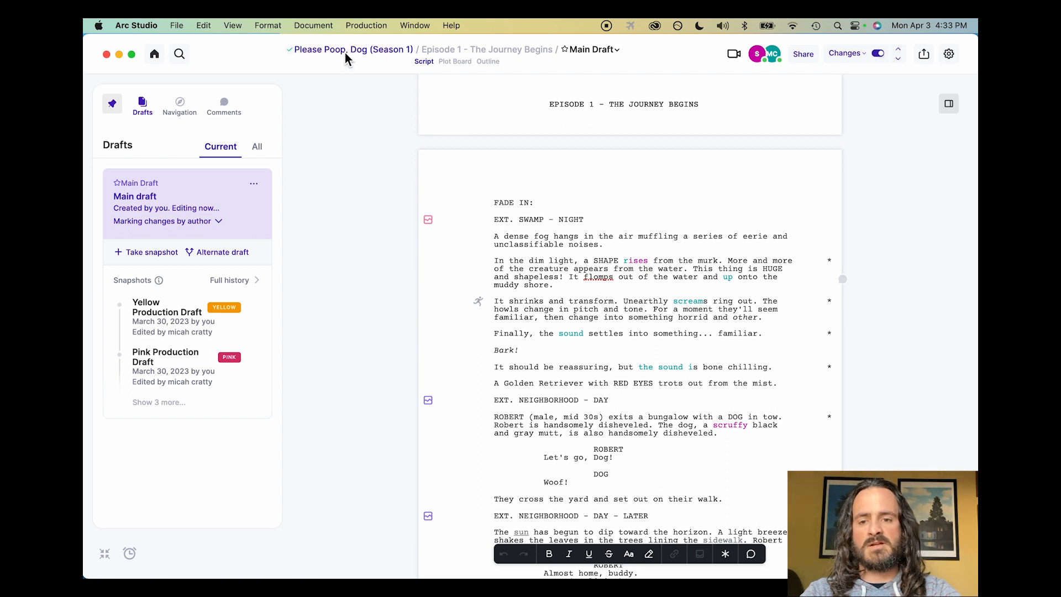
mouse_move(347, 134)
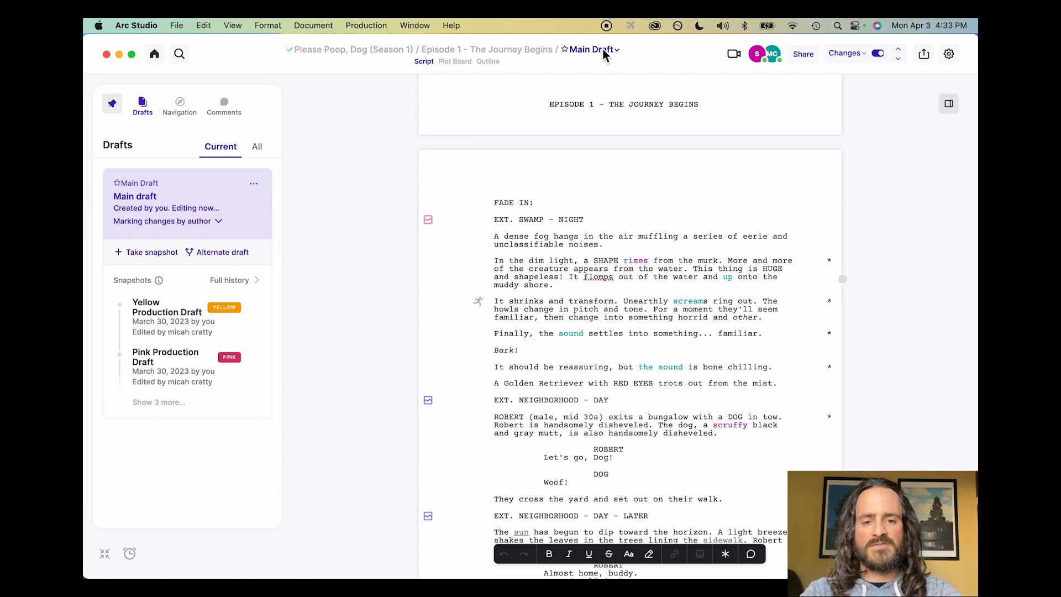
mouse_move(621, 59)
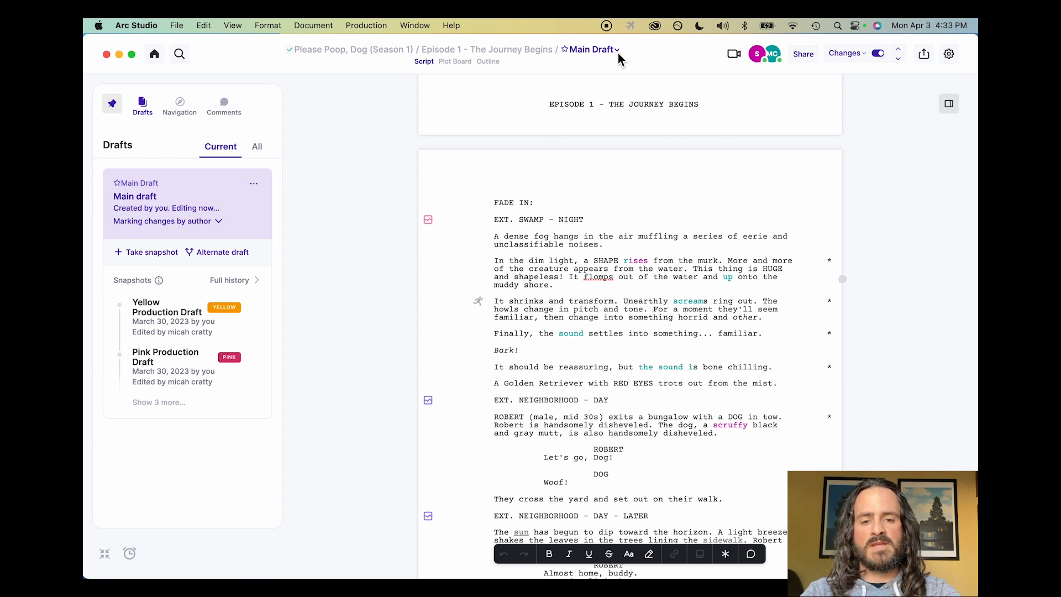
Switch to the Pink Production Draft snapshot and list its comments, including the 'flomps' note
click(590, 50)
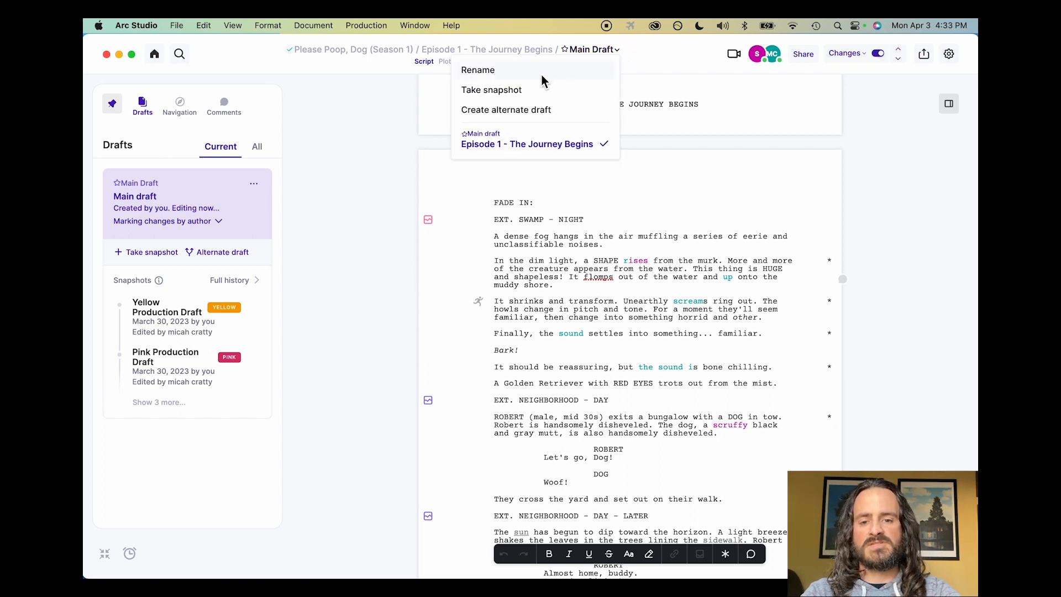
mouse_move(662, 60)
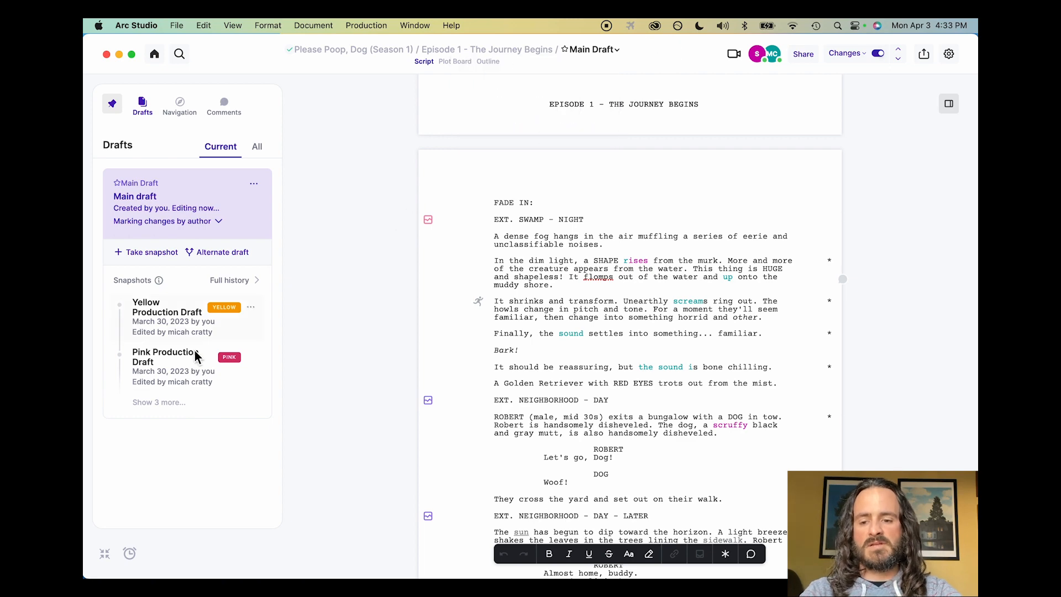
click(165, 356)
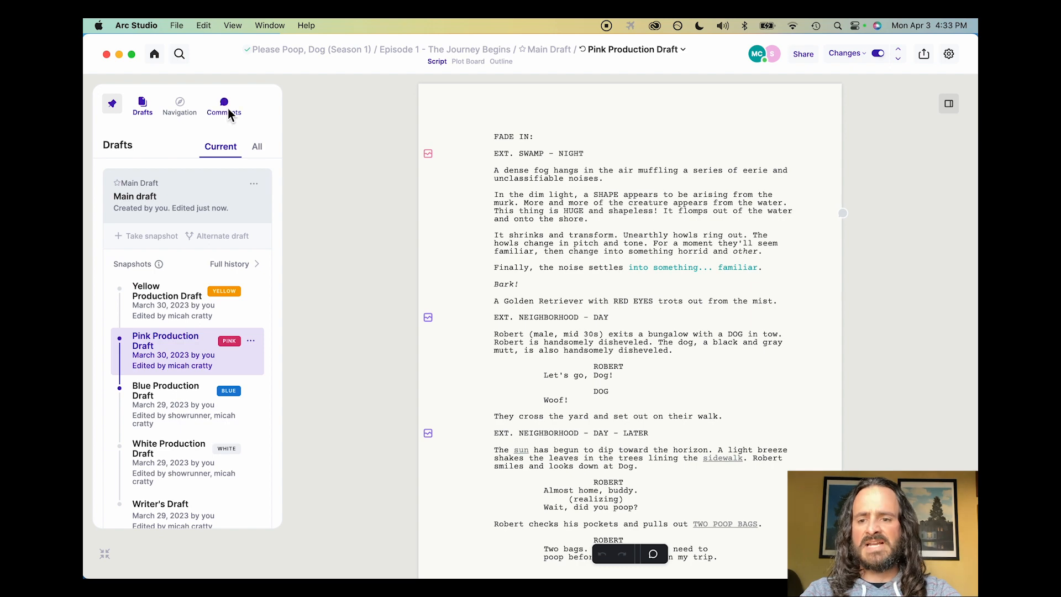
click(224, 104)
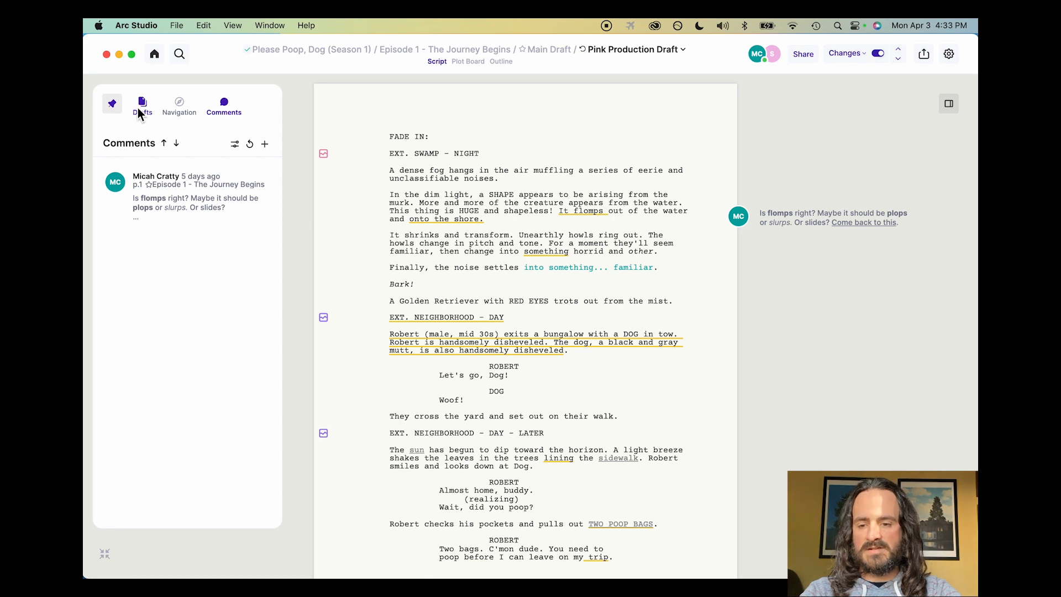
click(634, 50)
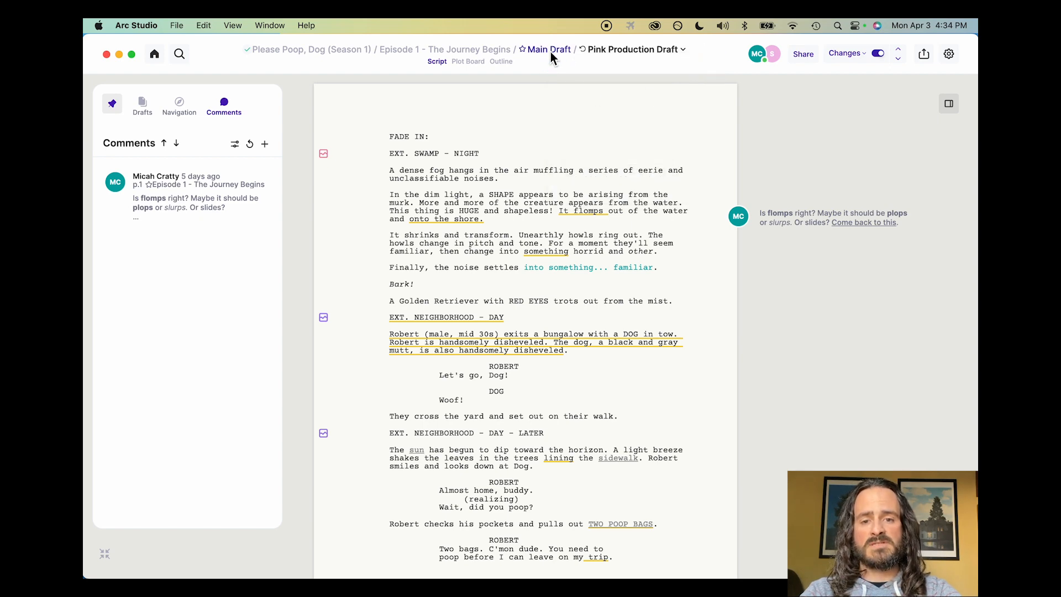
Return to the Main Draft and show its plot board of Teaser and Act 1 beats
click(142, 103)
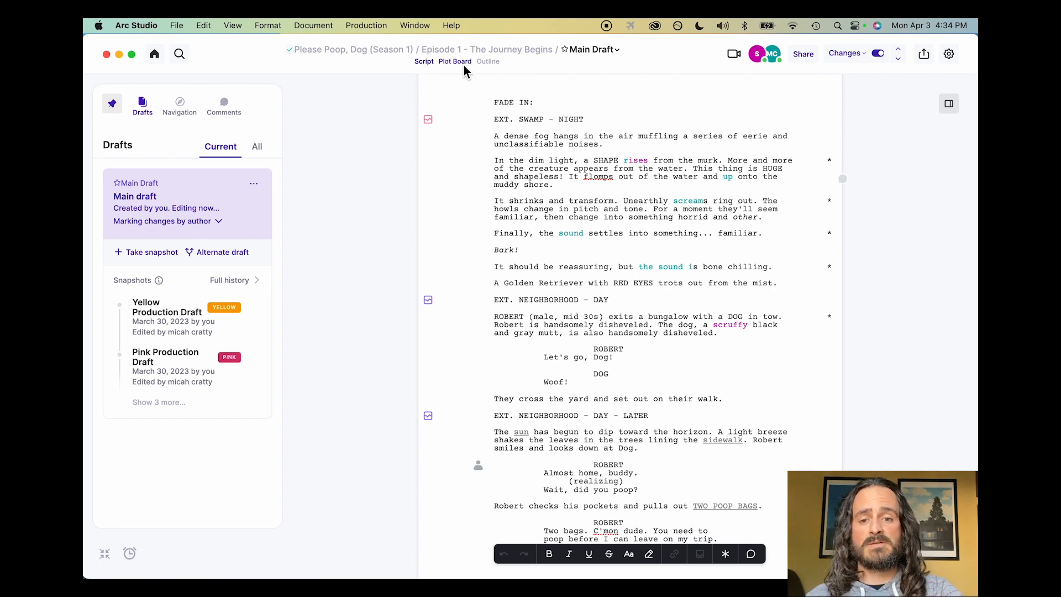
mouse_move(497, 70)
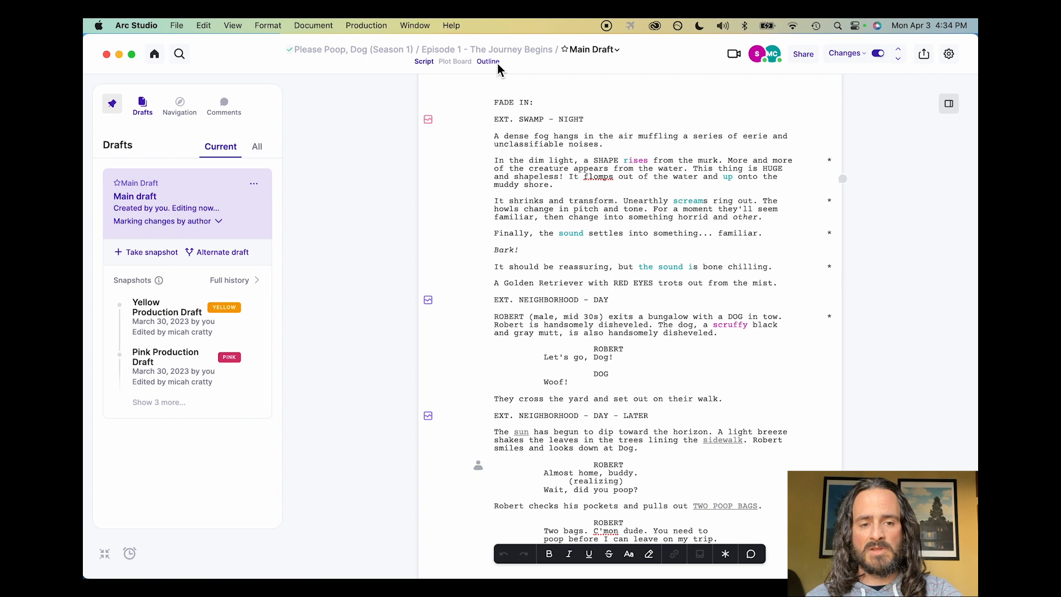
mouse_move(377, 113)
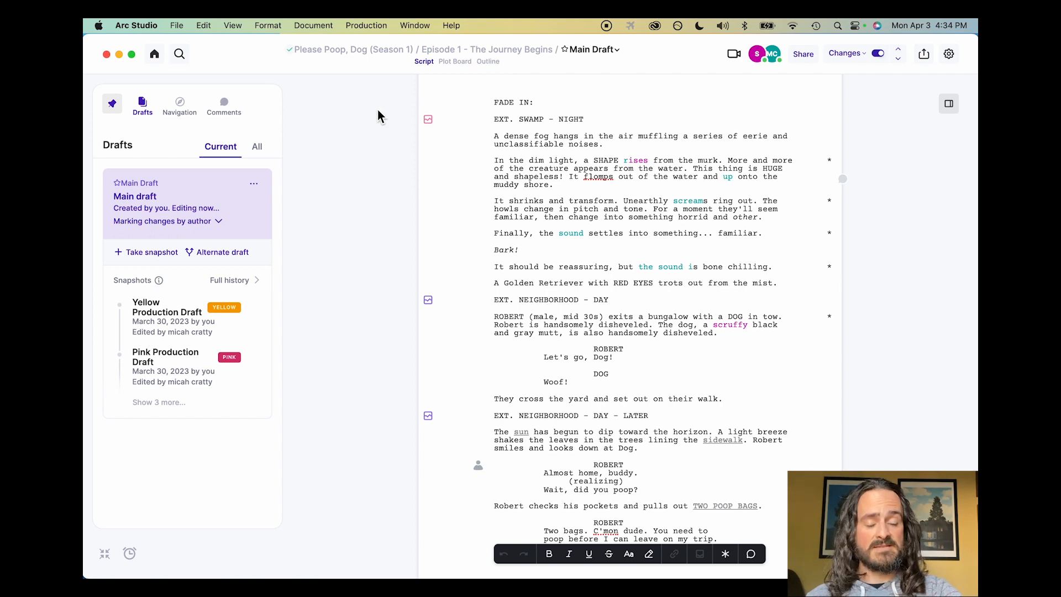
mouse_move(404, 104)
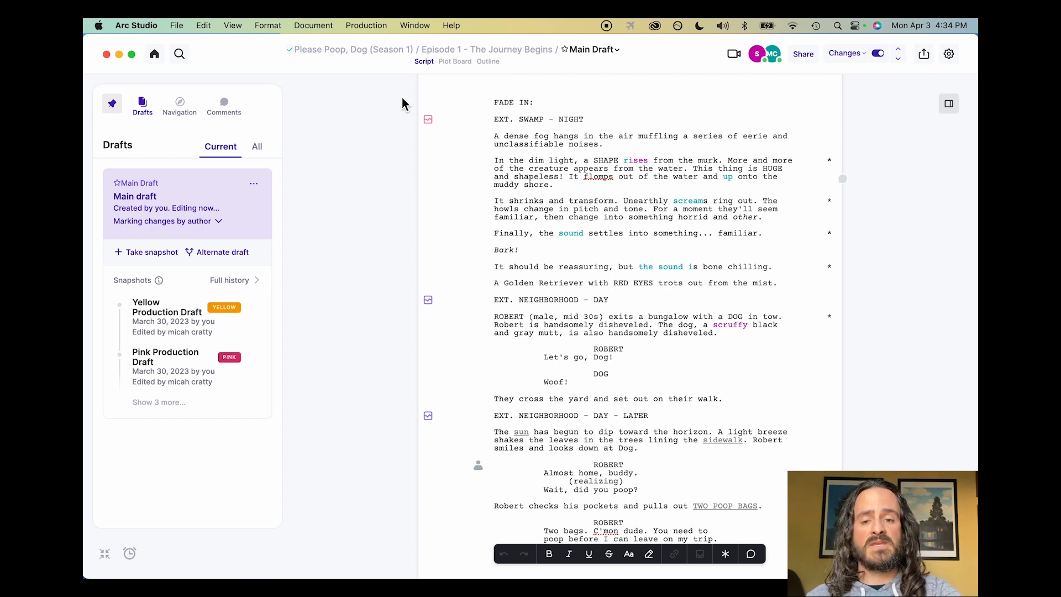
click(456, 62)
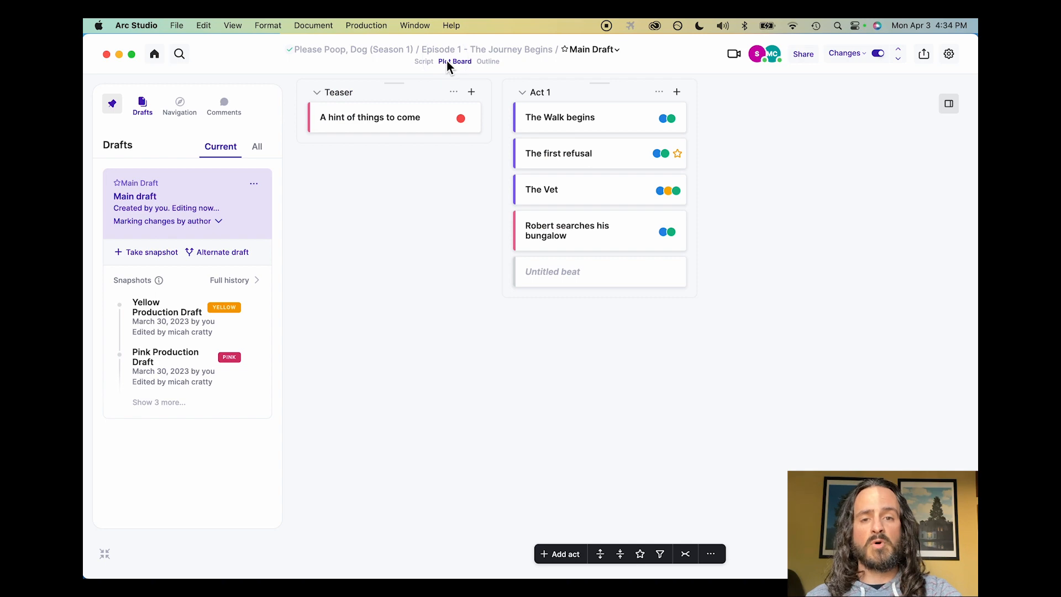
Show the Episode 1 main draft in Arc Studio's web version in Chrome
click(488, 62)
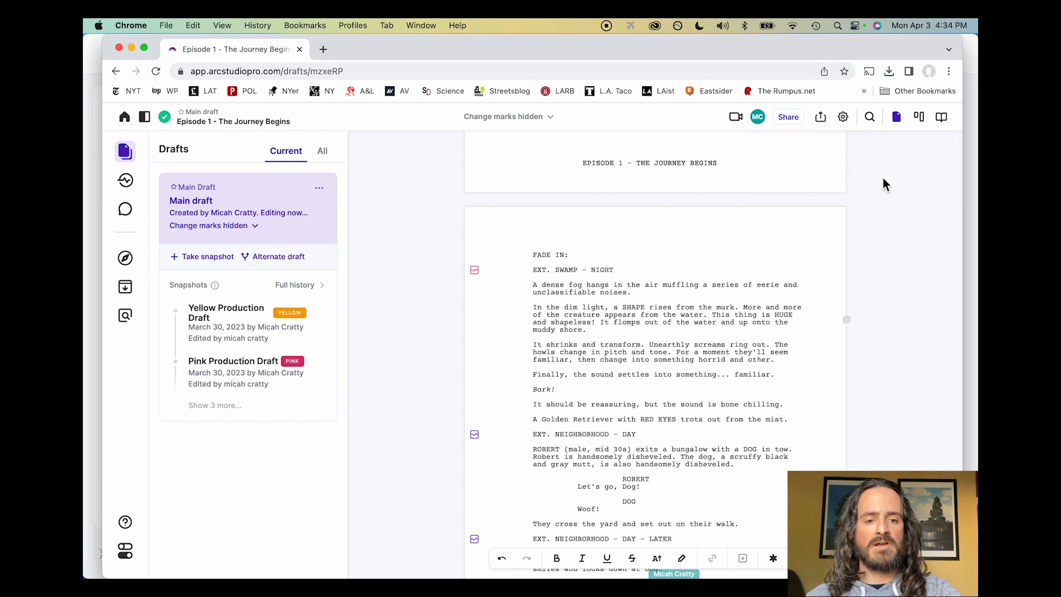
mouse_move(895, 117)
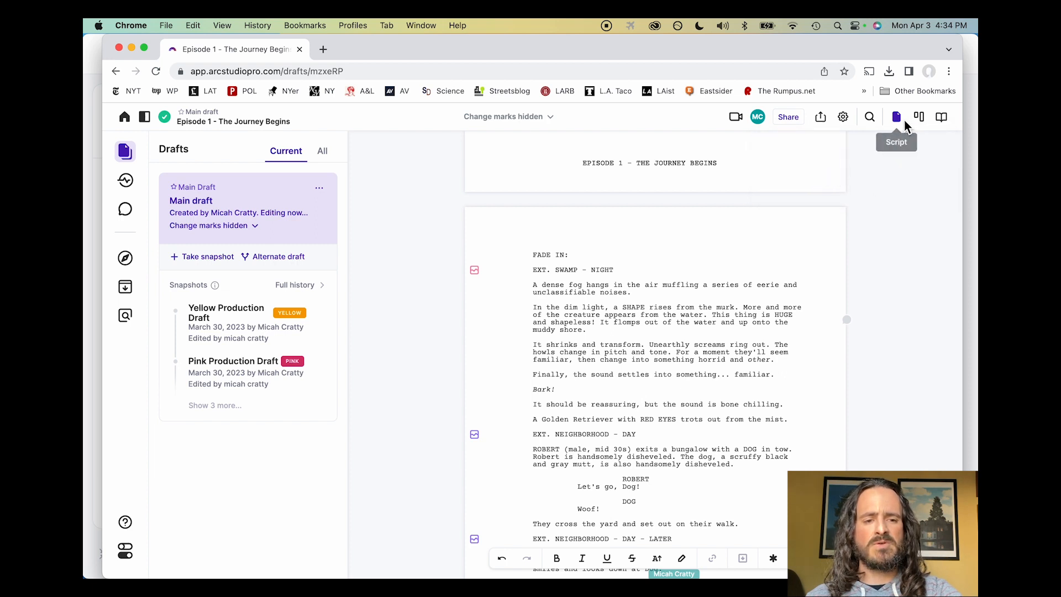
mouse_move(936, 127)
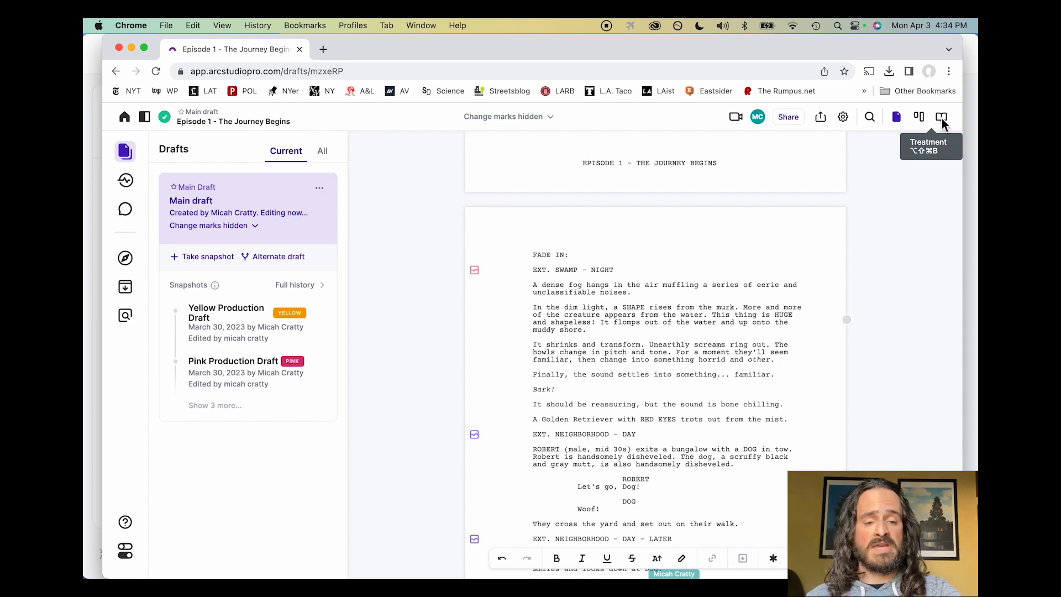
mouse_move(888, 240)
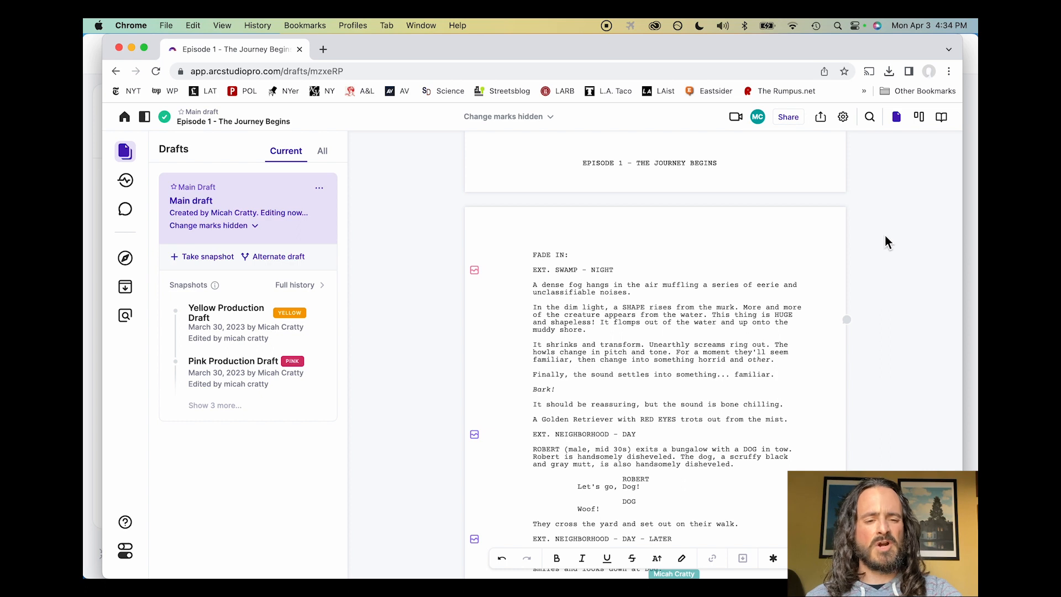
mouse_move(900, 177)
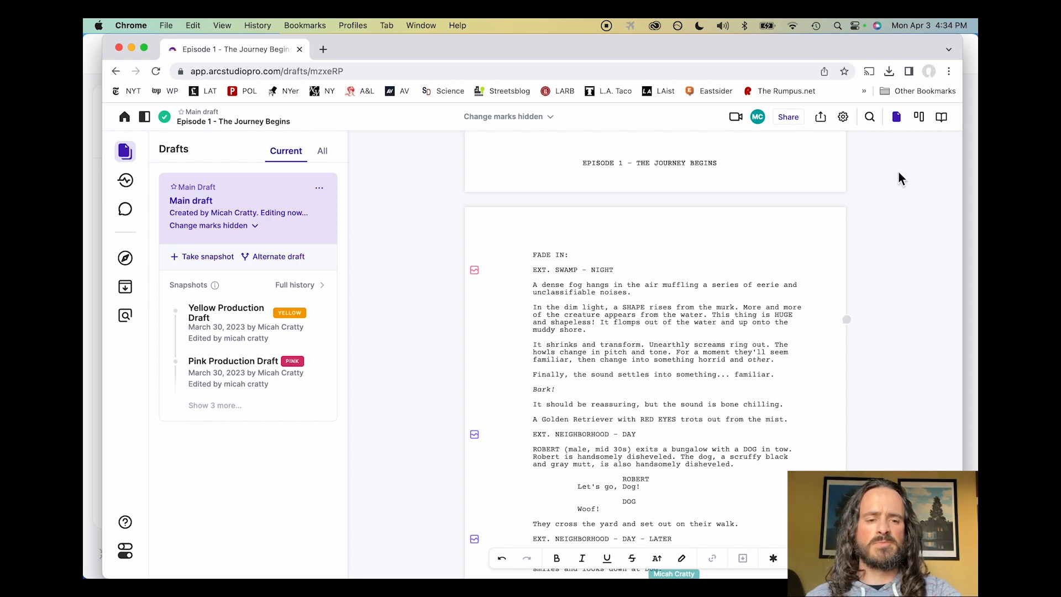
mouse_move(896, 146)
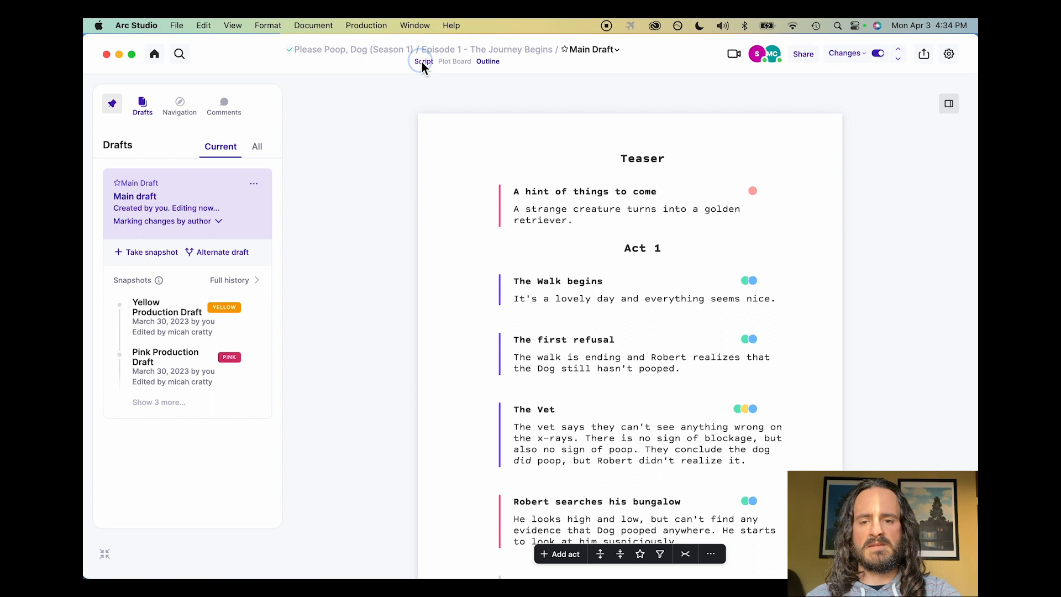
Leave the Outline view for the main draft script with author-coloured change marks
click(423, 62)
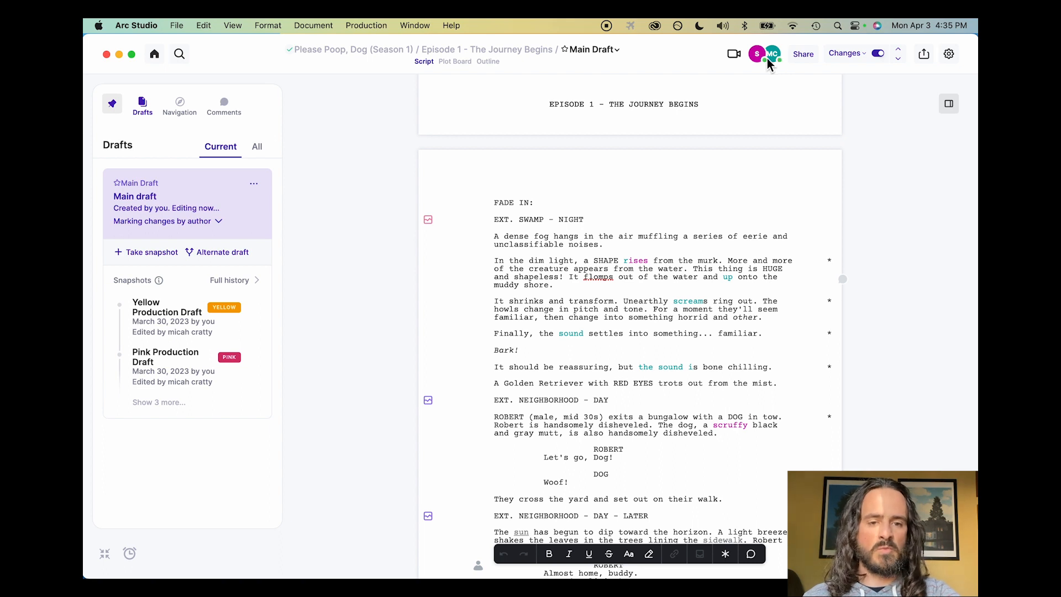
mouse_move(763, 76)
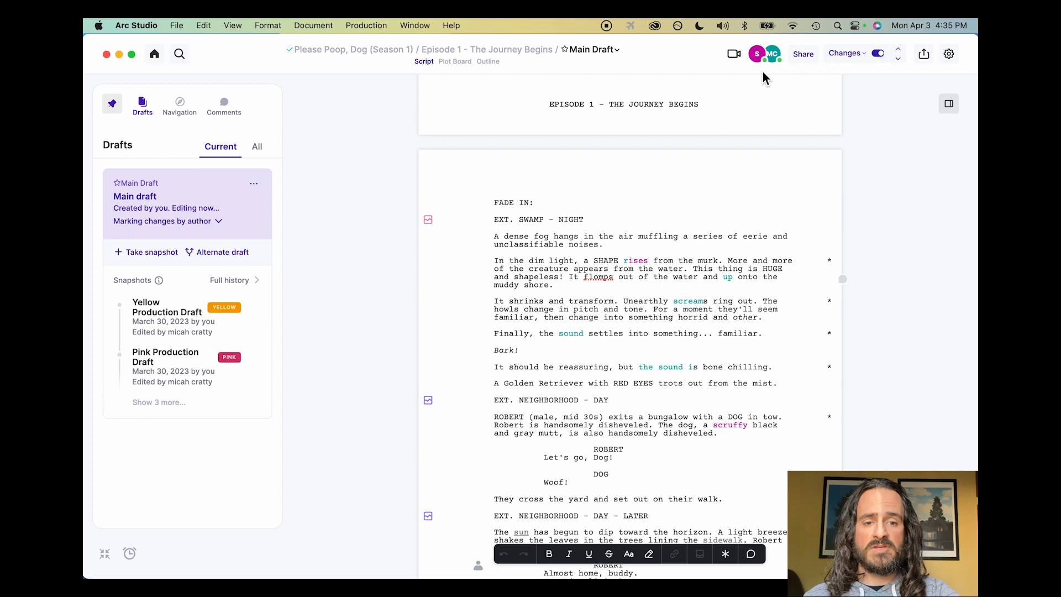
mouse_move(771, 62)
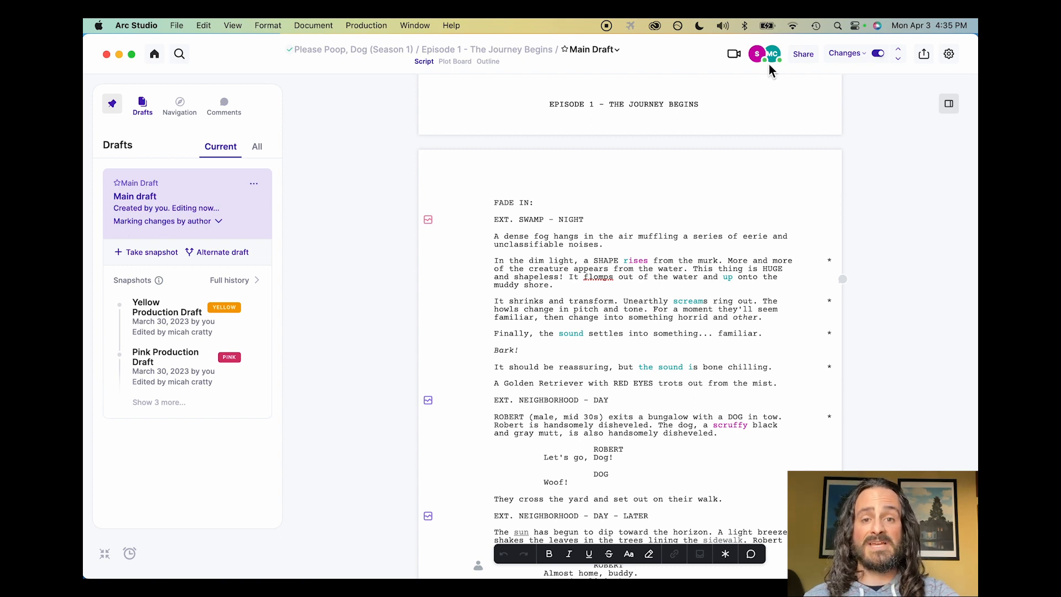
mouse_move(781, 72)
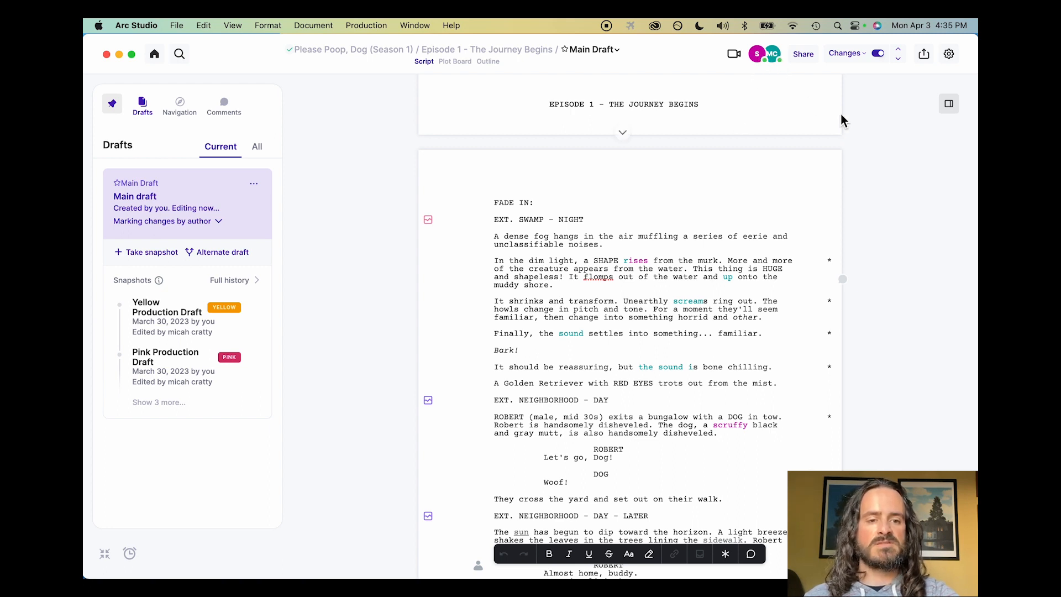
click(846, 53)
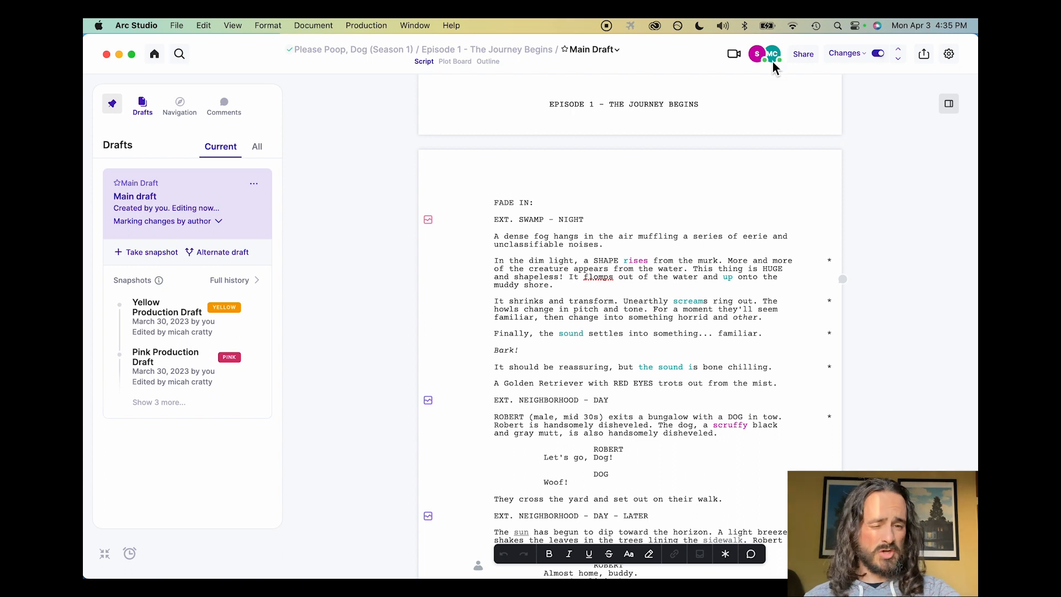
mouse_move(700, 302)
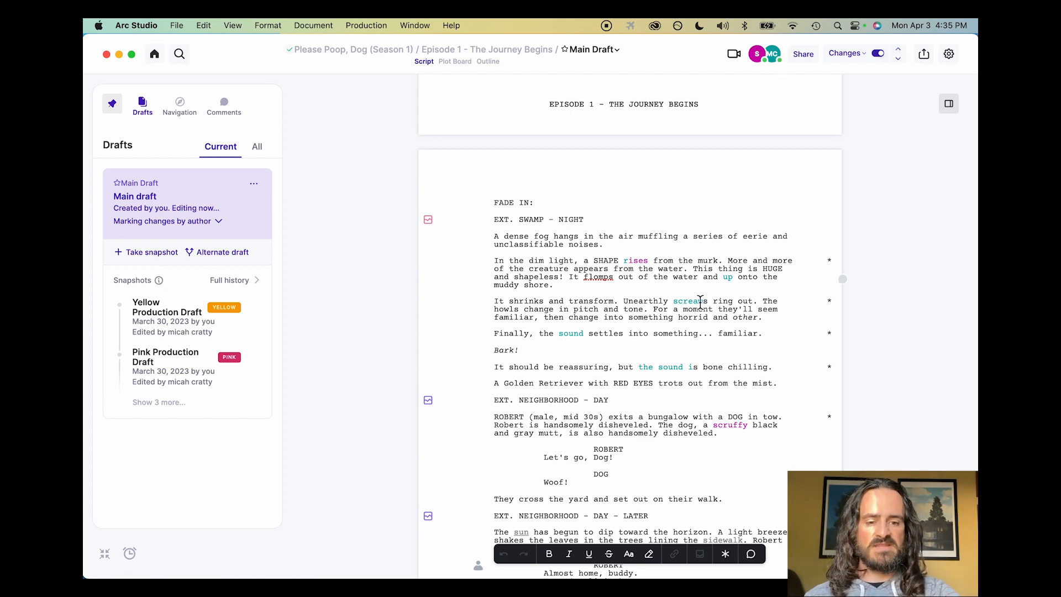
mouse_move(671, 369)
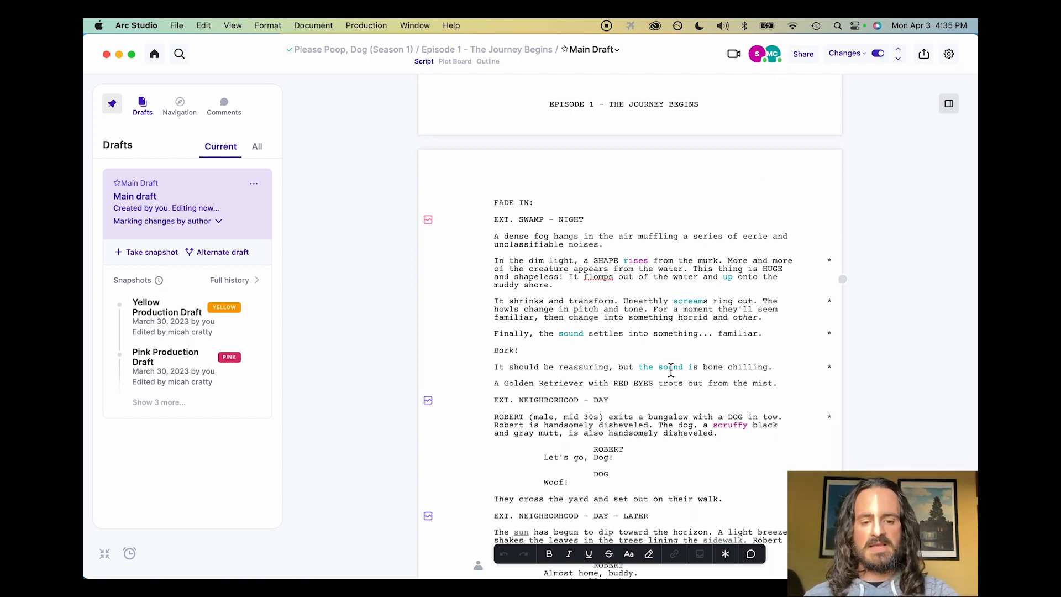
mouse_move(732, 429)
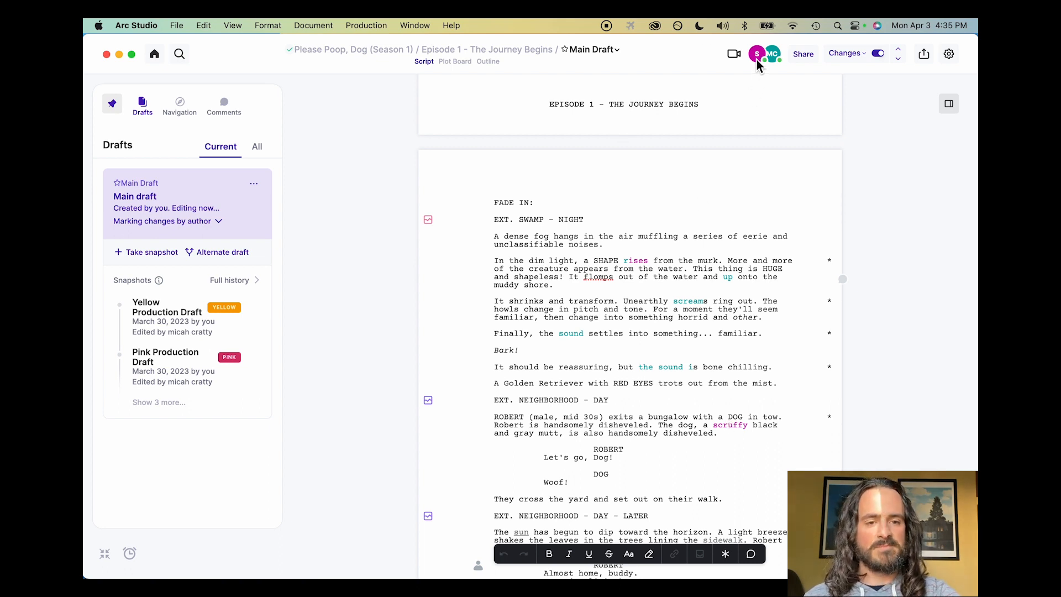
Change the Showrunner collaborator's marking colour to red in the Collaborators panel
click(755, 55)
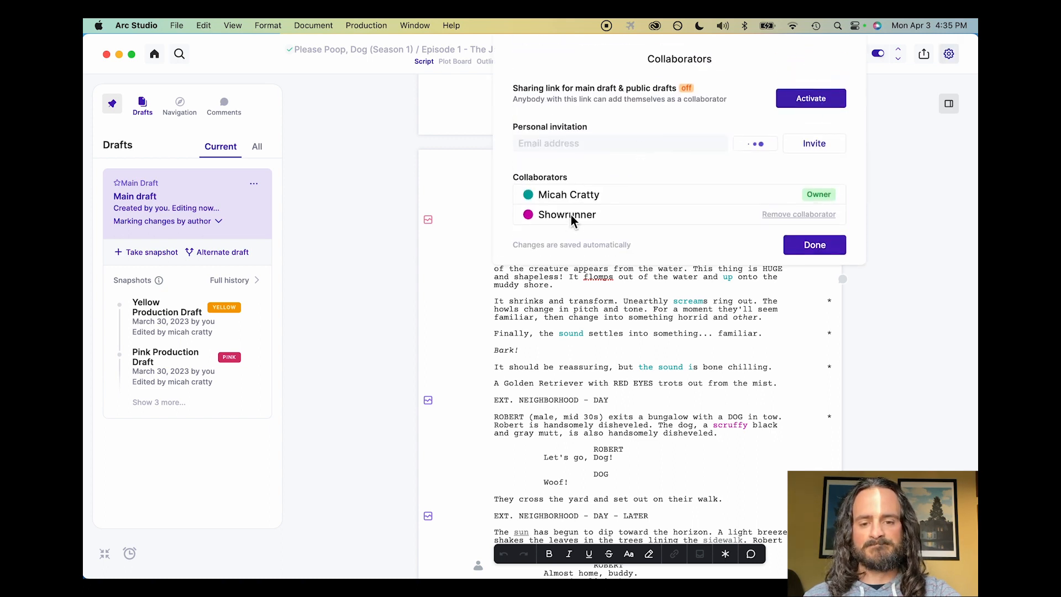
click(529, 214)
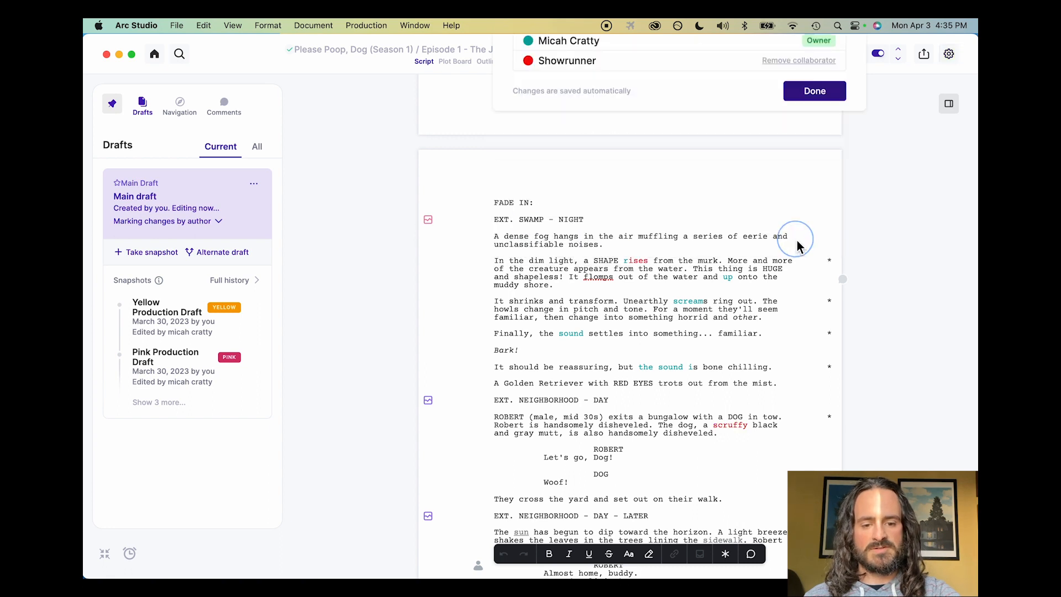
click(814, 90)
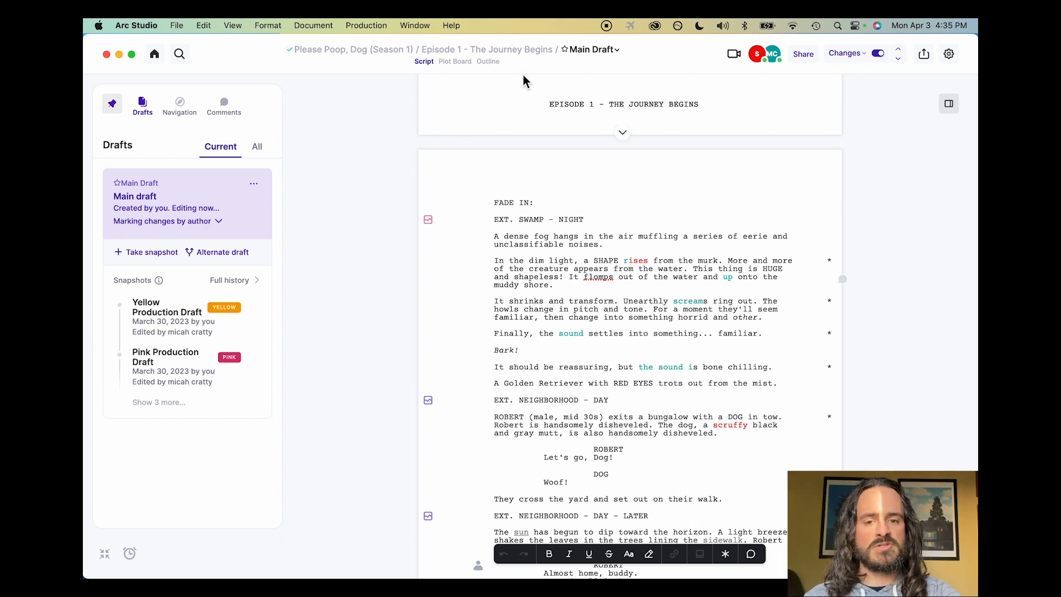
mouse_move(541, 71)
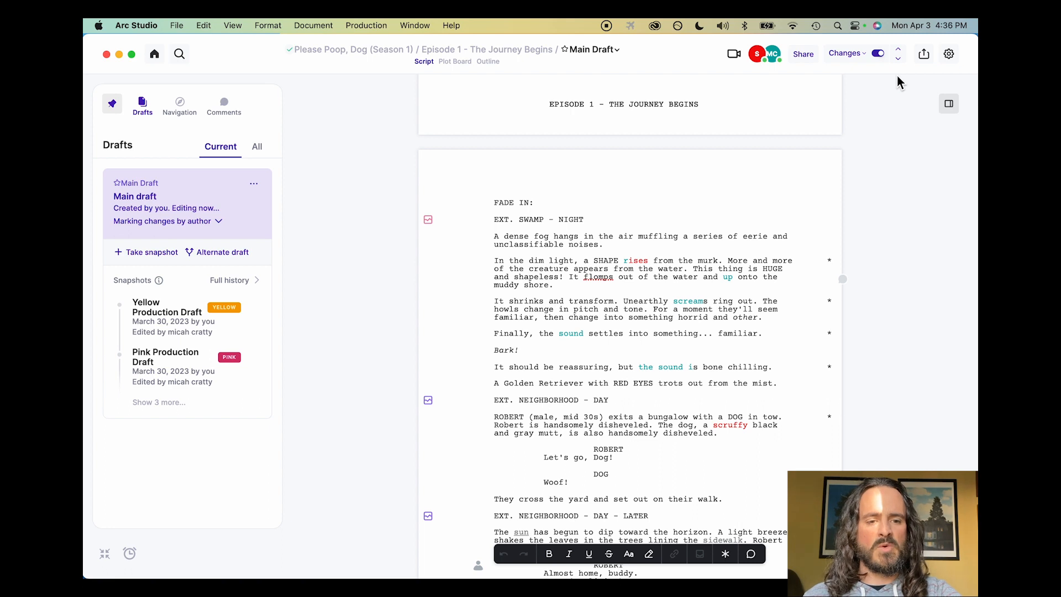
Step through the main draft's marked changes to the second of four
click(900, 58)
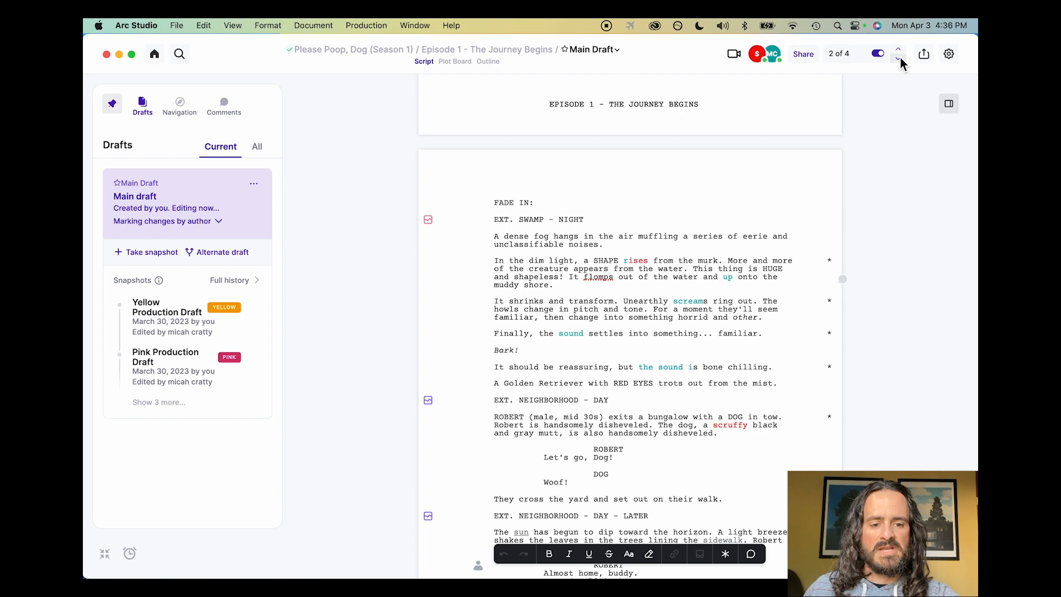
click(897, 60)
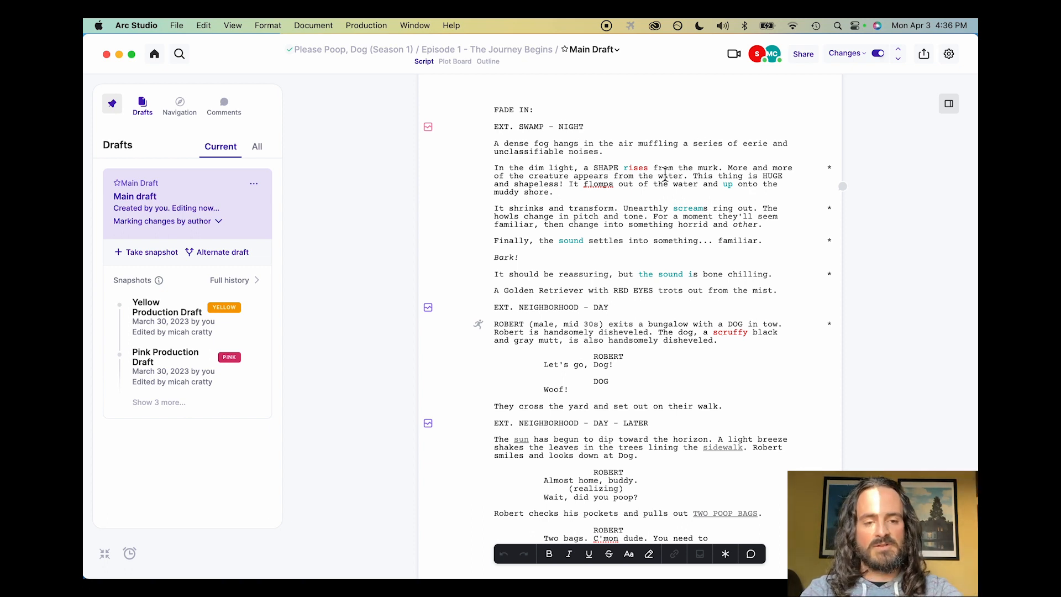
click(897, 58)
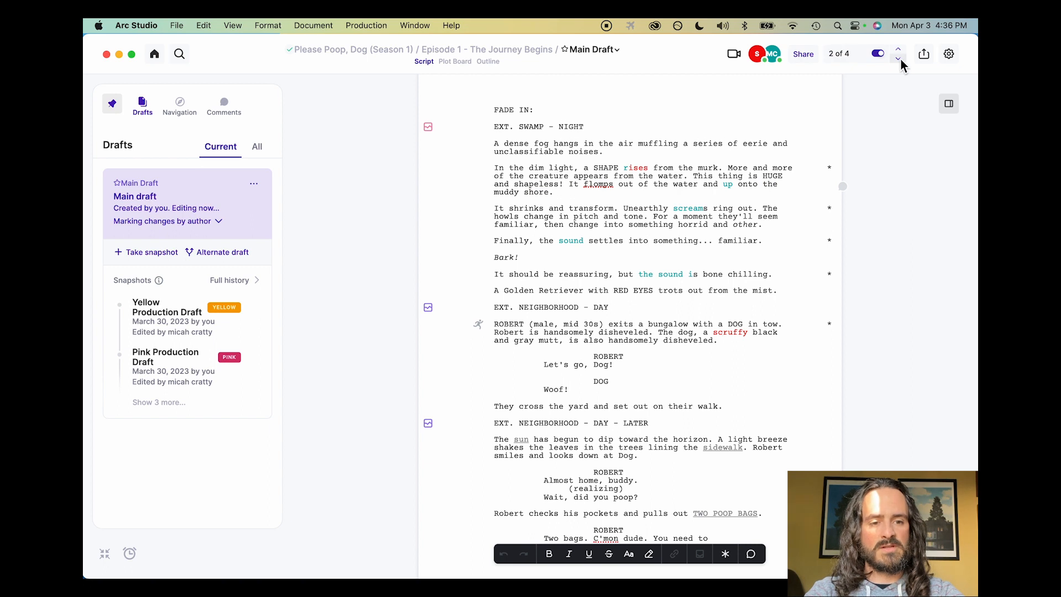
Review marking modes, then toggle change marking off and on, clearing old coloured marks
click(845, 52)
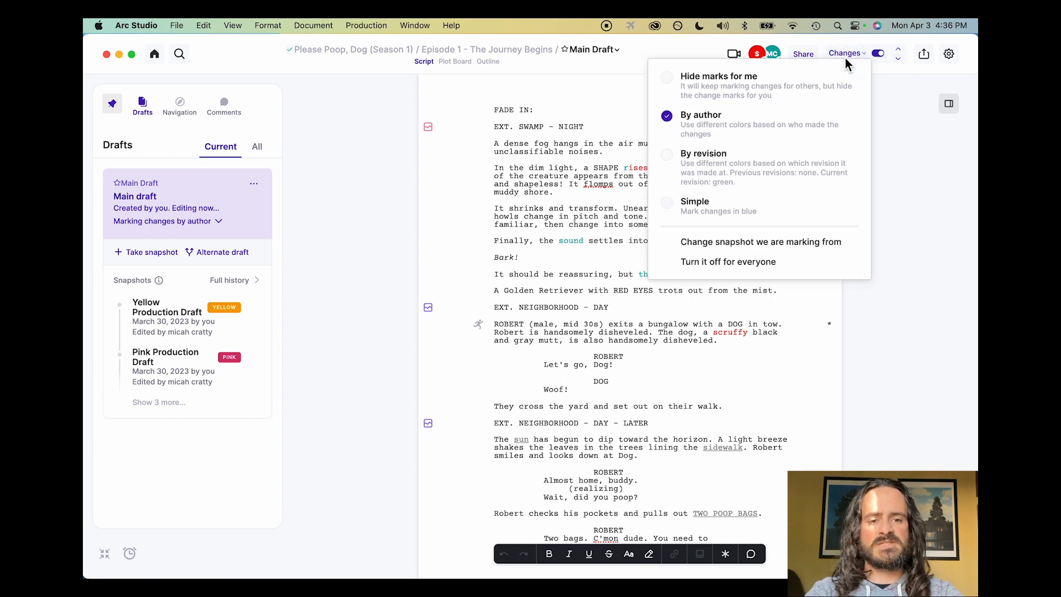
mouse_move(786, 184)
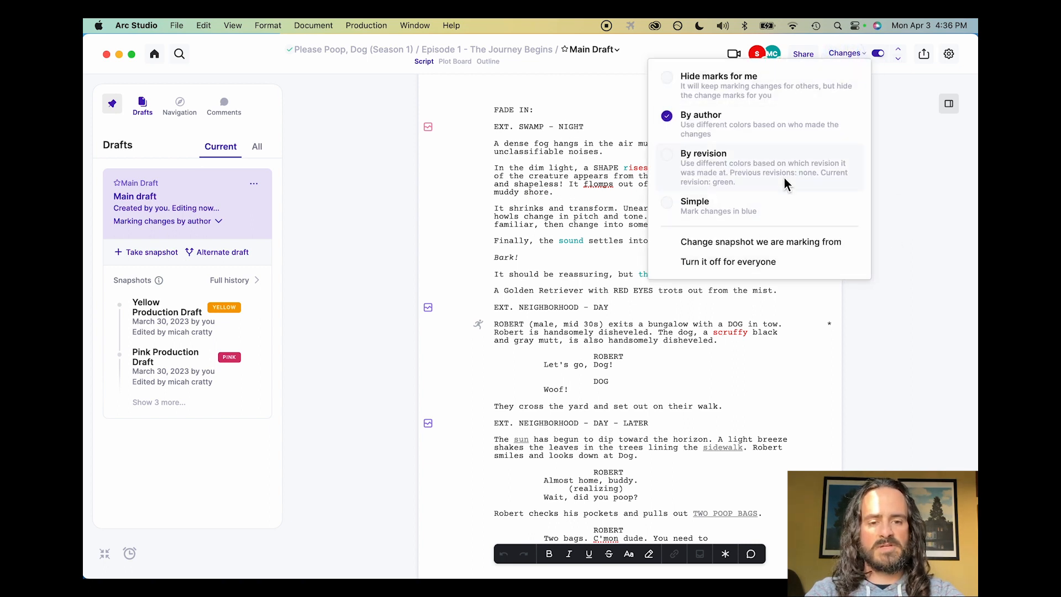
mouse_move(732, 106)
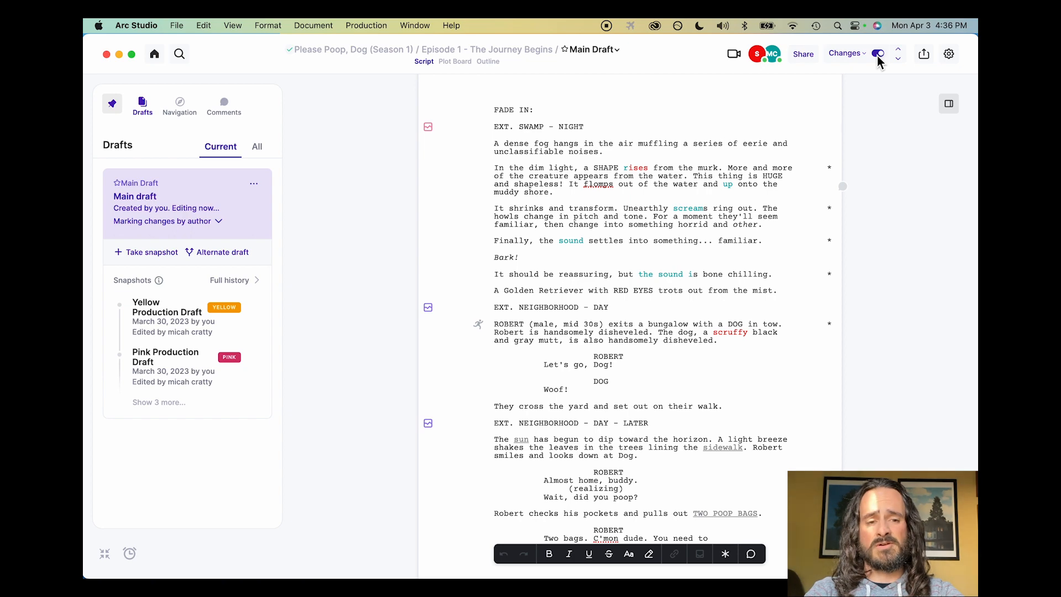
click(877, 53)
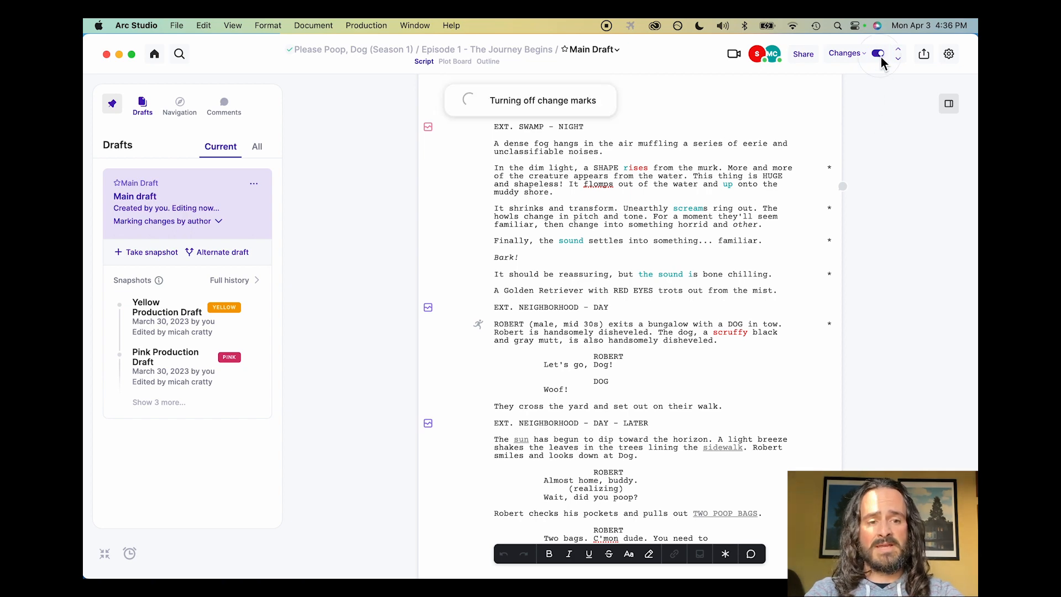
click(877, 53)
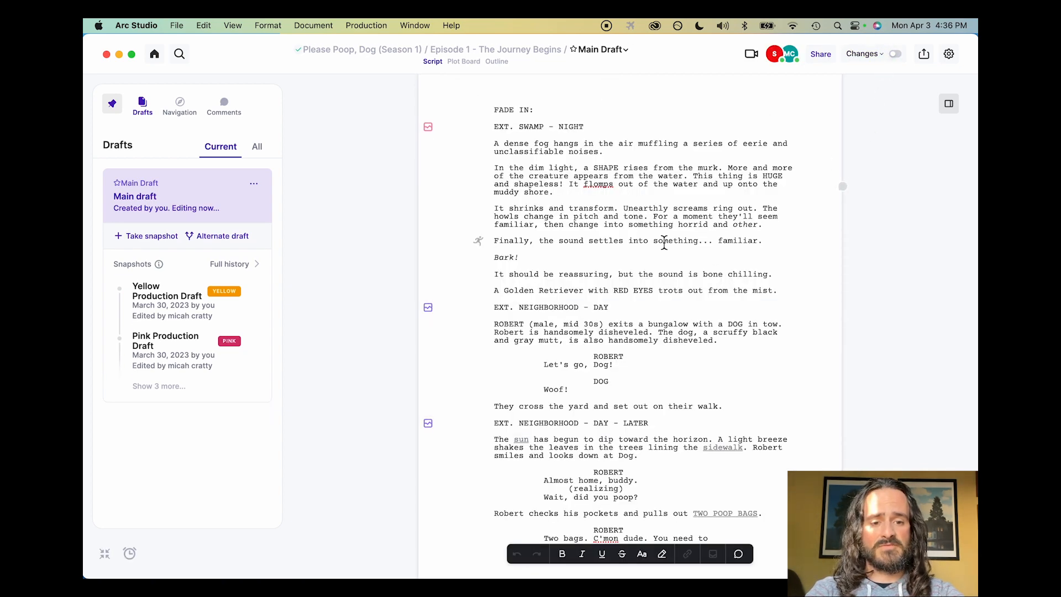
click(877, 53)
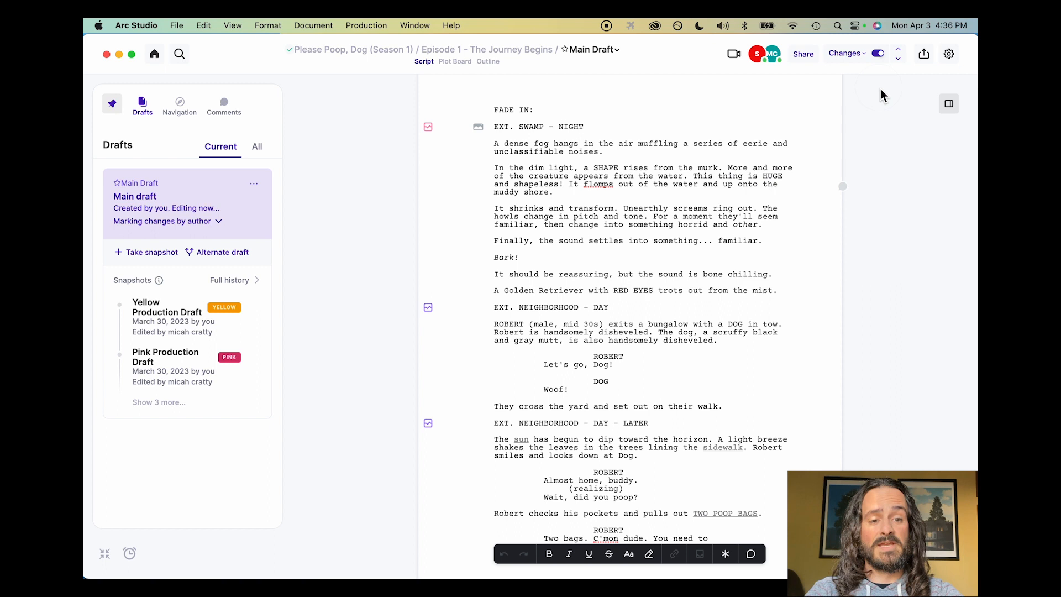
mouse_move(857, 66)
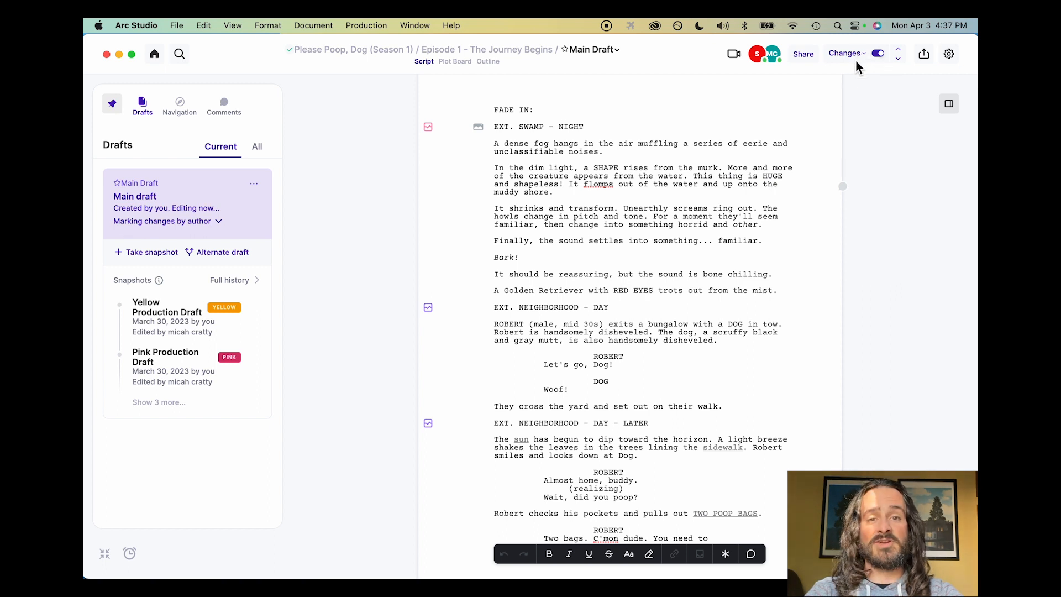
mouse_move(925, 53)
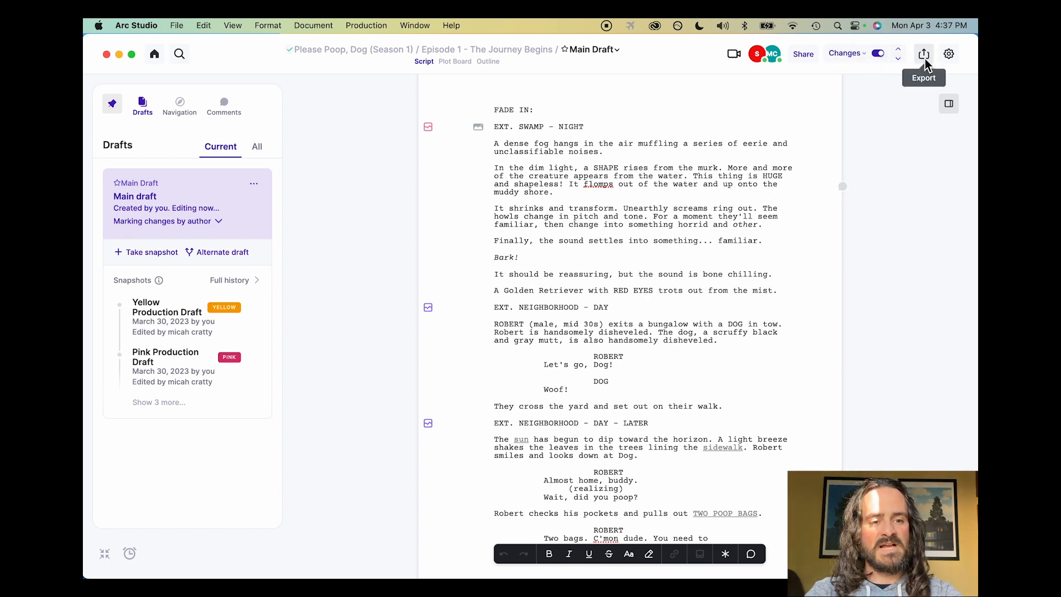
Review the Export dialog's Outline options, cancel, and show the episode as an outline of acts and beats
click(922, 53)
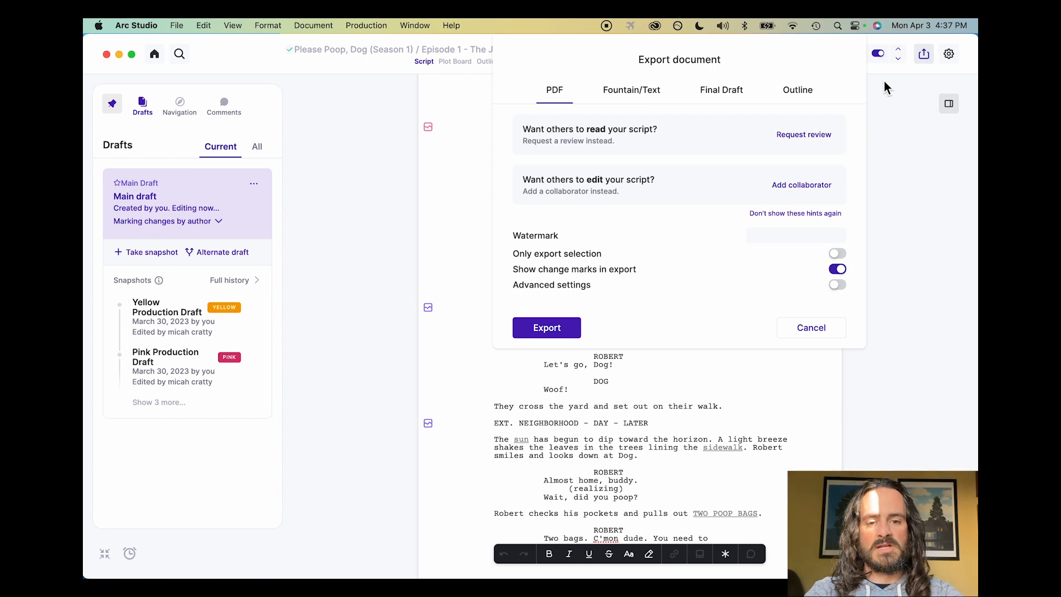
mouse_move(692, 233)
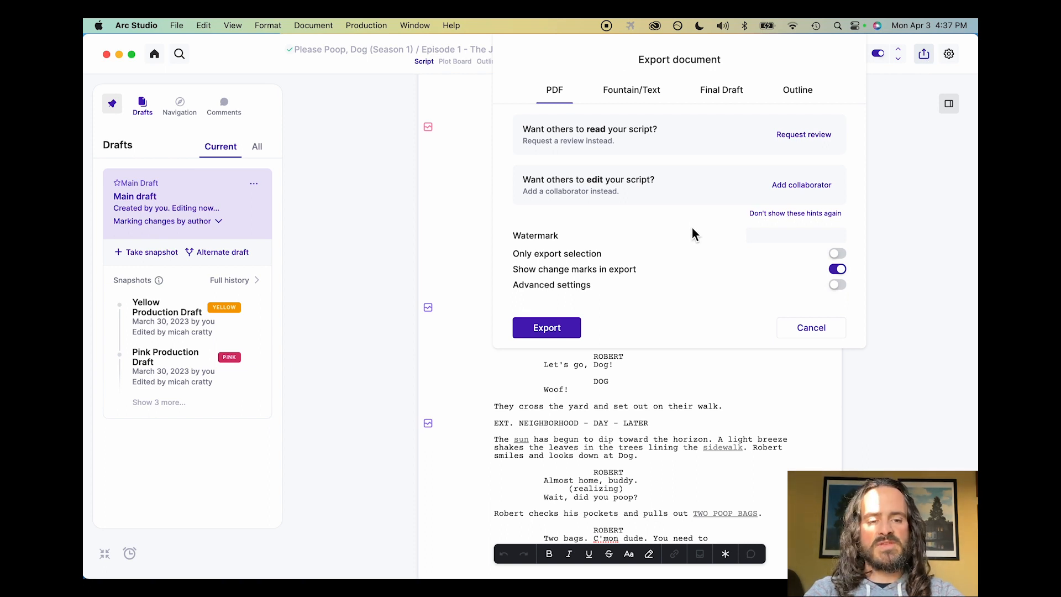
click(798, 89)
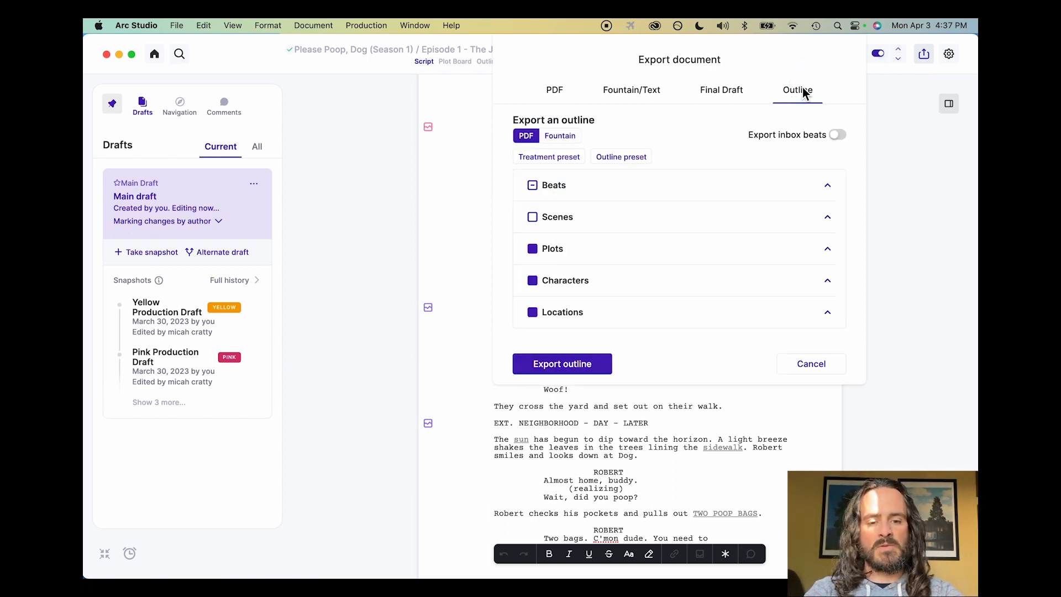
click(811, 363)
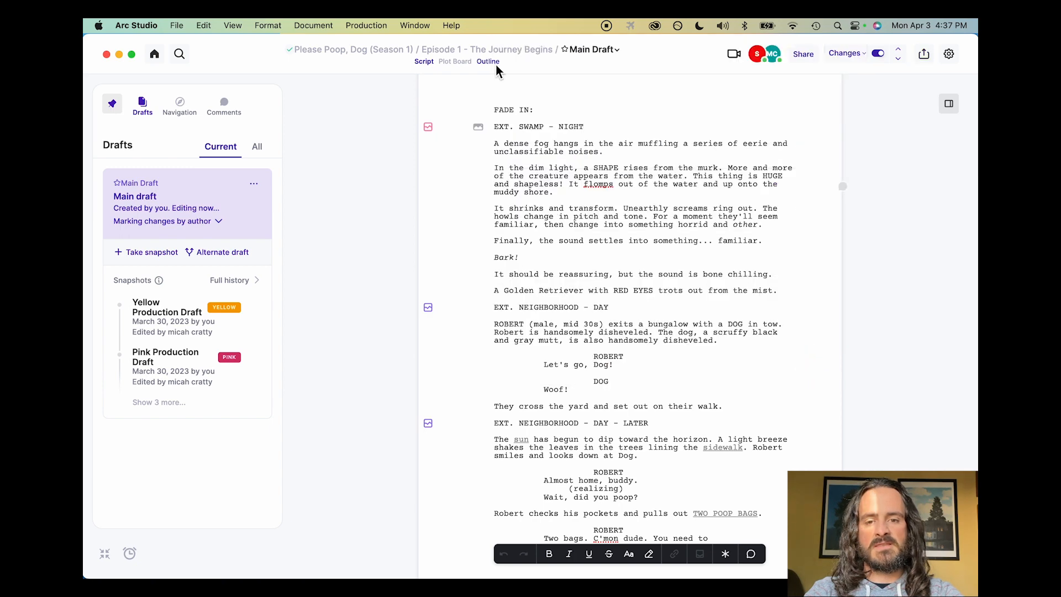
click(487, 62)
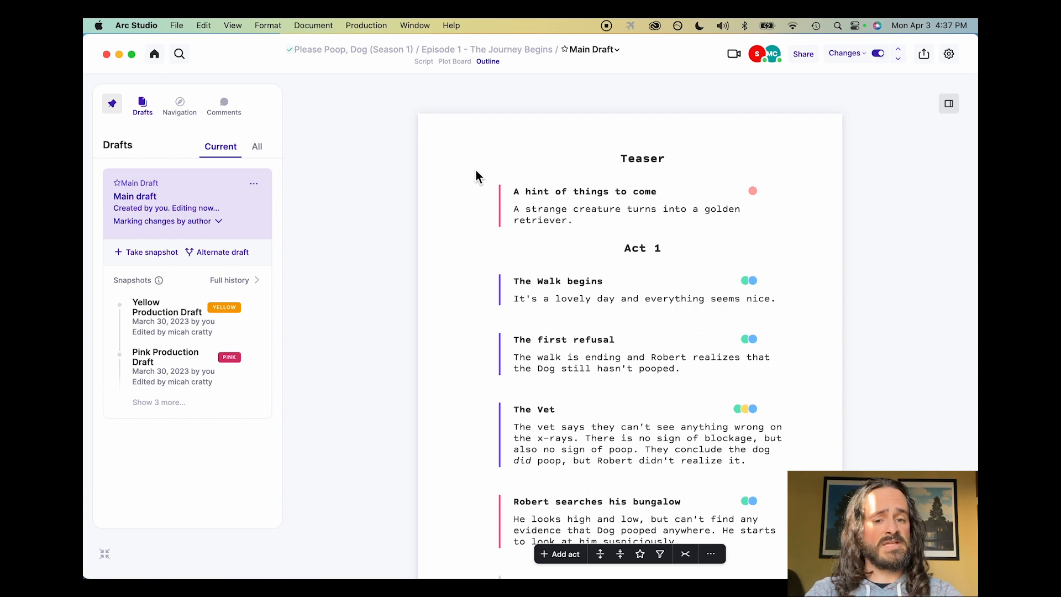
mouse_move(948, 53)
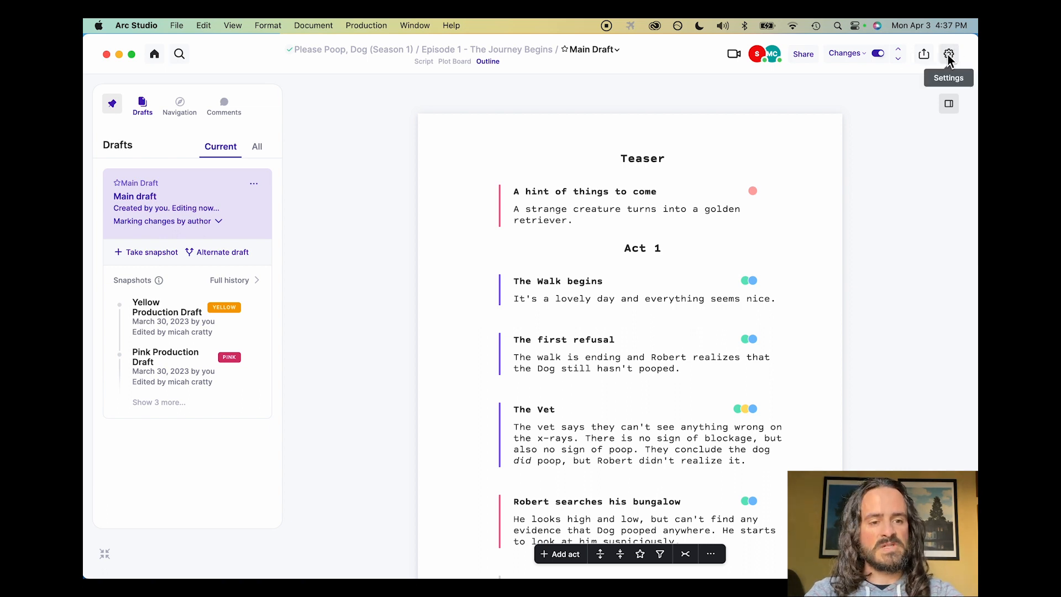
click(948, 53)
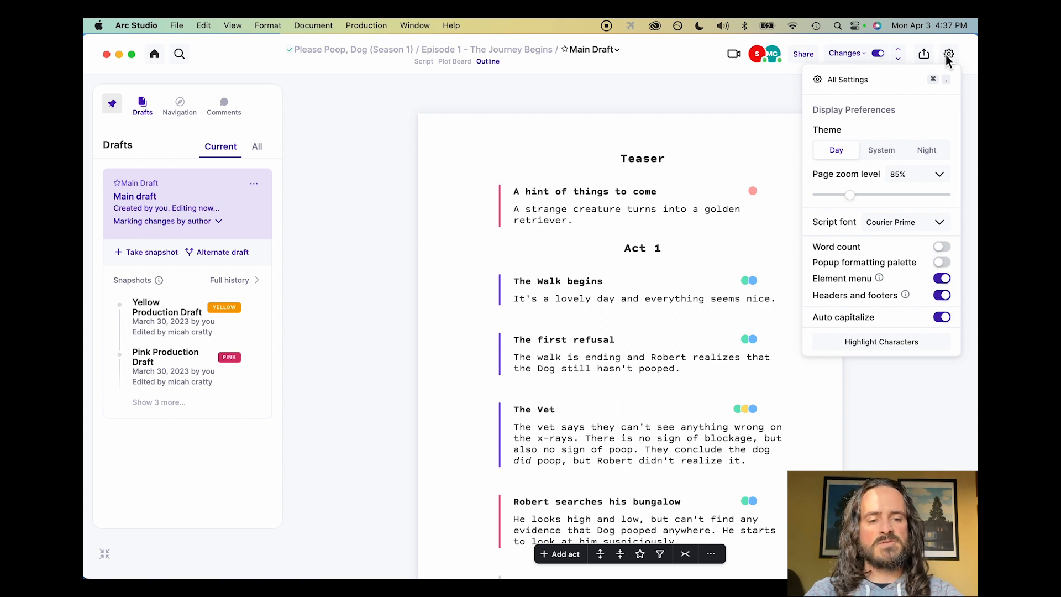
mouse_move(105, 541)
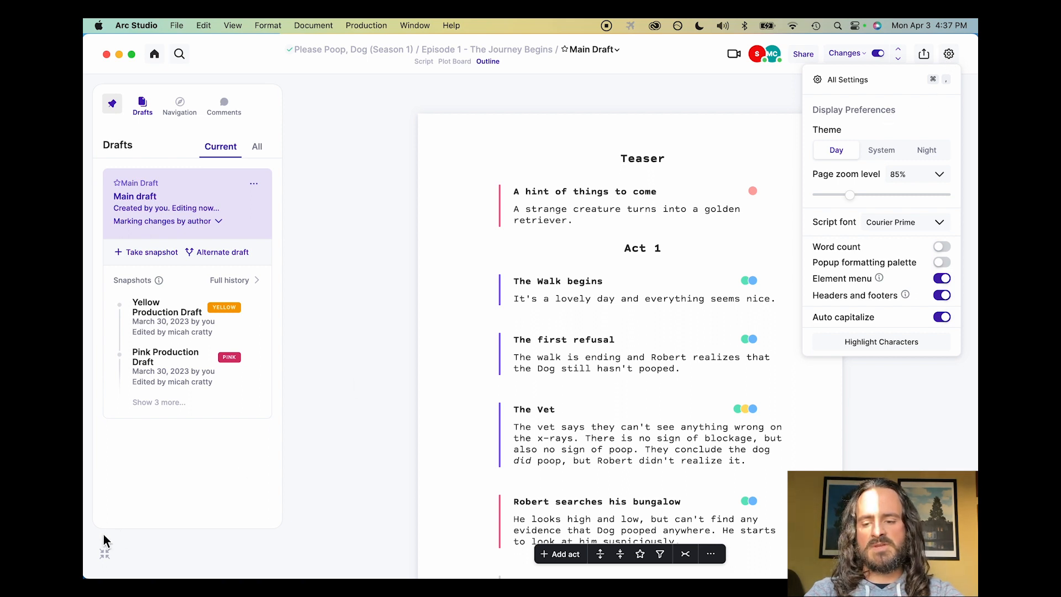
mouse_move(722, 224)
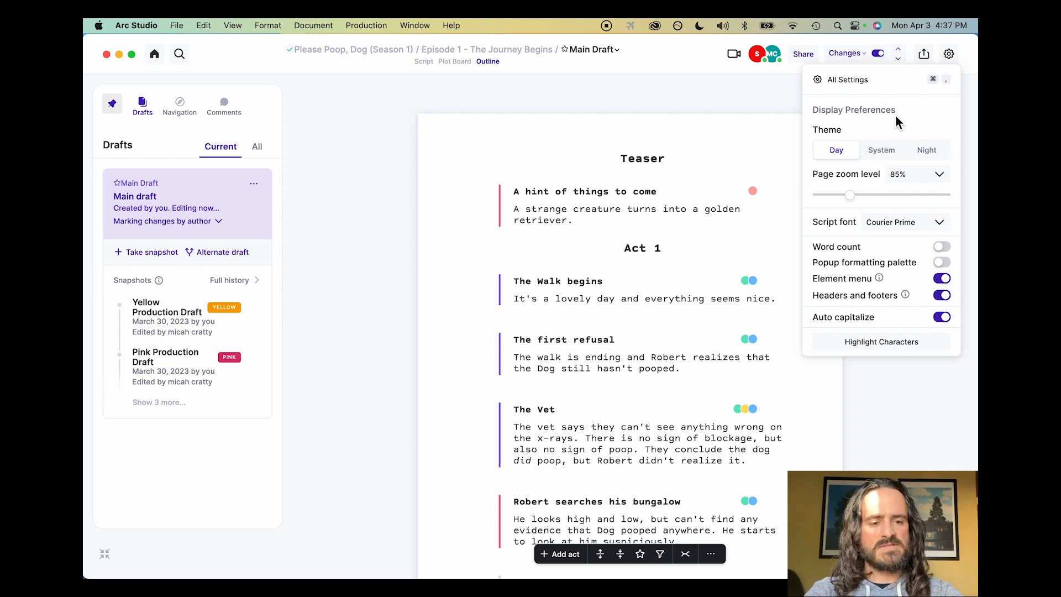
mouse_move(886, 198)
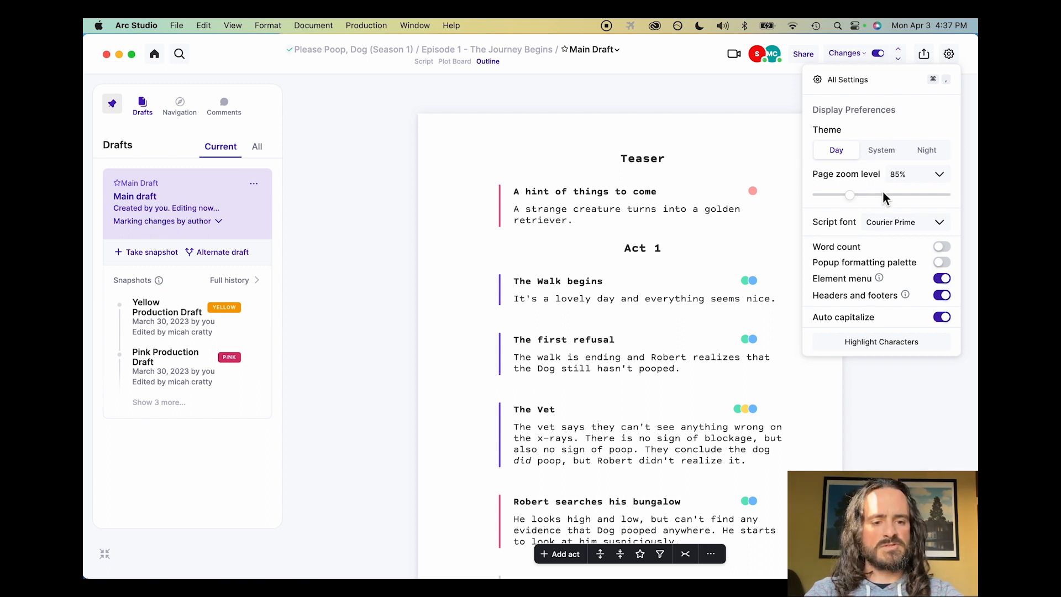
click(926, 150)
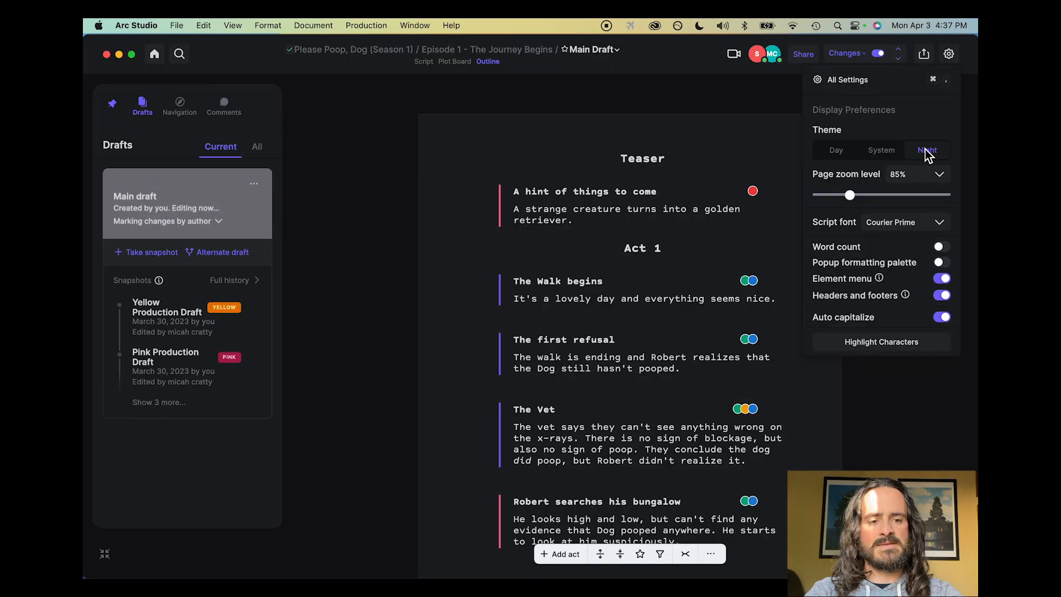
click(836, 150)
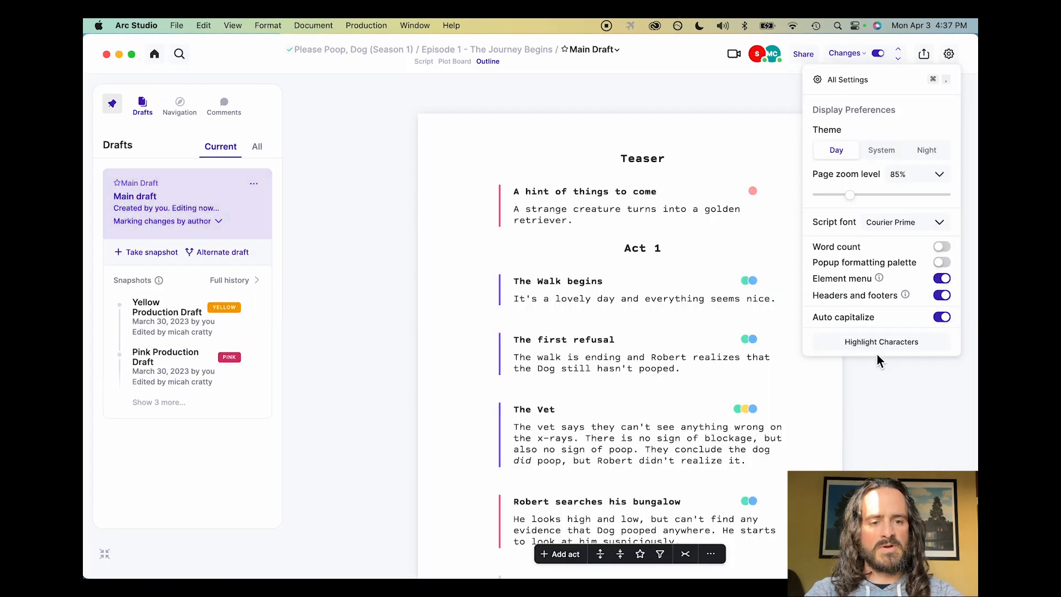
mouse_move(850, 89)
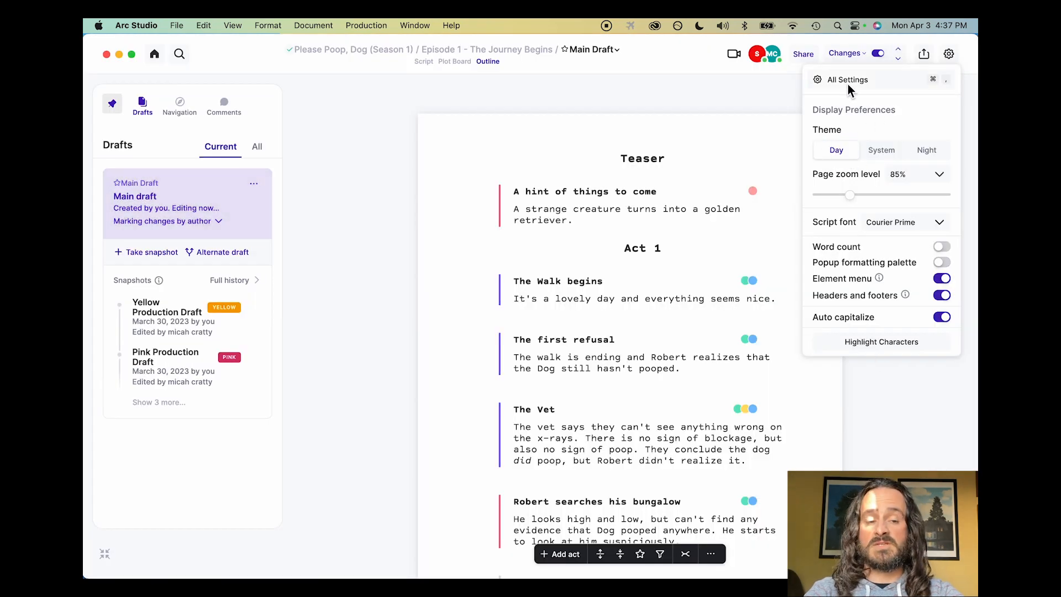
click(846, 79)
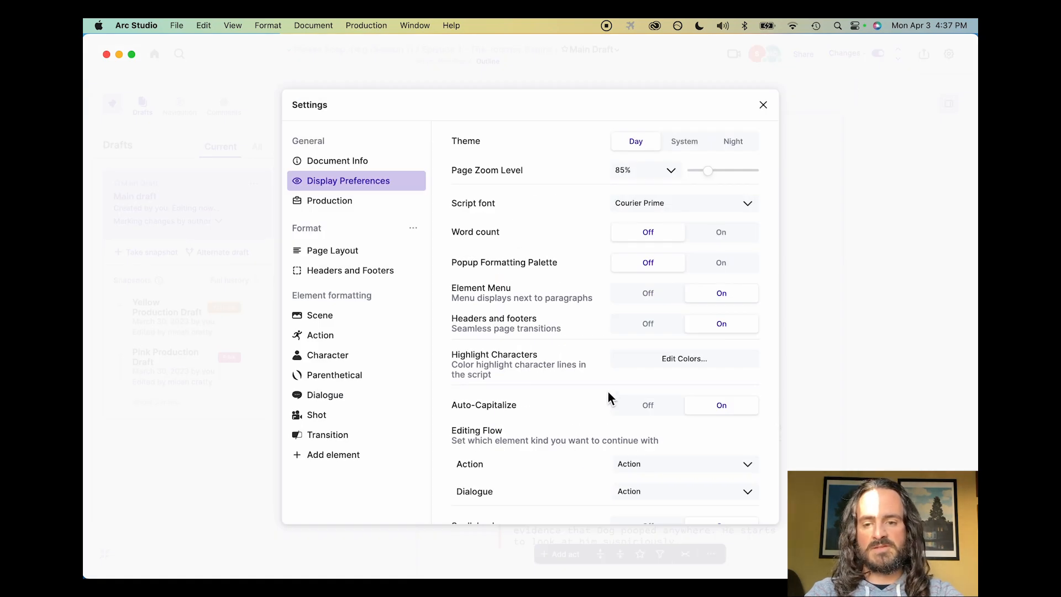
click(762, 105)
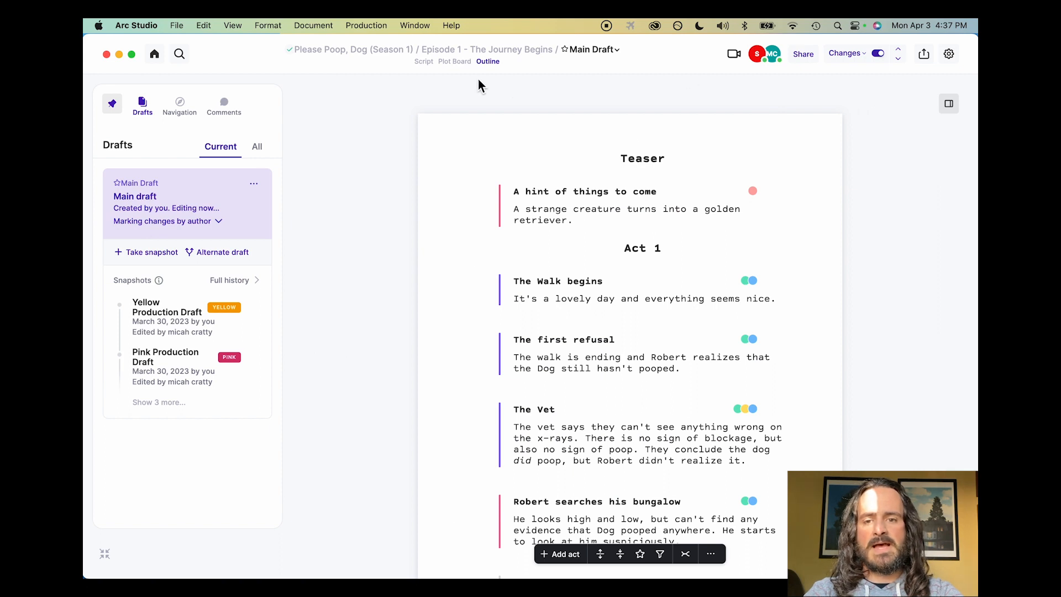
Return to the script, pin the Elements sidebar open and unpin the Drafts sidebar so it hides
click(423, 62)
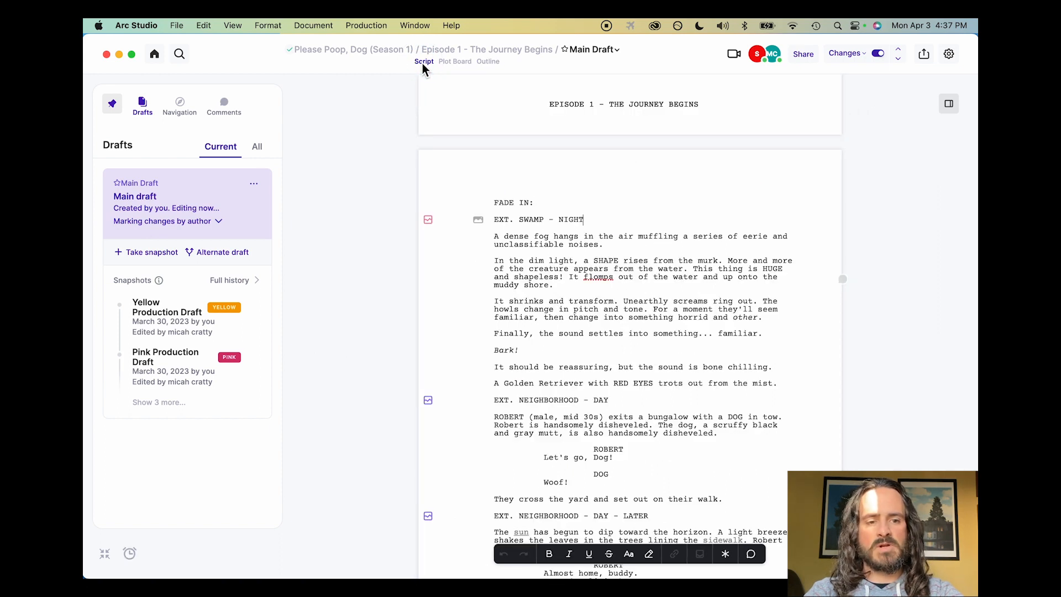
mouse_move(360, 155)
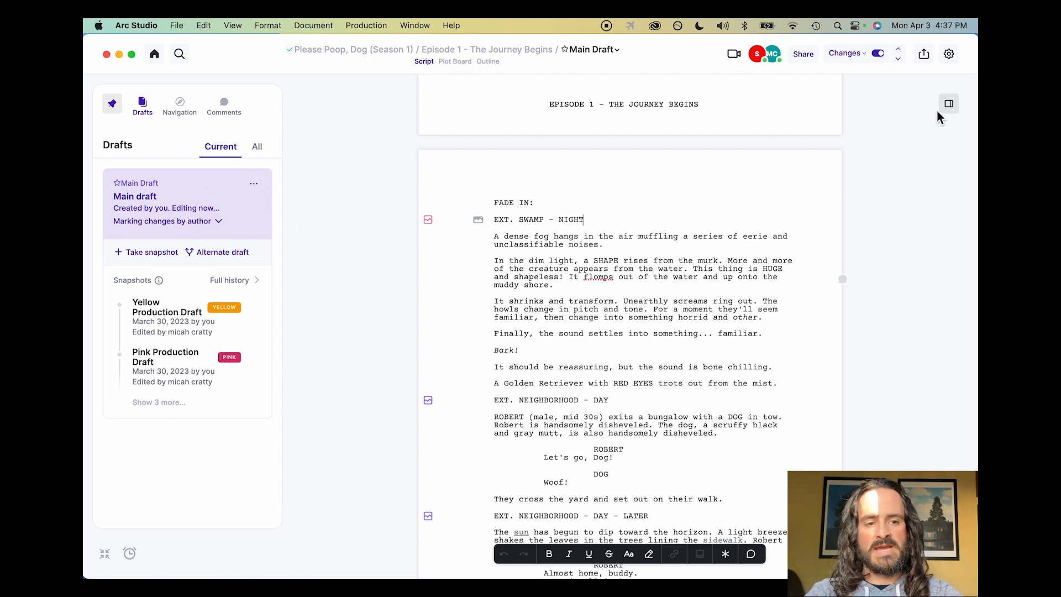
click(948, 104)
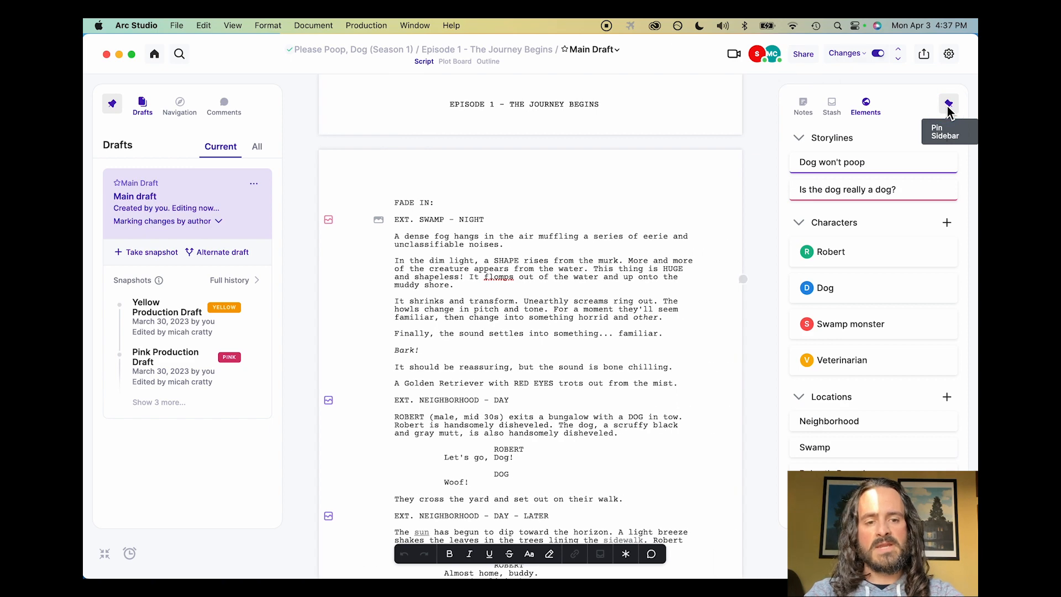
click(948, 104)
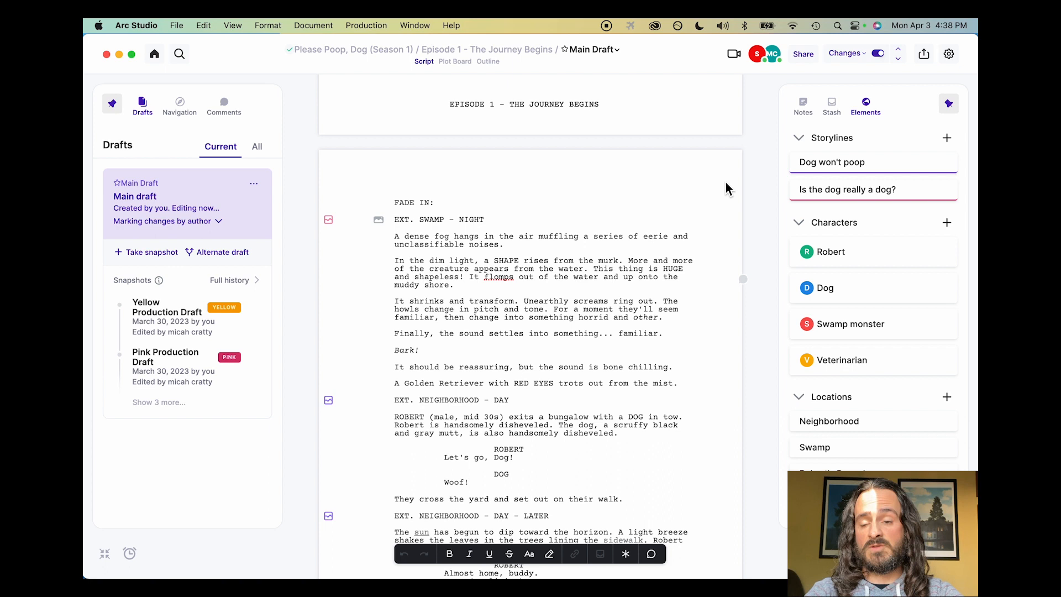
mouse_move(283, 302)
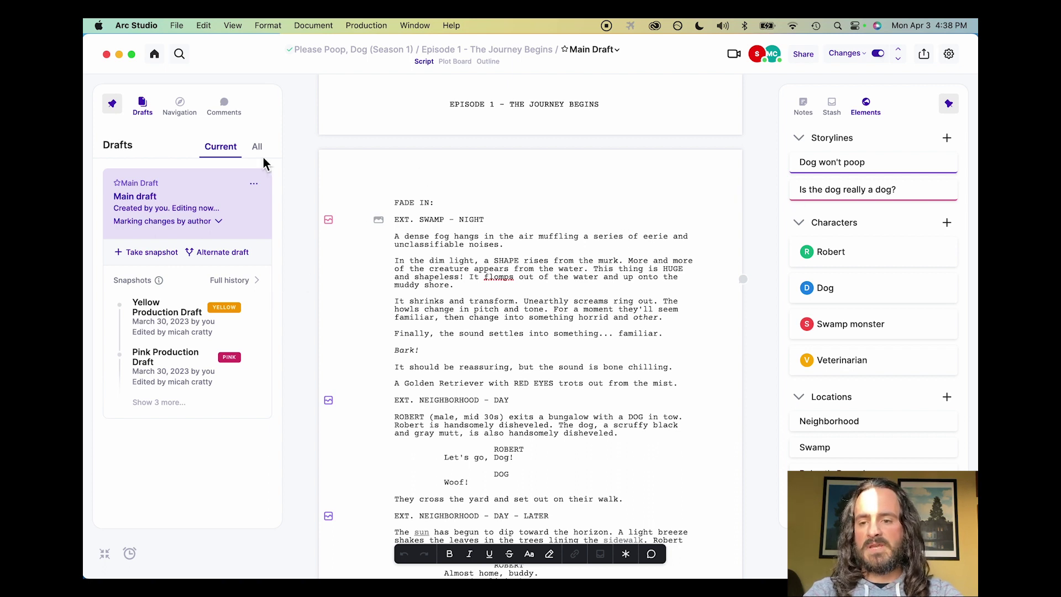
mouse_move(113, 104)
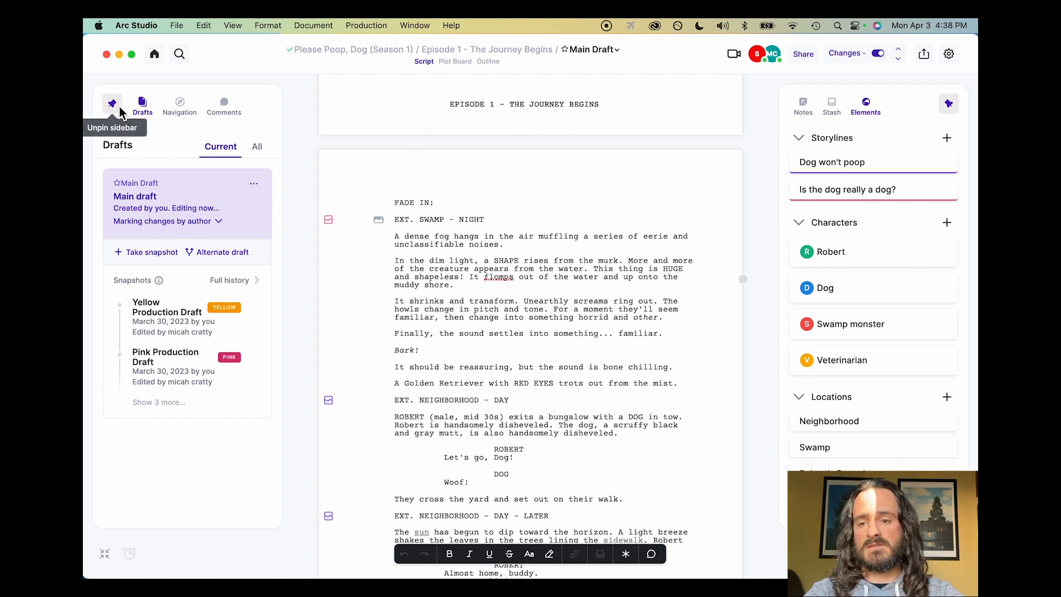
mouse_move(393, 175)
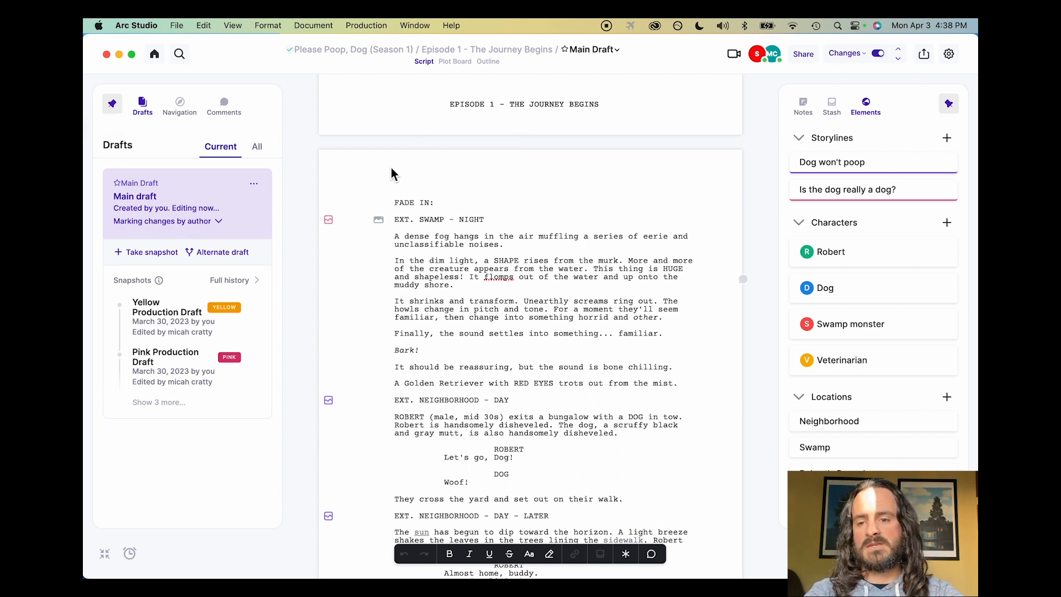
click(112, 104)
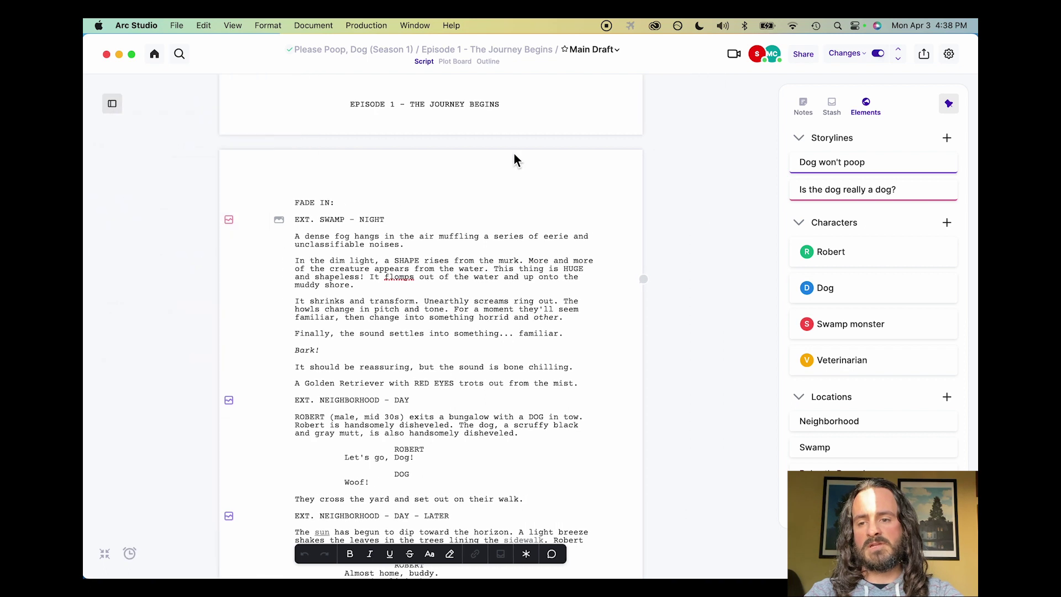
mouse_move(126, 205)
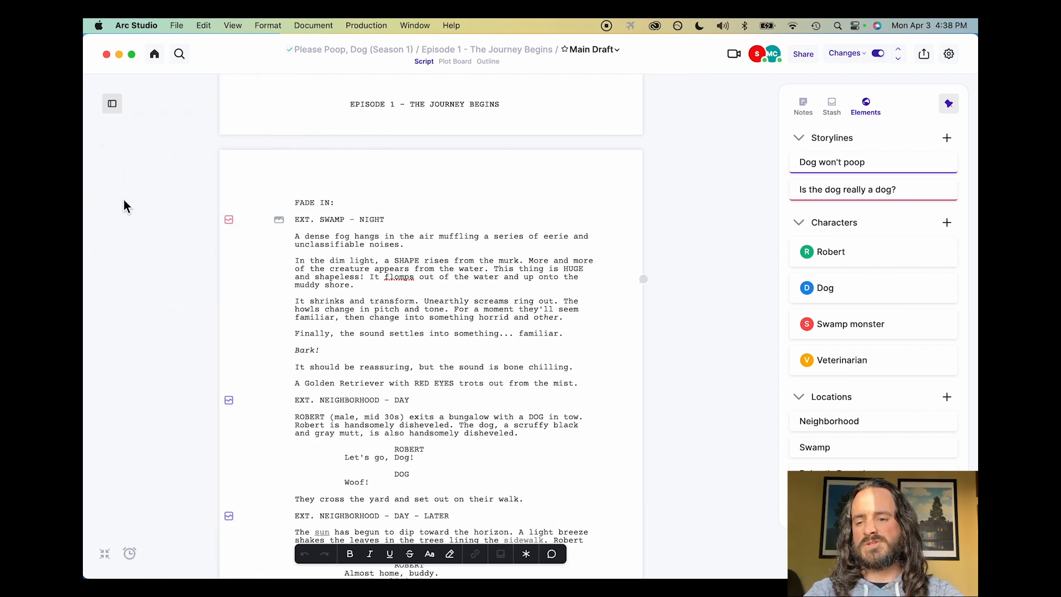
mouse_move(161, 110)
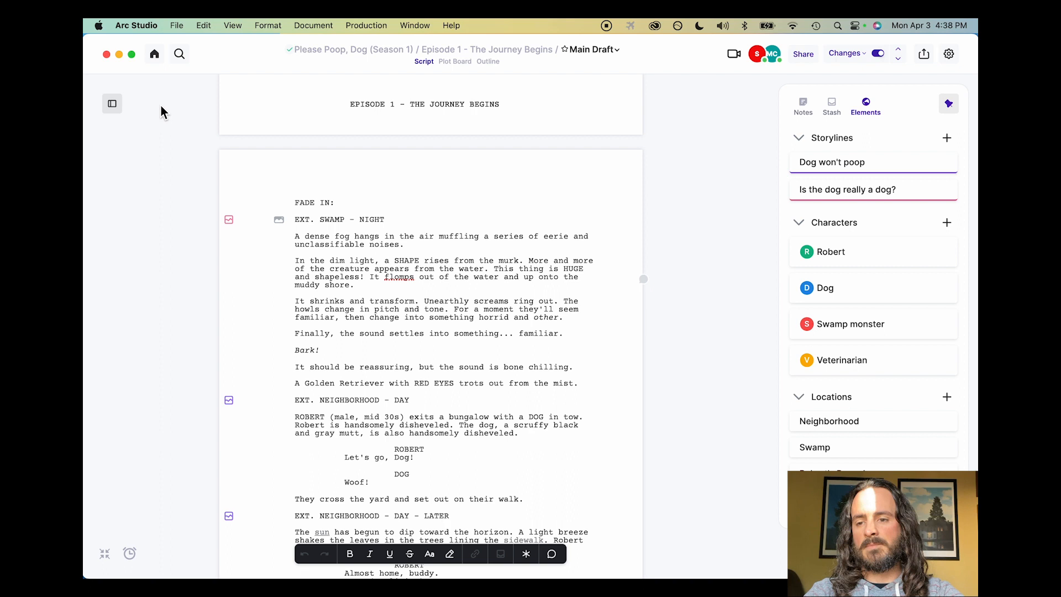
mouse_move(129, 123)
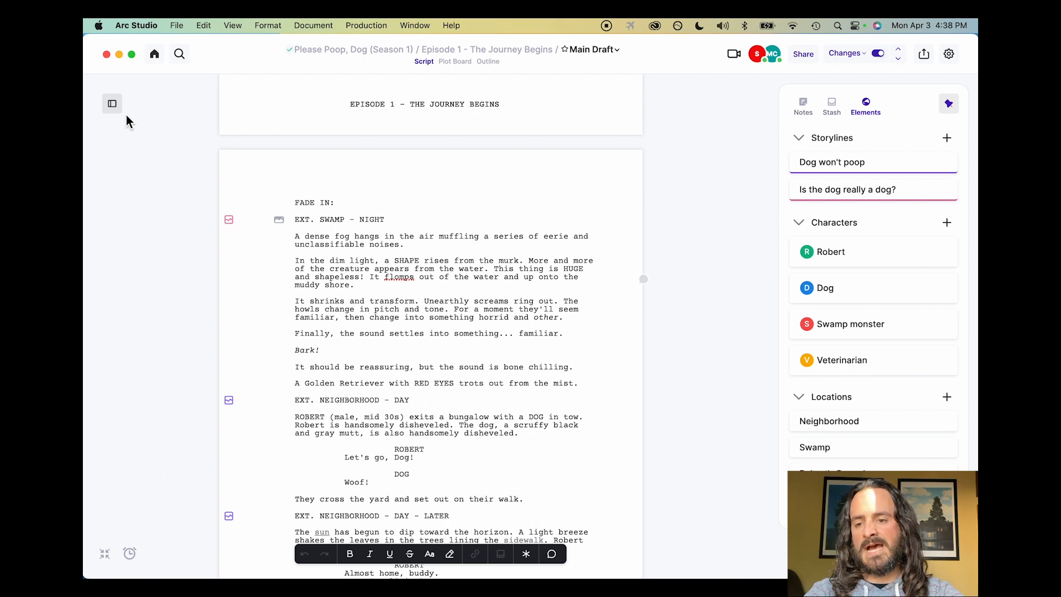
Reveal the hidden Drafts sidebar and pin it open beside the script again
click(111, 104)
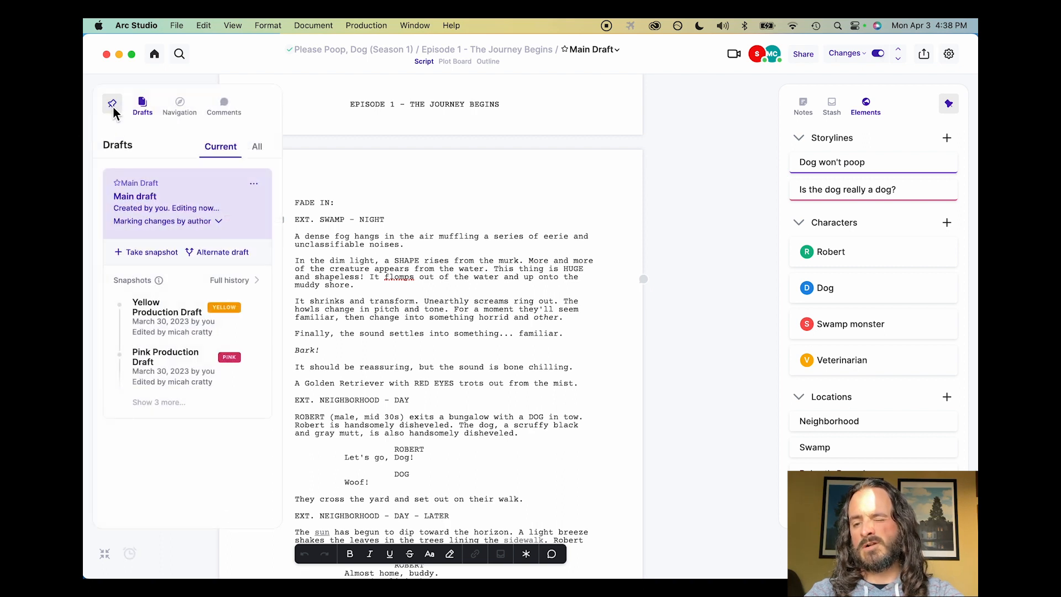
mouse_move(112, 104)
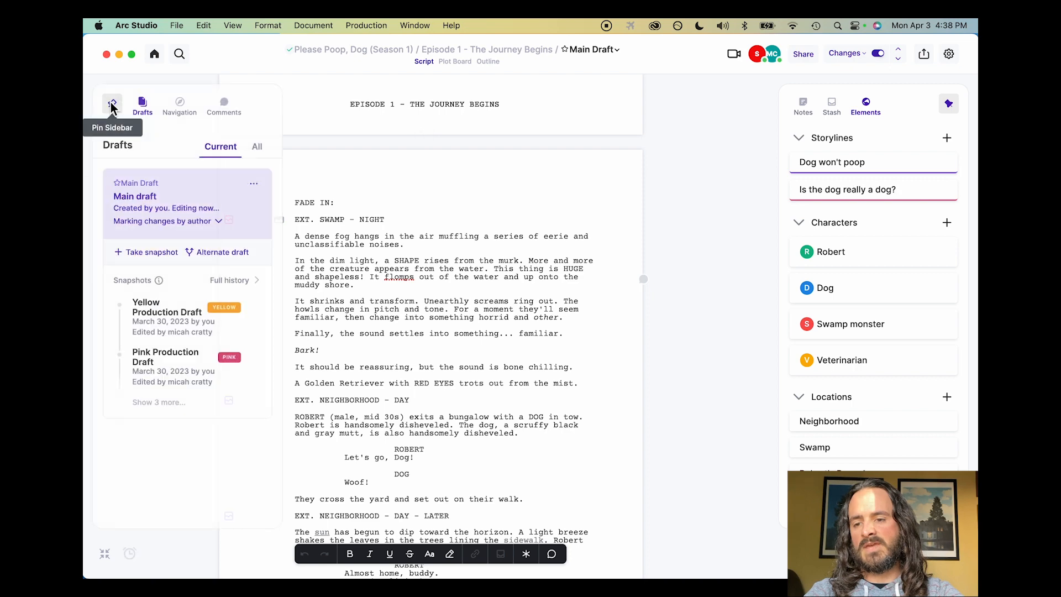
click(113, 104)
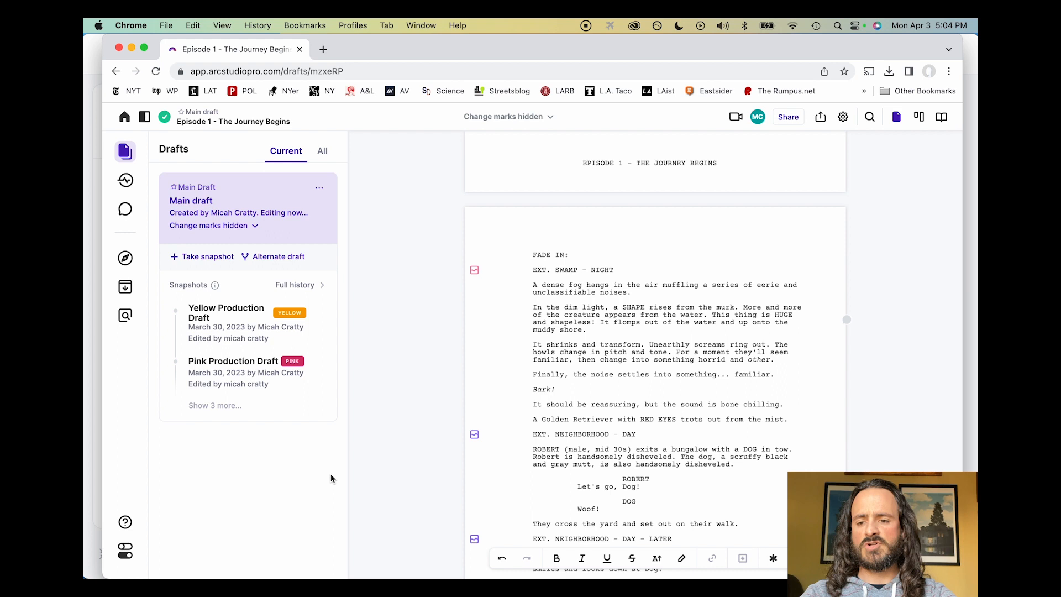
Show the older Arc Studio web interface of the Episode 1 draft for comparison
click(126, 151)
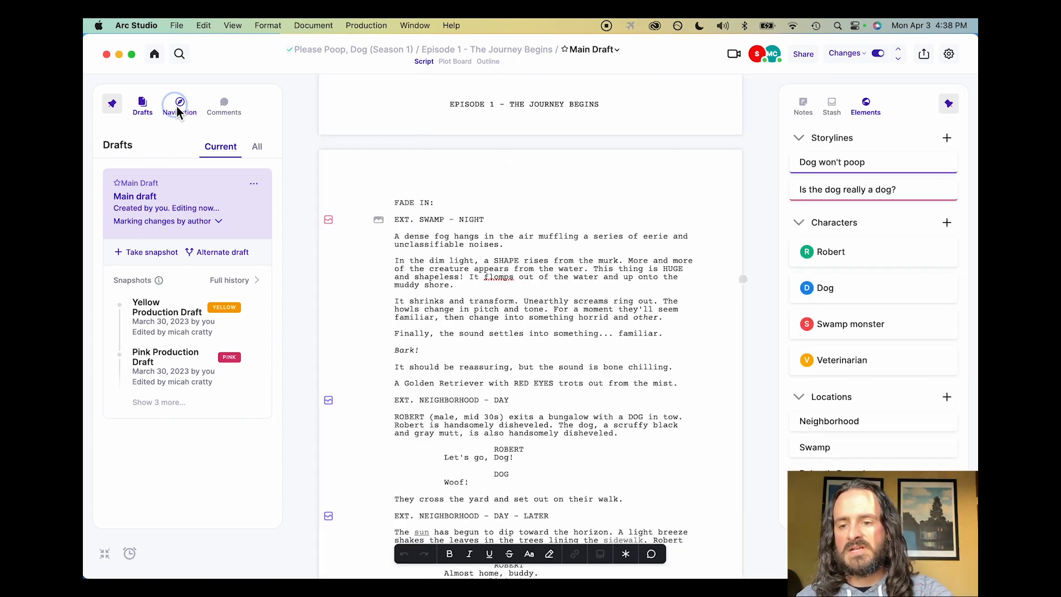
Browse the Navigation outline and the script's Comments, then return to the Drafts list
click(179, 103)
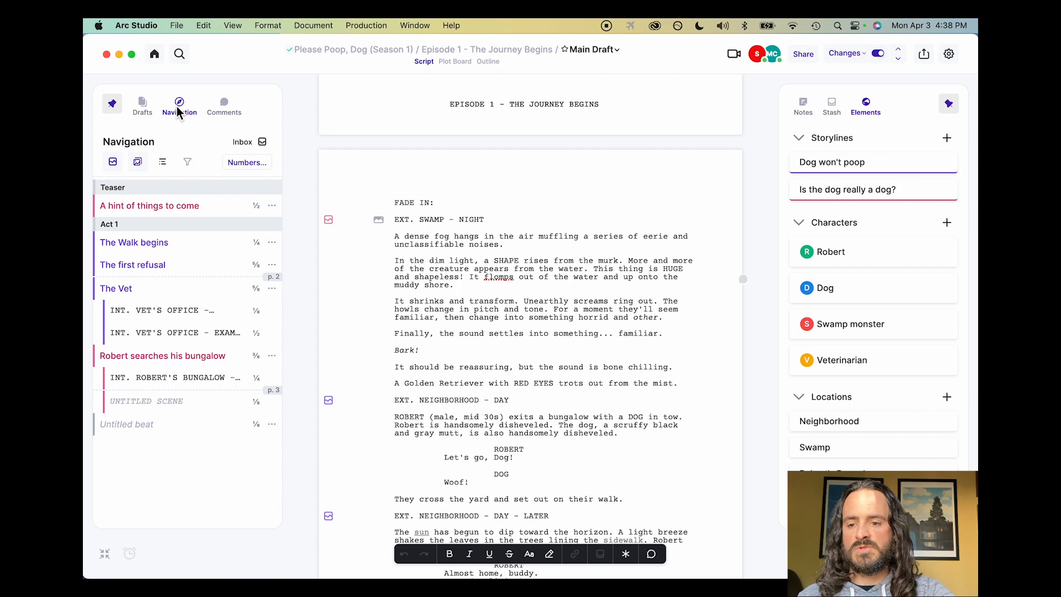
click(177, 378)
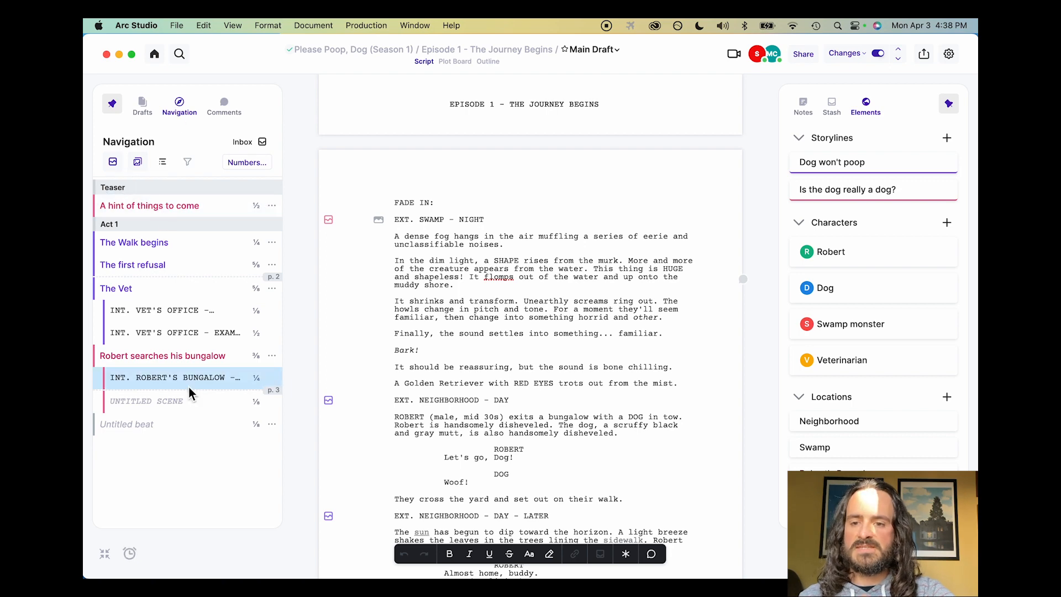
click(223, 101)
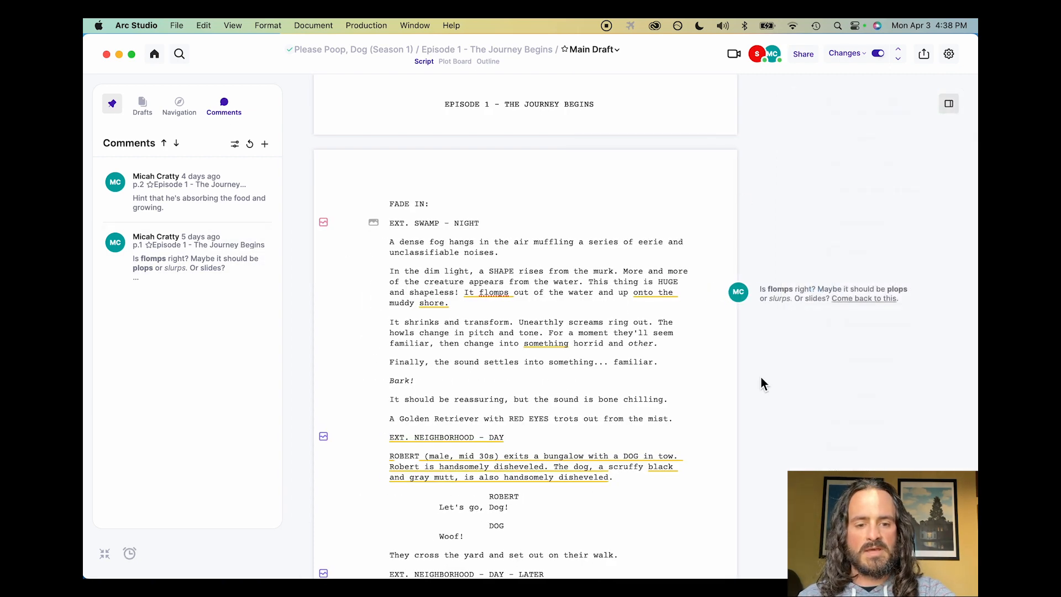
mouse_move(778, 298)
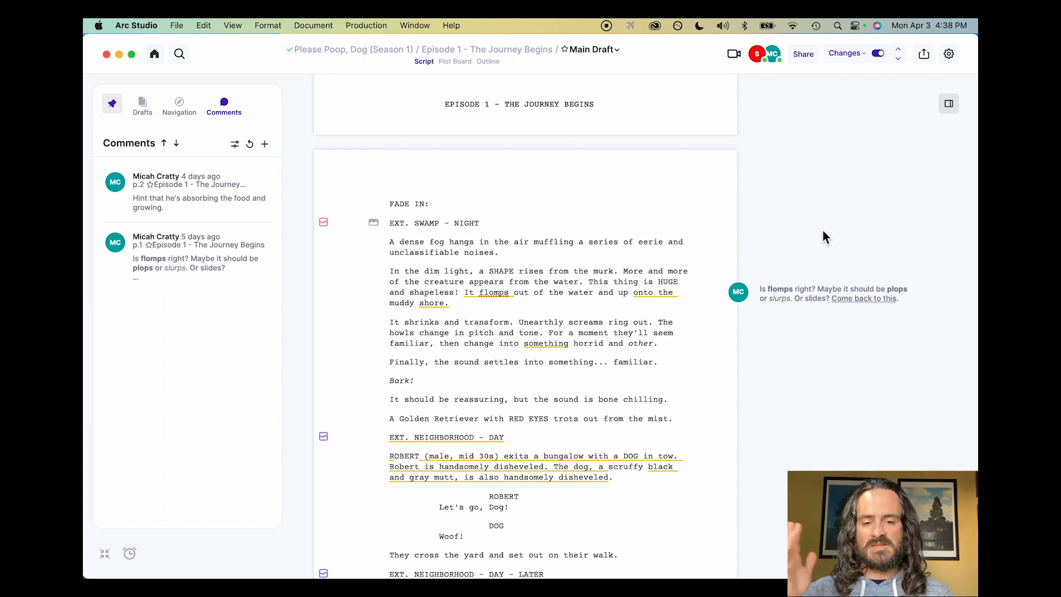
mouse_move(175, 174)
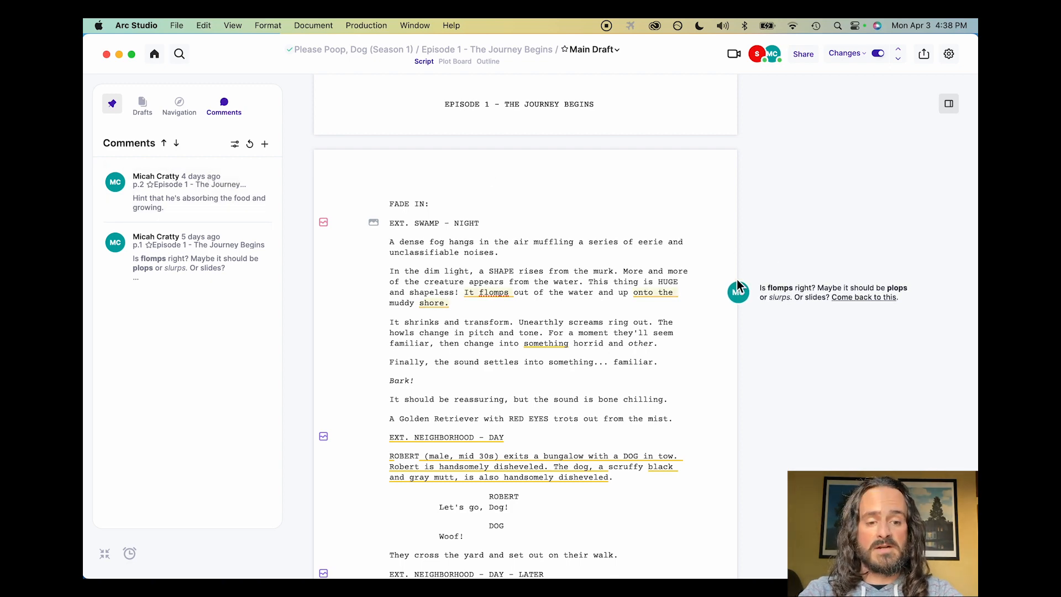
click(142, 105)
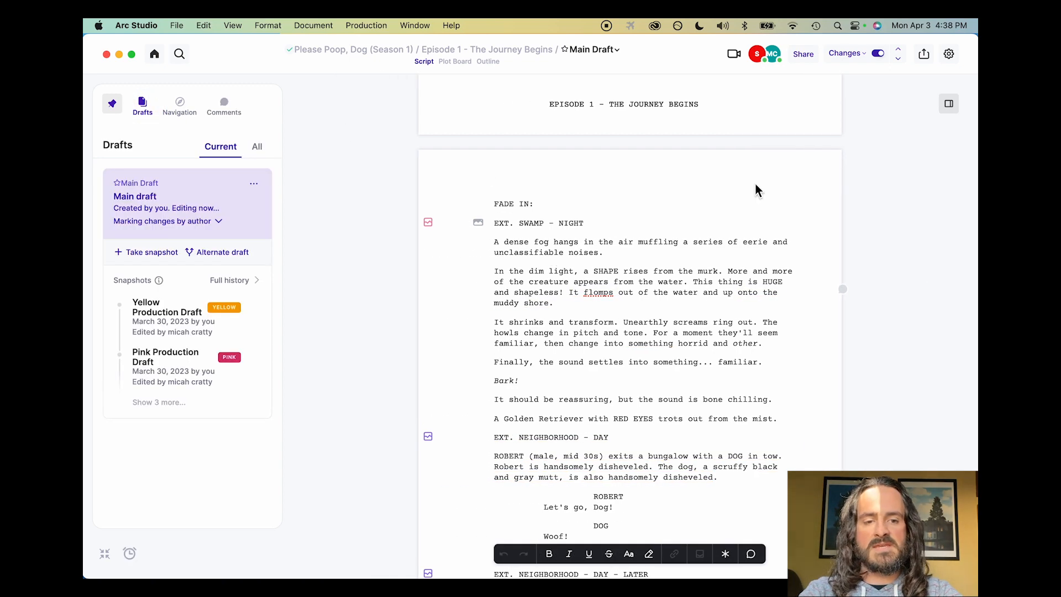
Pin the right sidebar open and omit the EXT. SWAMP - NIGHT scene into the stash
click(947, 104)
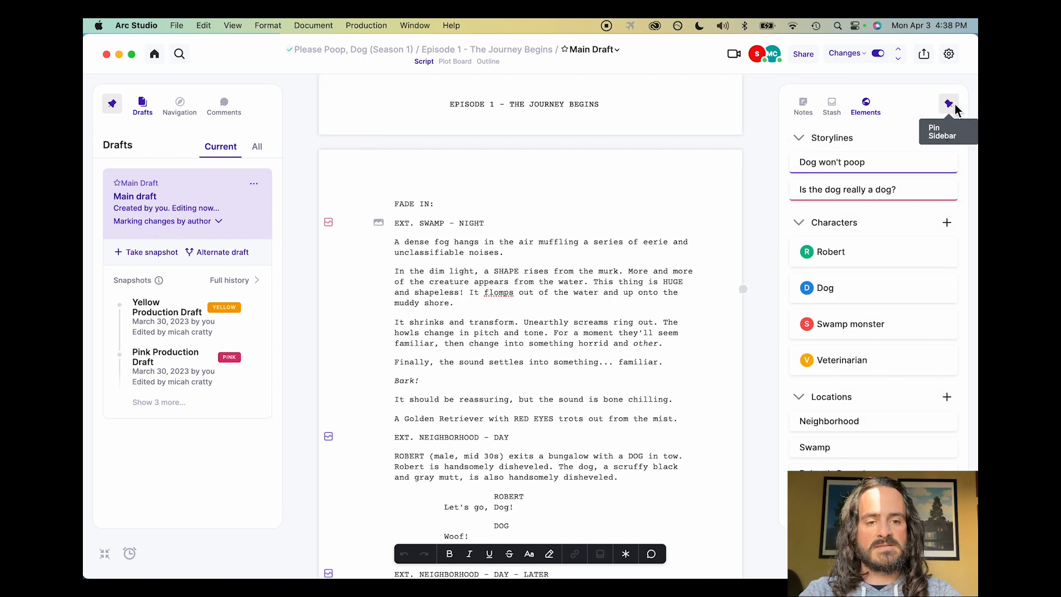
click(831, 102)
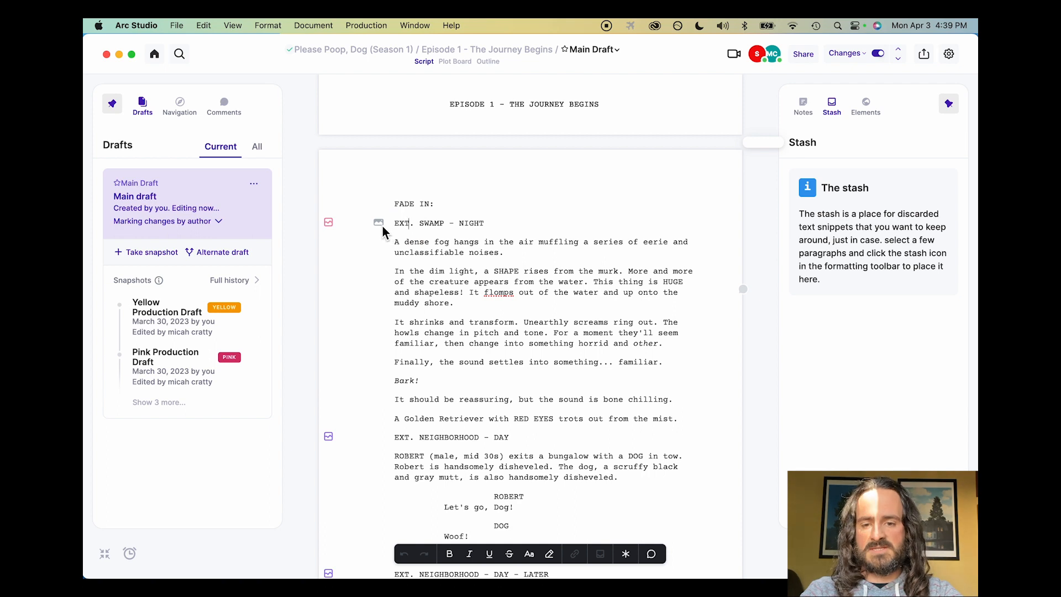
click(378, 222)
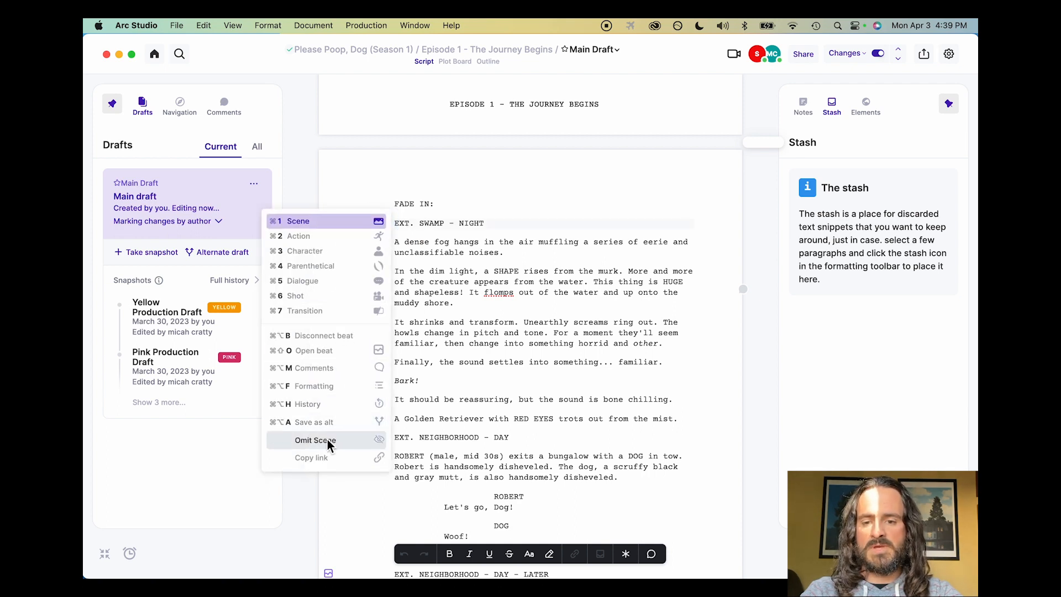
click(315, 440)
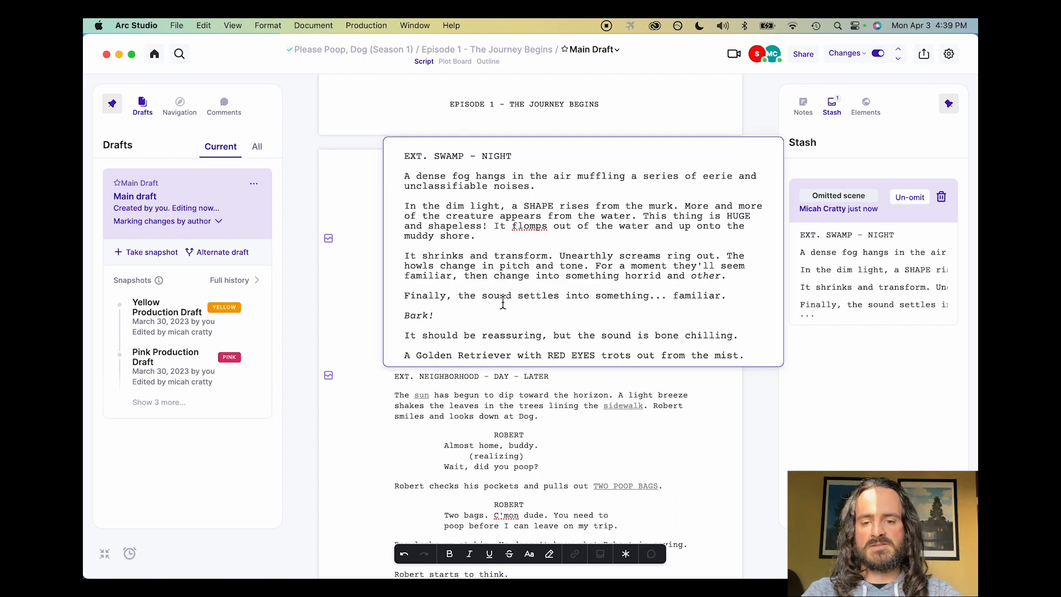
Reword 'sound' to 'noise' in the stashed scene and un-omit it back into the script
double_click(495, 296)
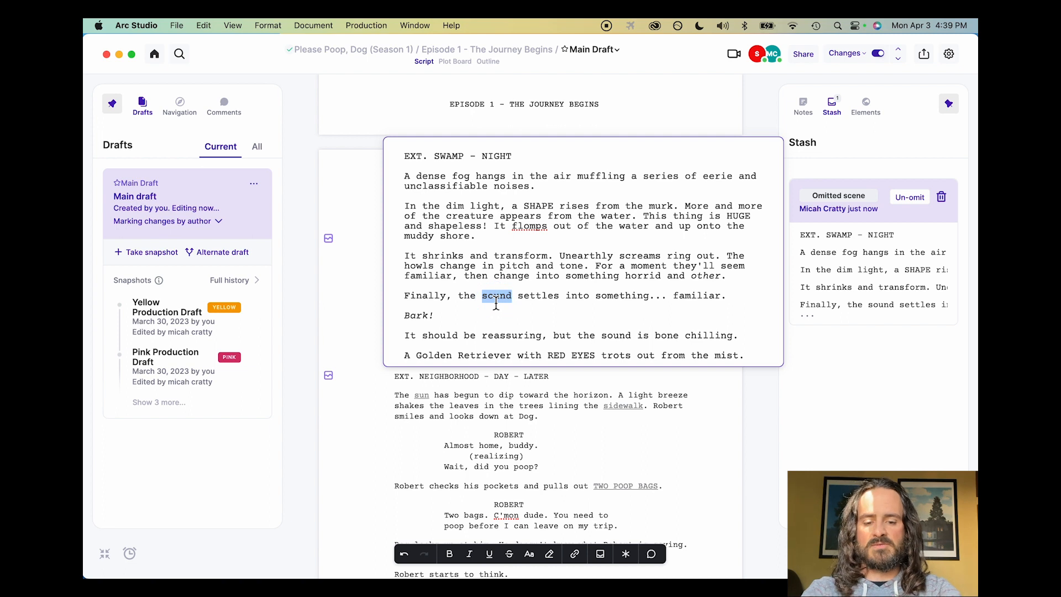
text(n)
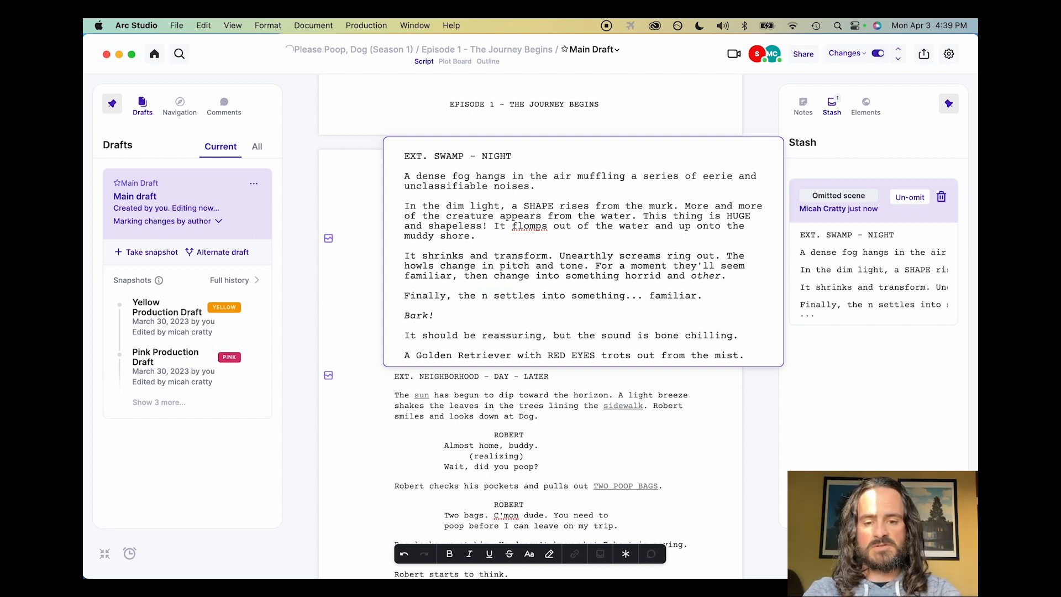
text(oise)
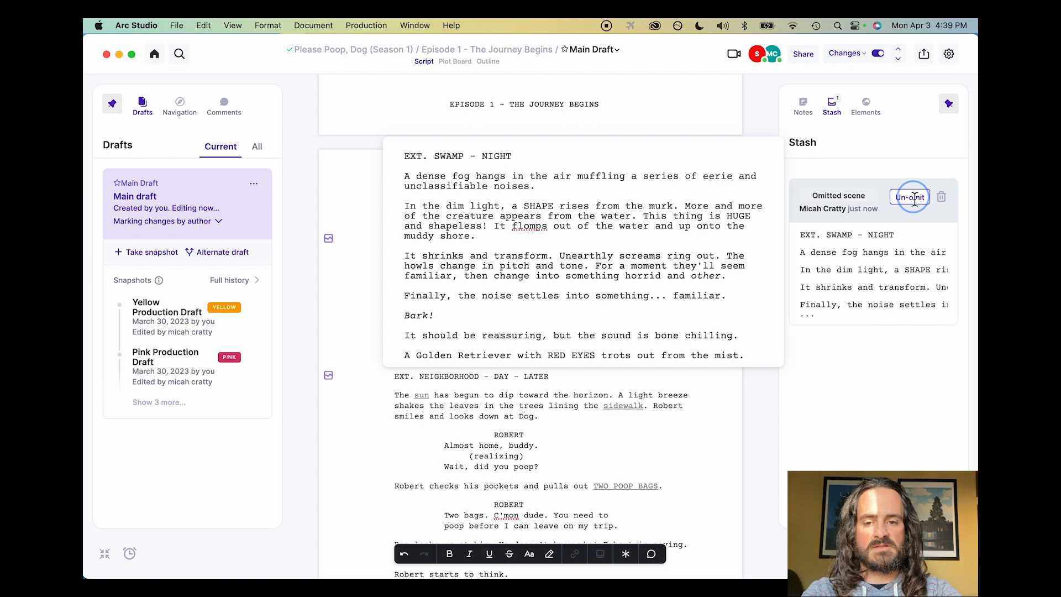
click(908, 197)
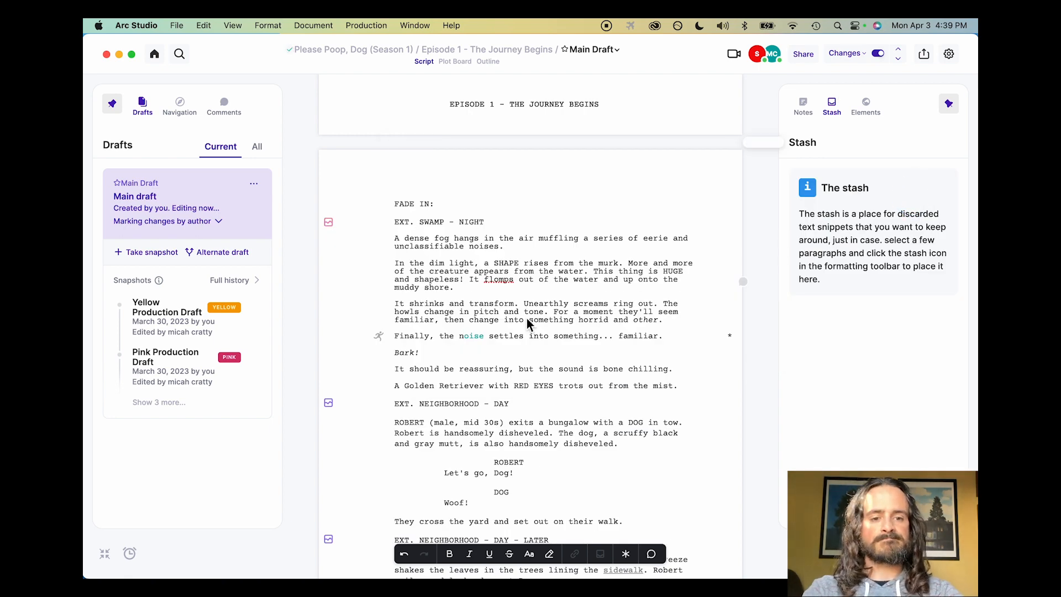
click(866, 102)
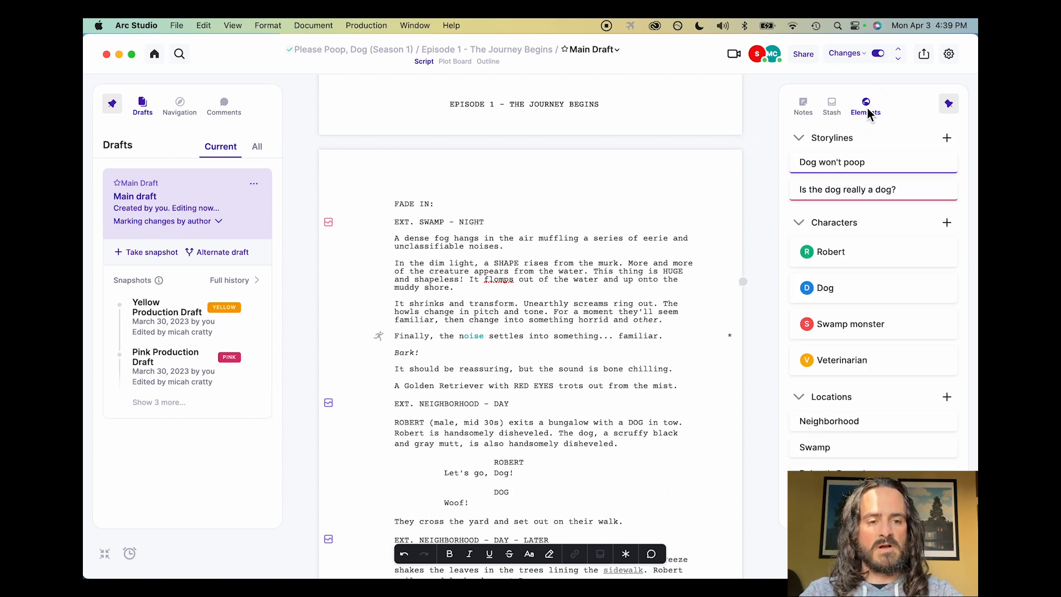
mouse_move(899, 223)
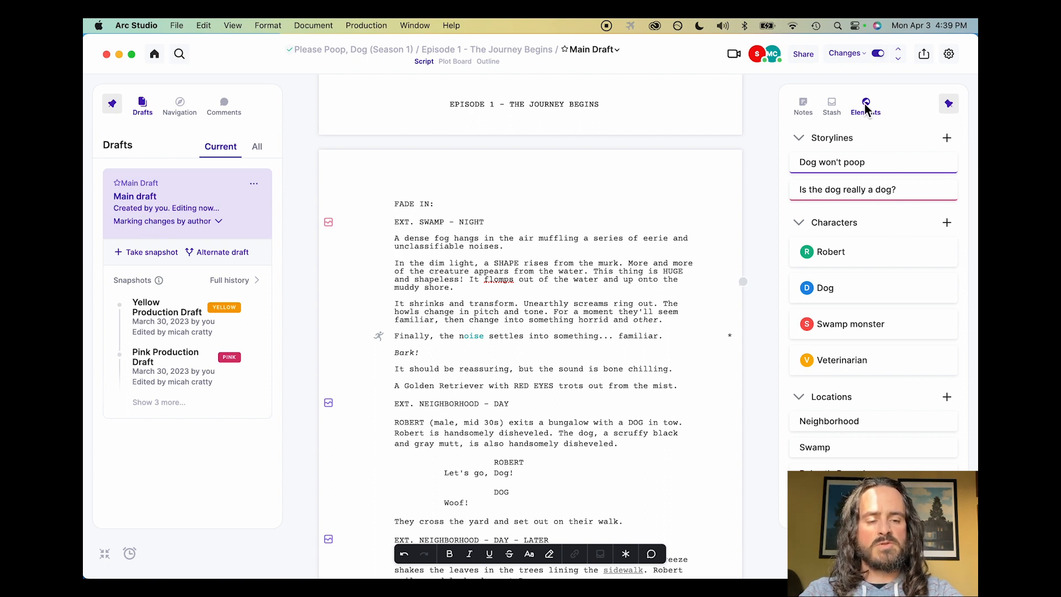
mouse_move(576, 263)
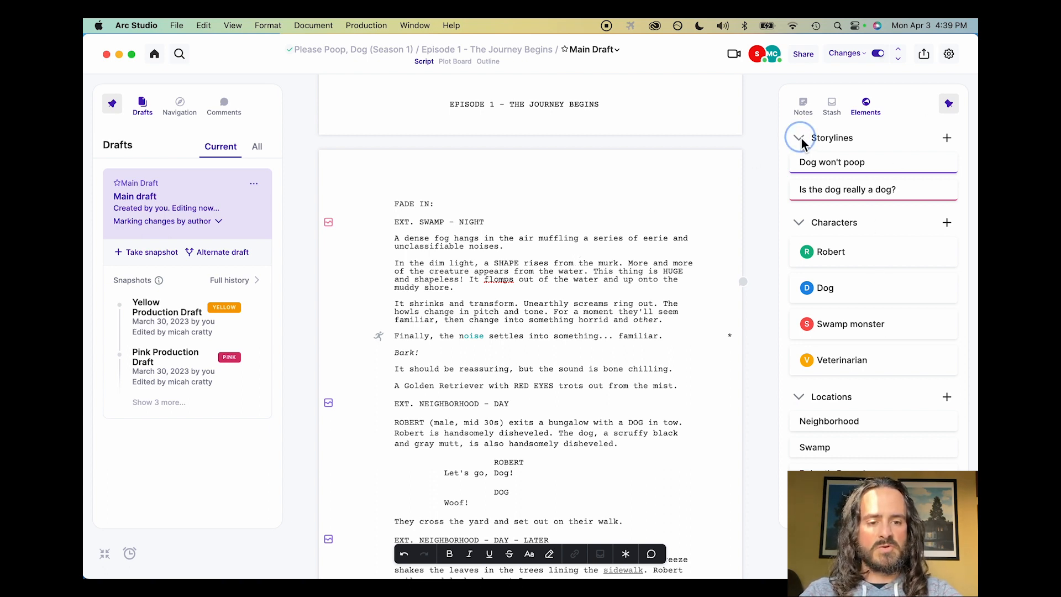
Collapse the Storylines and Locations groups in the Elements list, then hide the sidebars
click(799, 137)
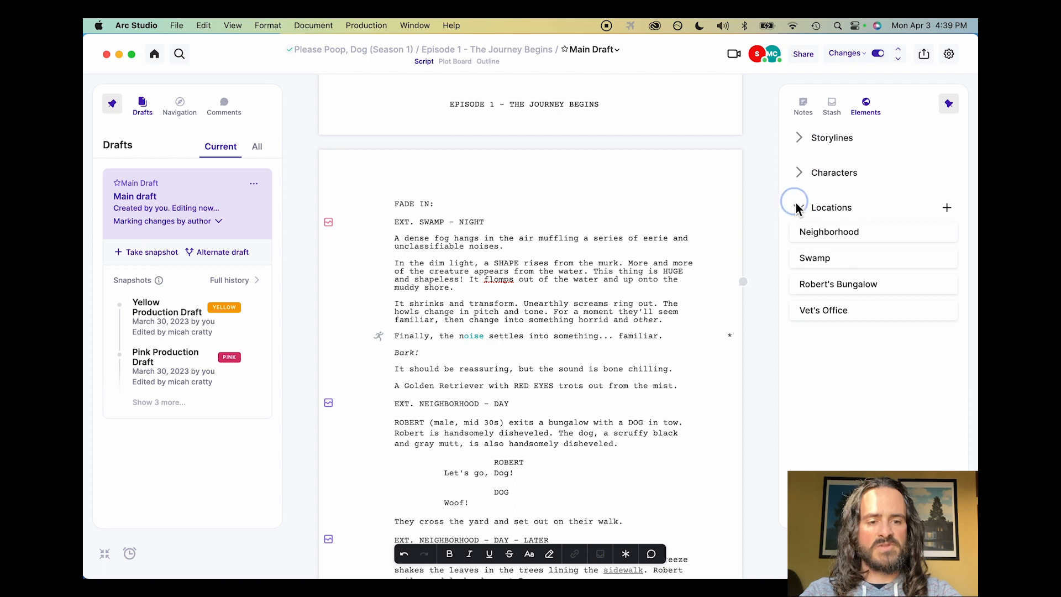
click(799, 208)
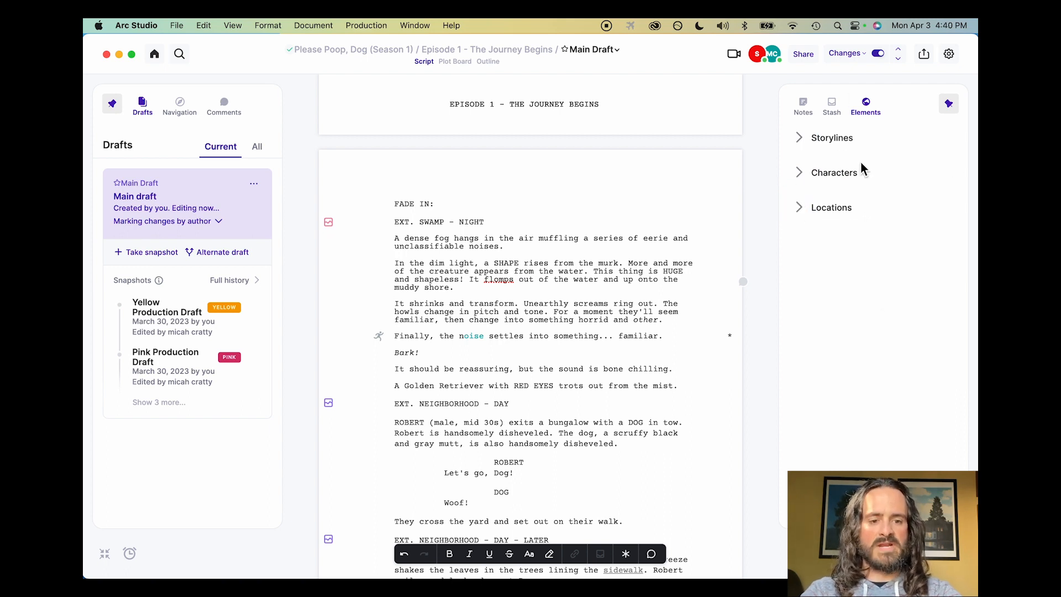
mouse_move(807, 153)
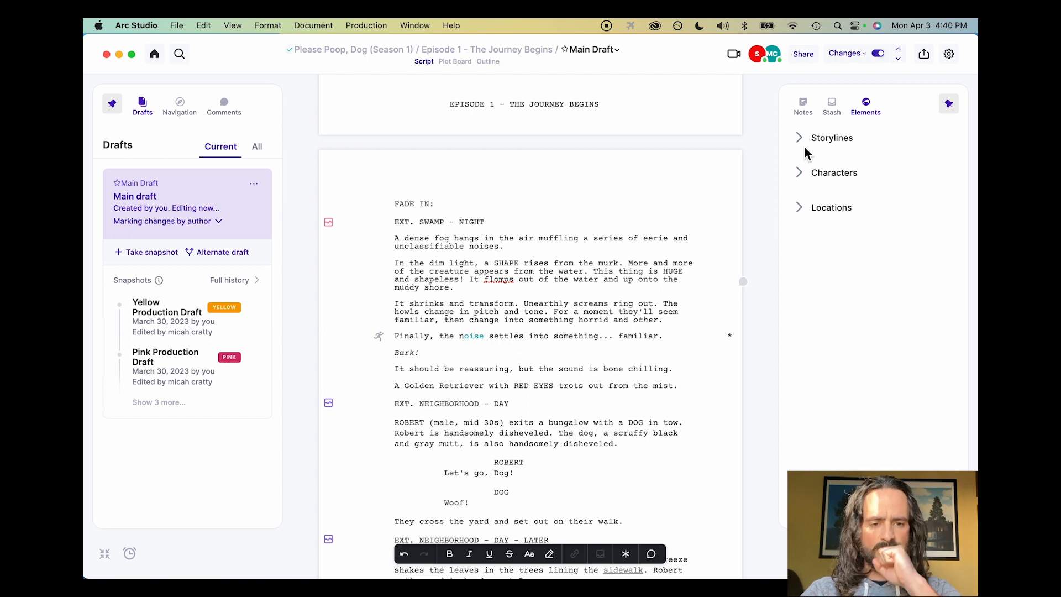
mouse_move(939, 93)
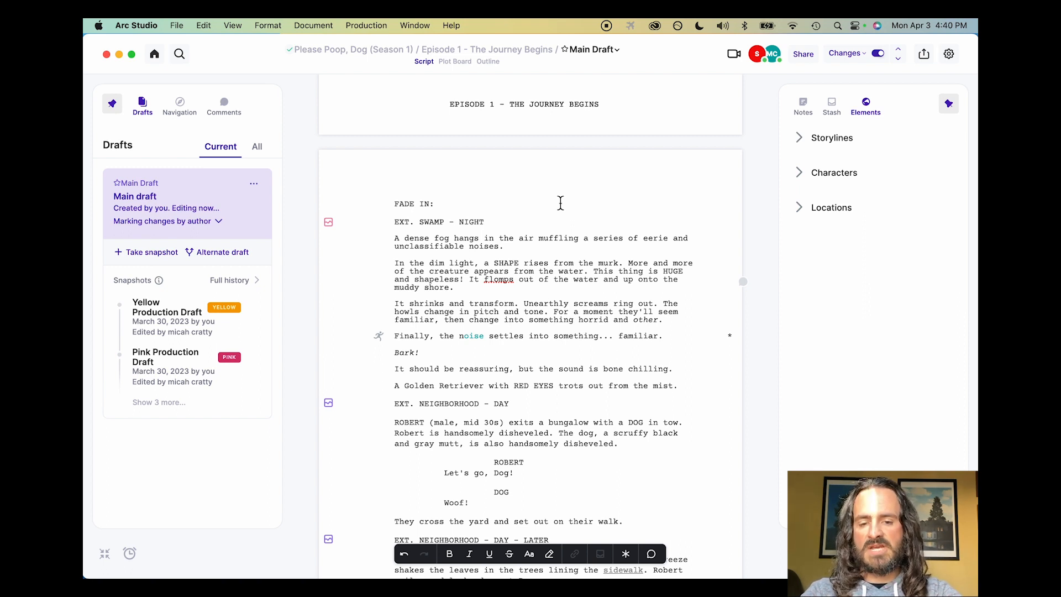
mouse_move(642, 381)
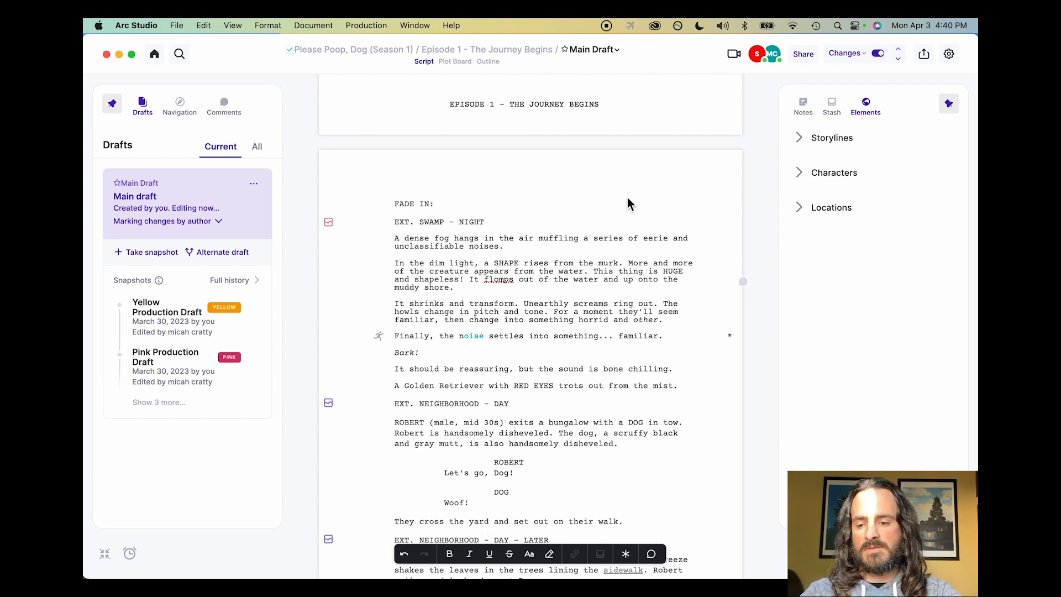
click(104, 553)
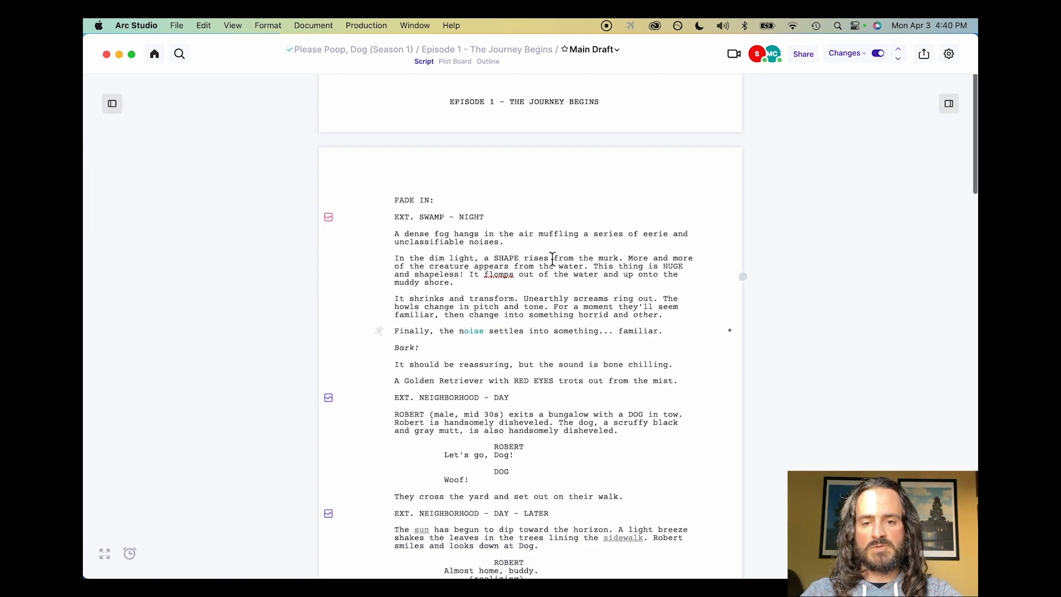
scroll(down, 3)
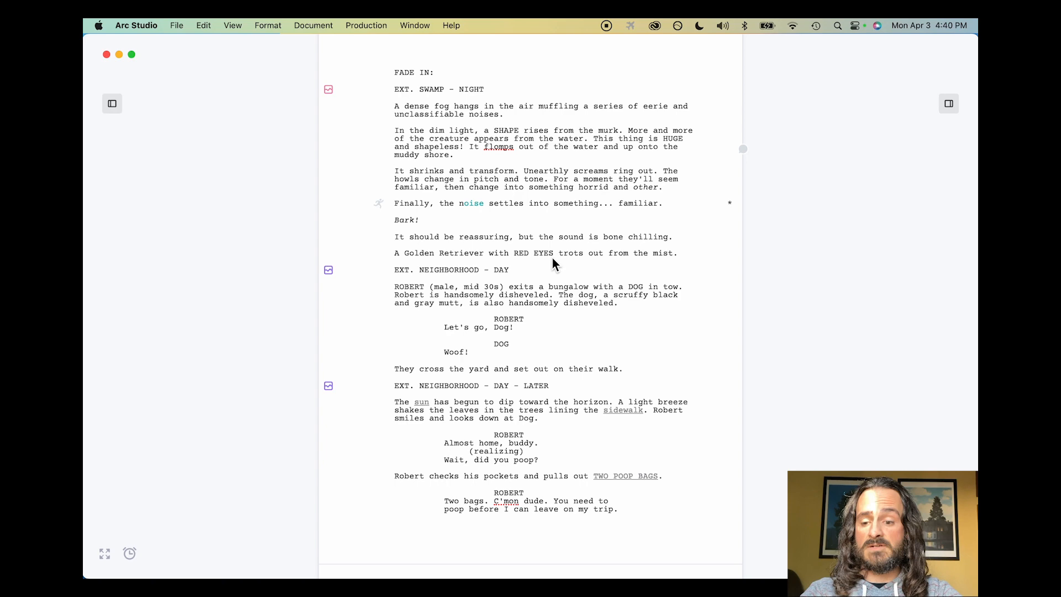
mouse_move(546, 269)
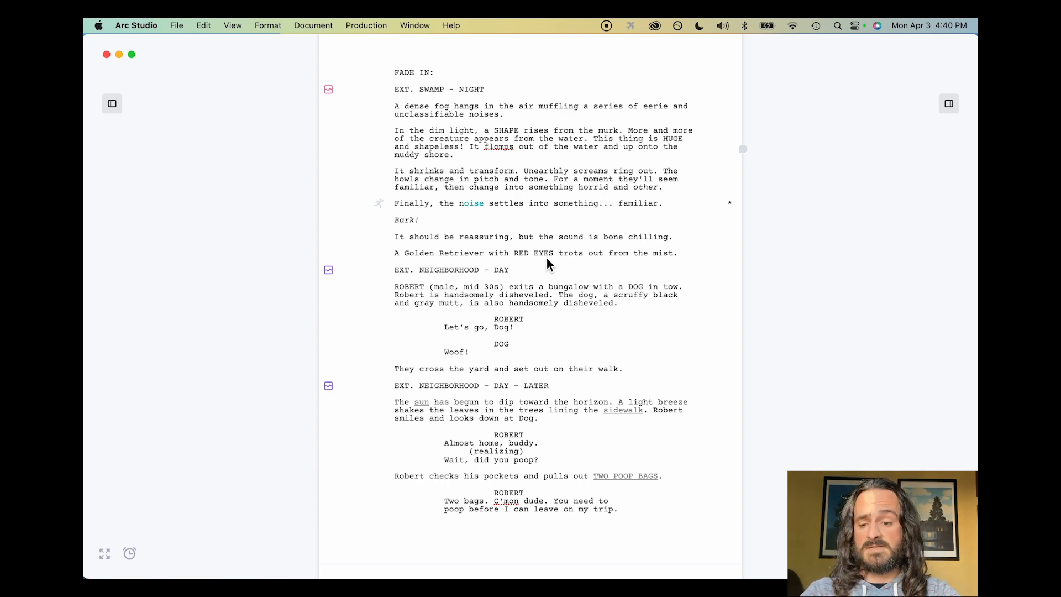
click(111, 104)
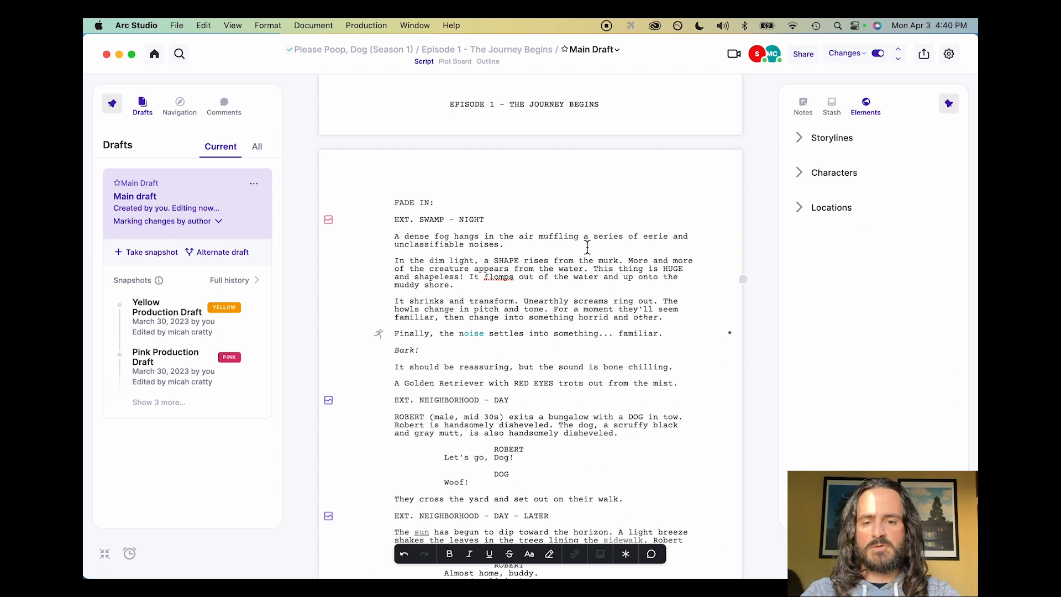
mouse_move(455, 62)
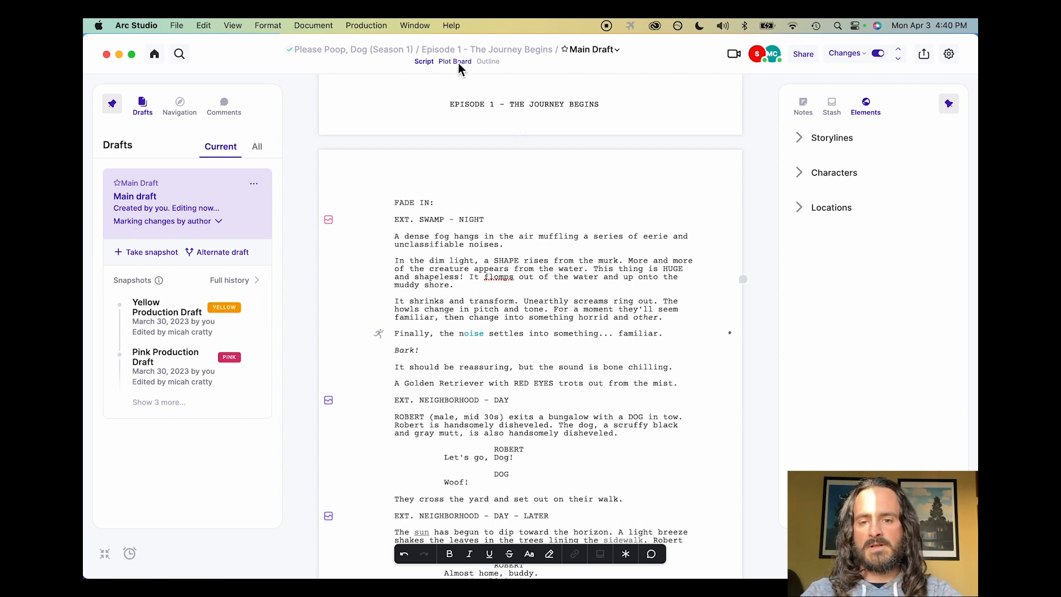
On the Plot Board add a new act after Act 1, try the starred-beats and filter buttons, then return to the script
click(454, 62)
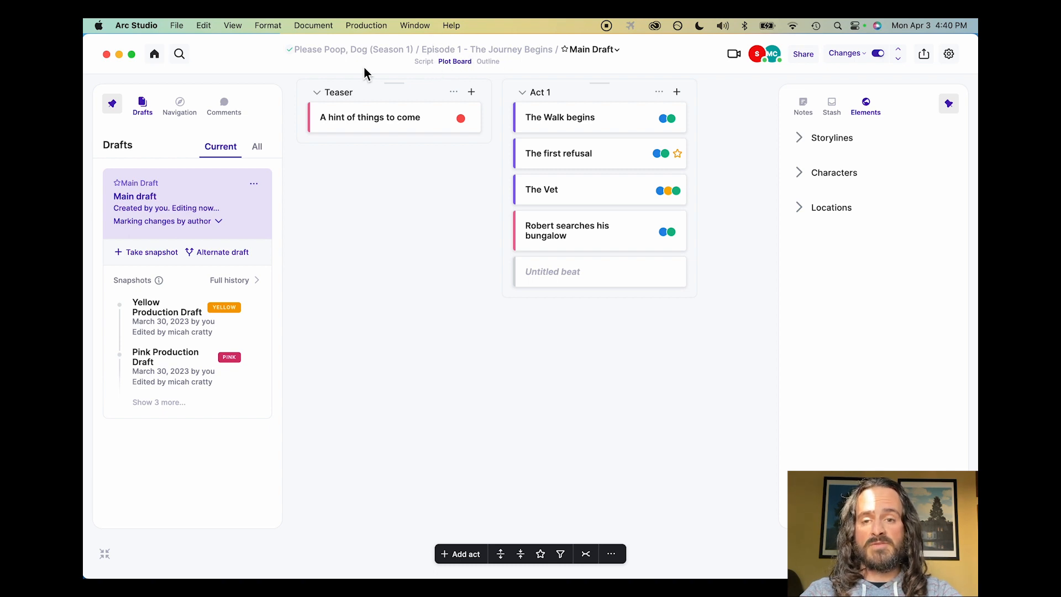
mouse_move(498, 68)
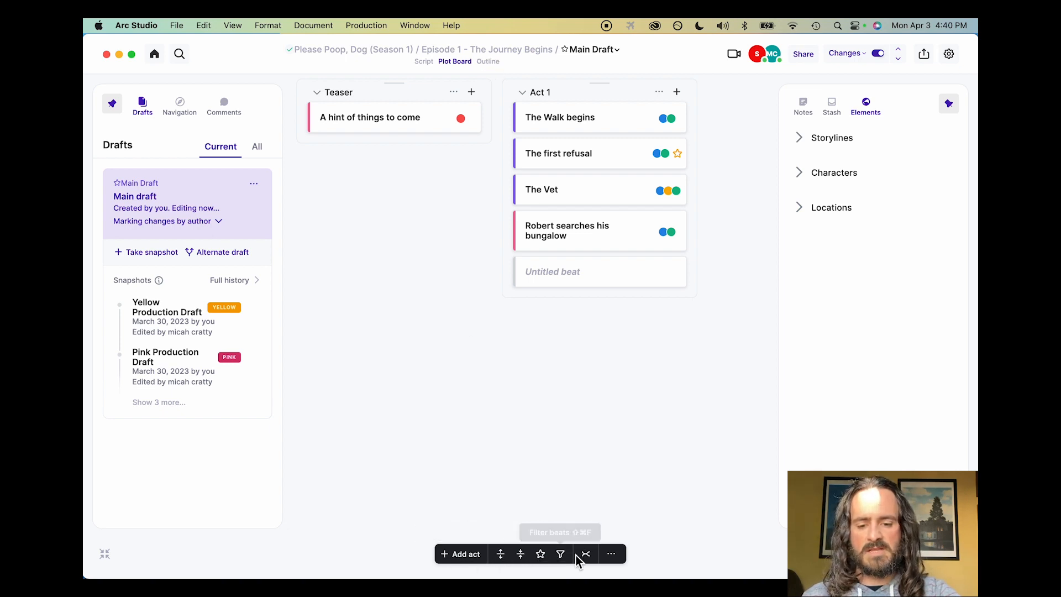
click(461, 554)
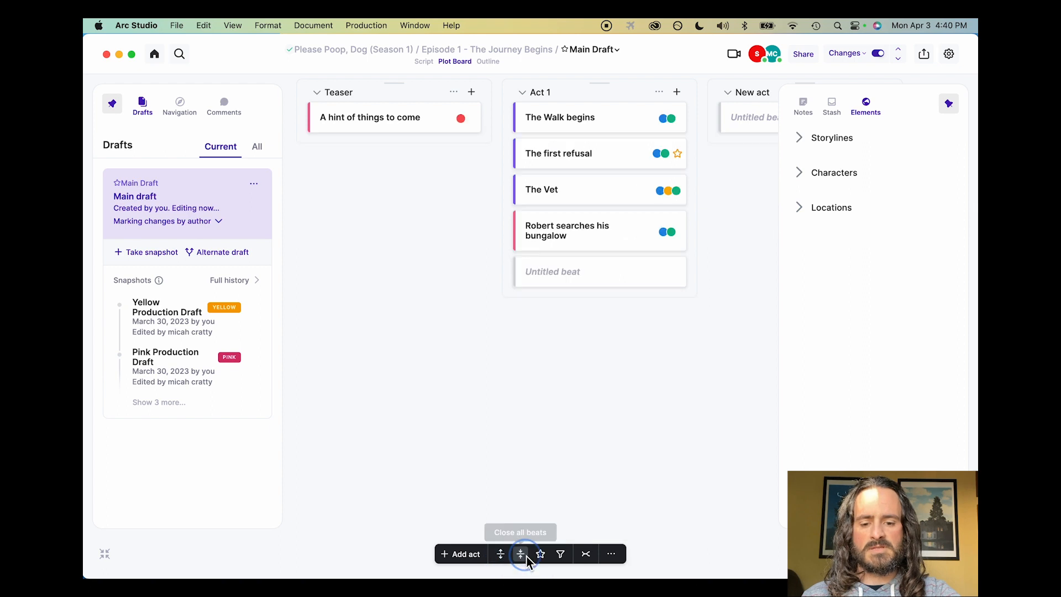
click(541, 554)
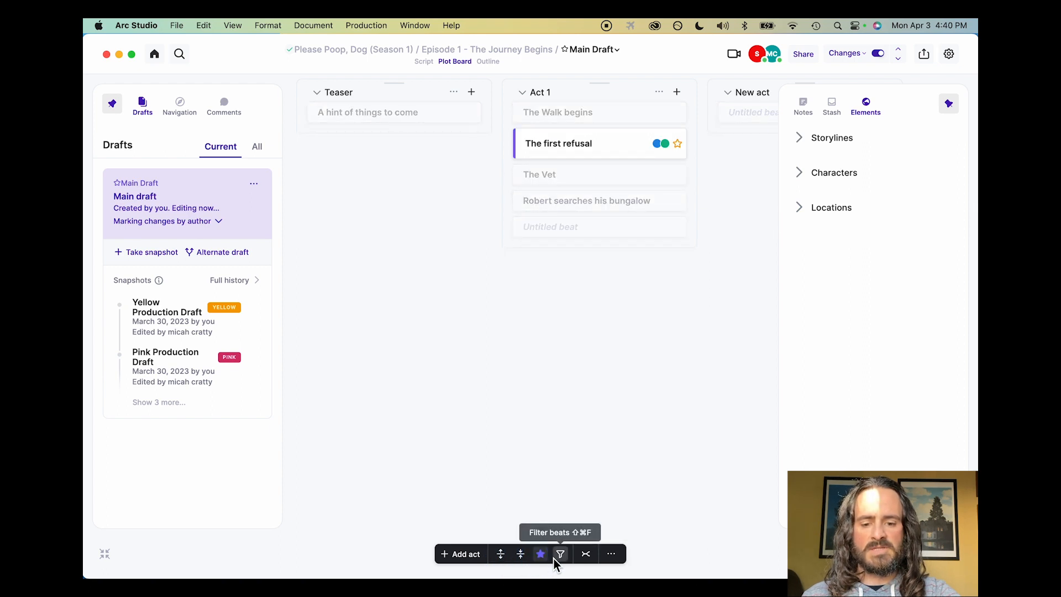
click(560, 553)
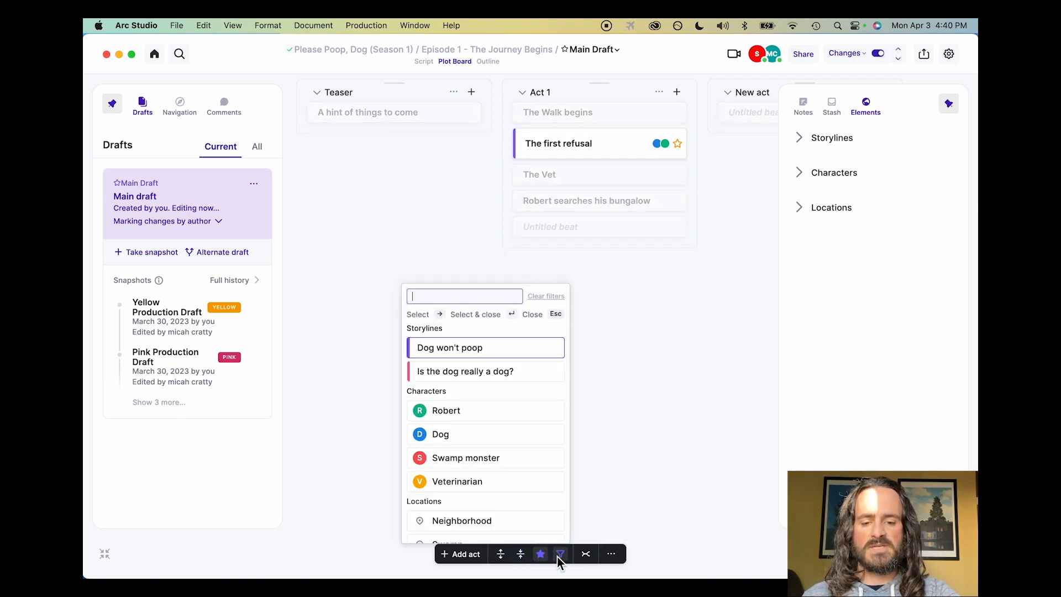
click(585, 554)
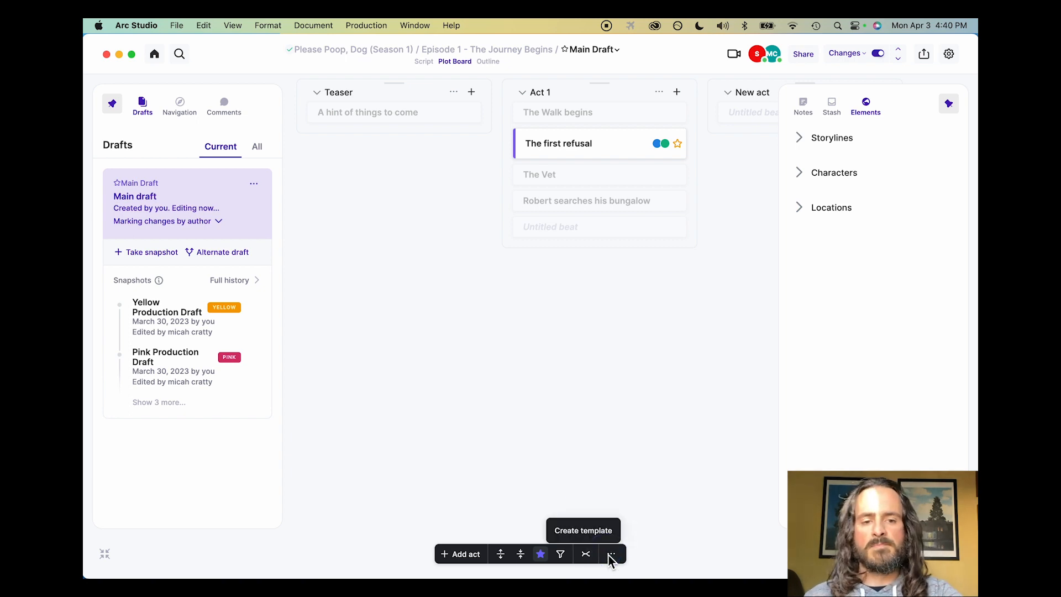
mouse_move(603, 413)
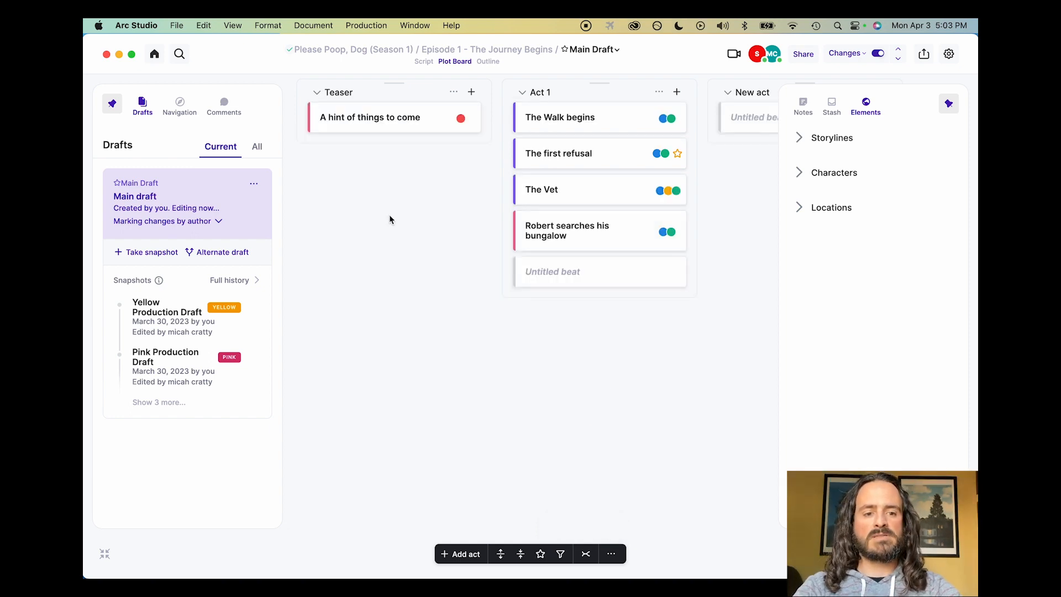
mouse_move(733, 53)
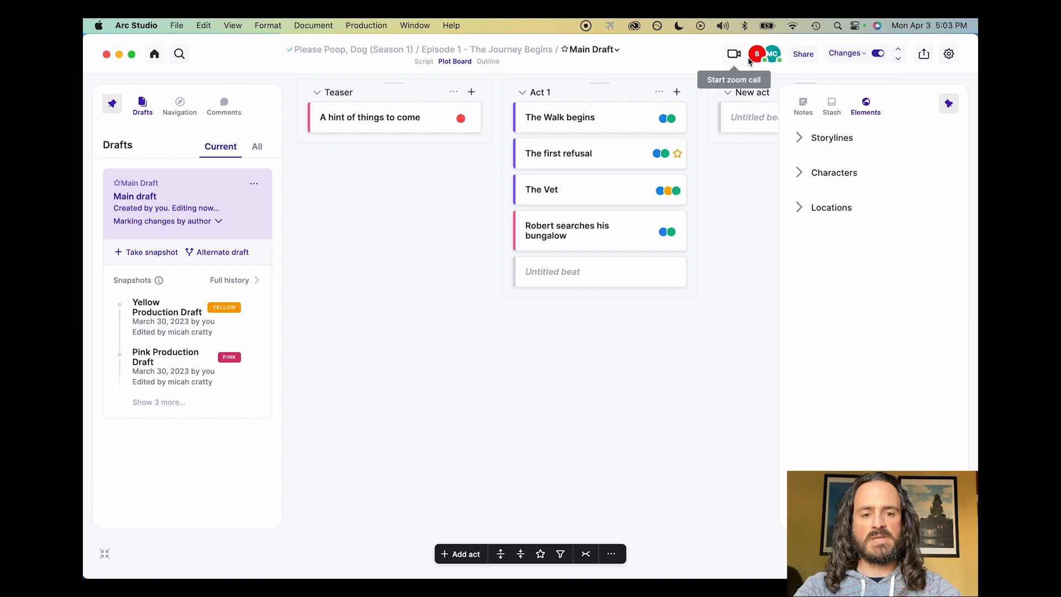
click(179, 101)
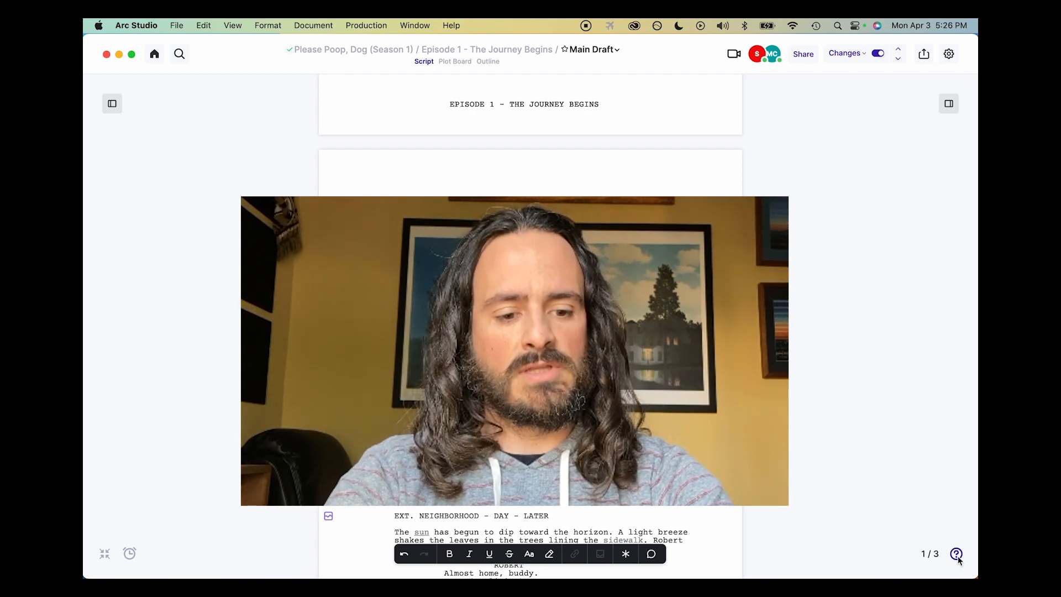
Bring up the help menu offering question, problem and feature request options
click(955, 554)
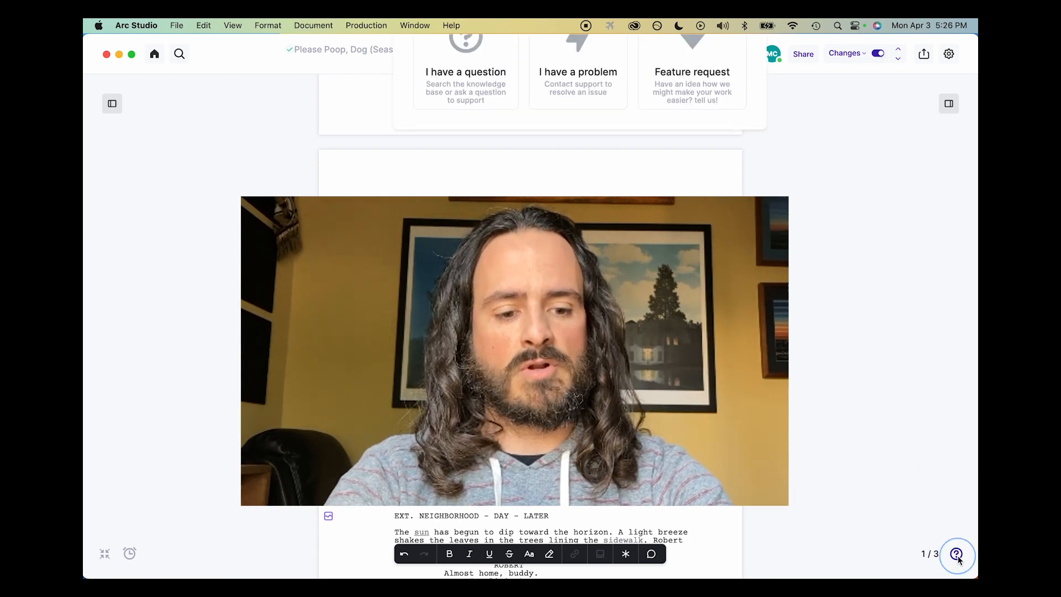